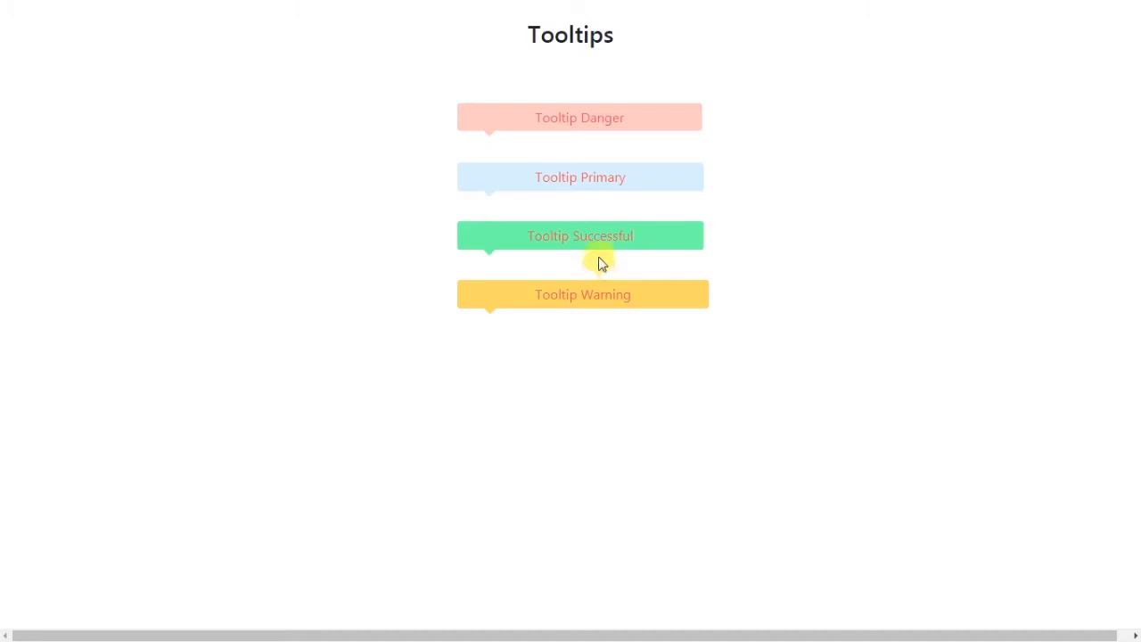
pyautogui.moveTo(617, 243)
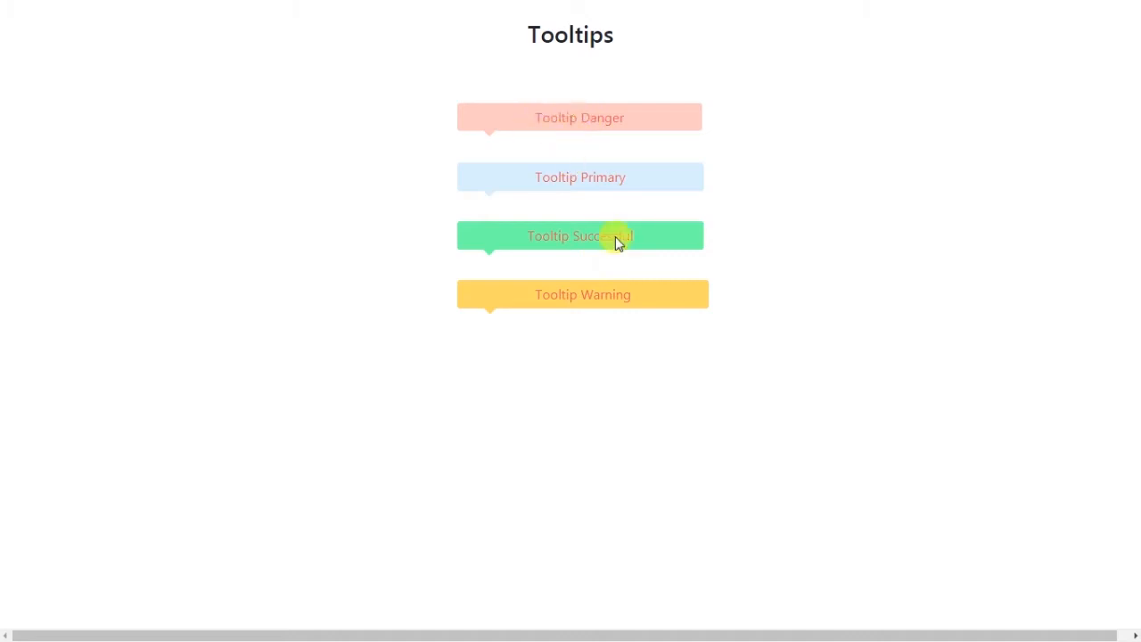
pyautogui.moveTo(597, 260)
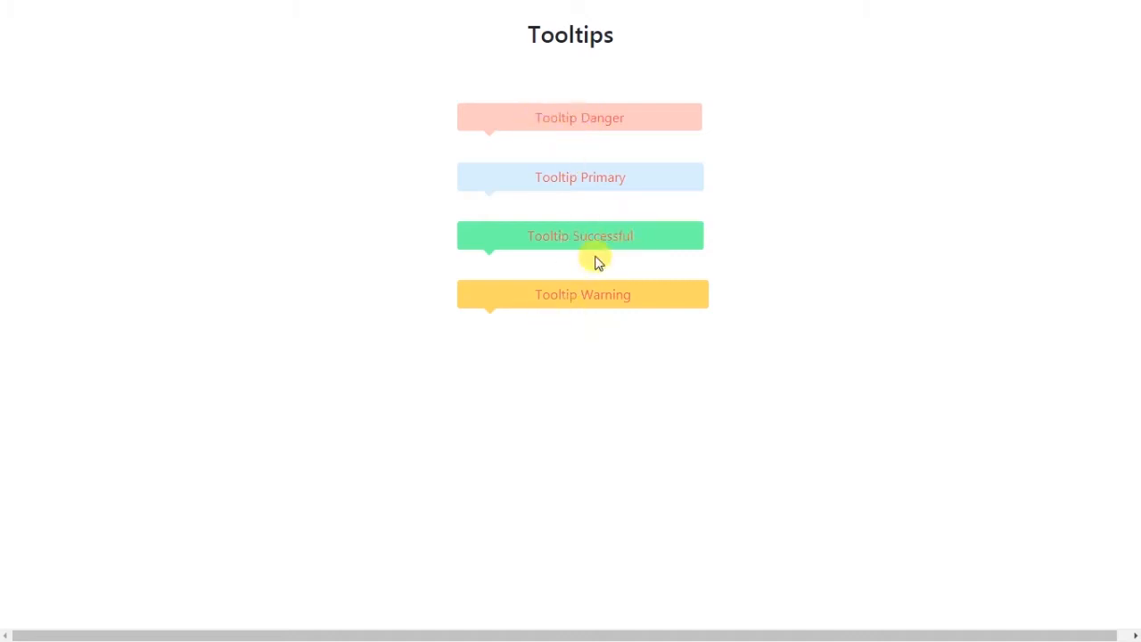
pyautogui.moveTo(717, 365)
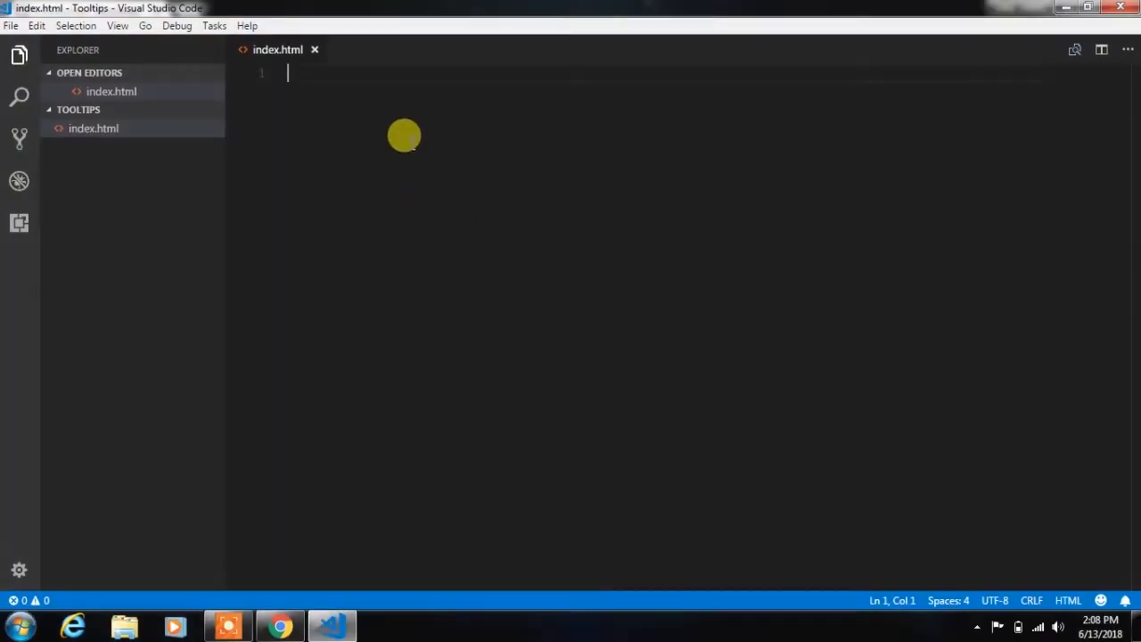
pyautogui.moveTo(125, 178)
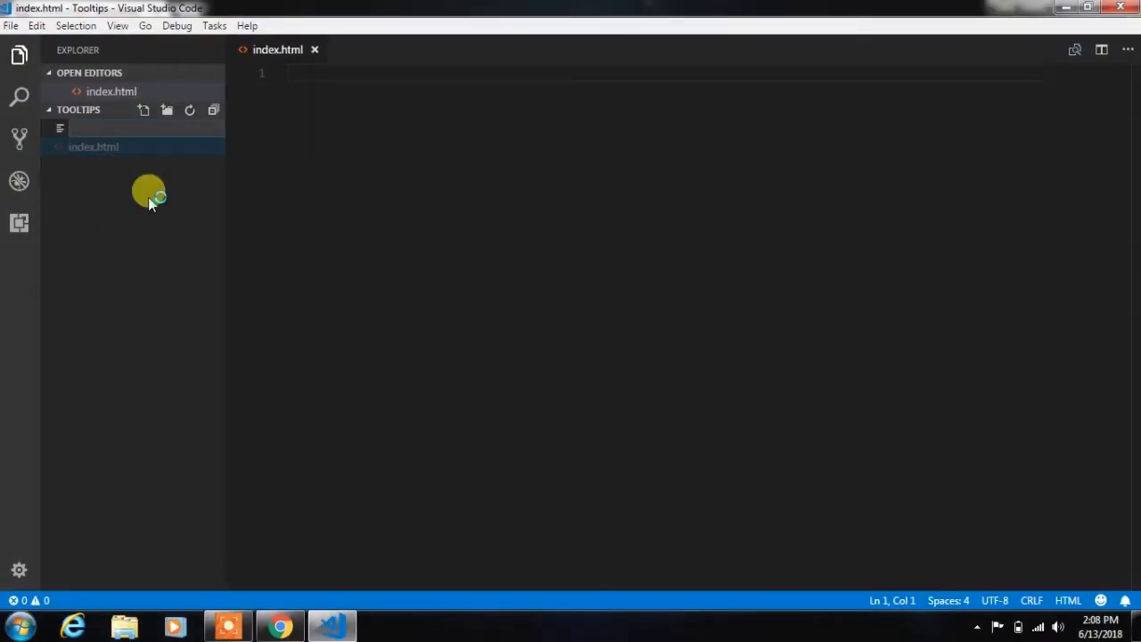
# - Name the new file Style.css and return to the index.html editor
pyautogui.write('Style.css')
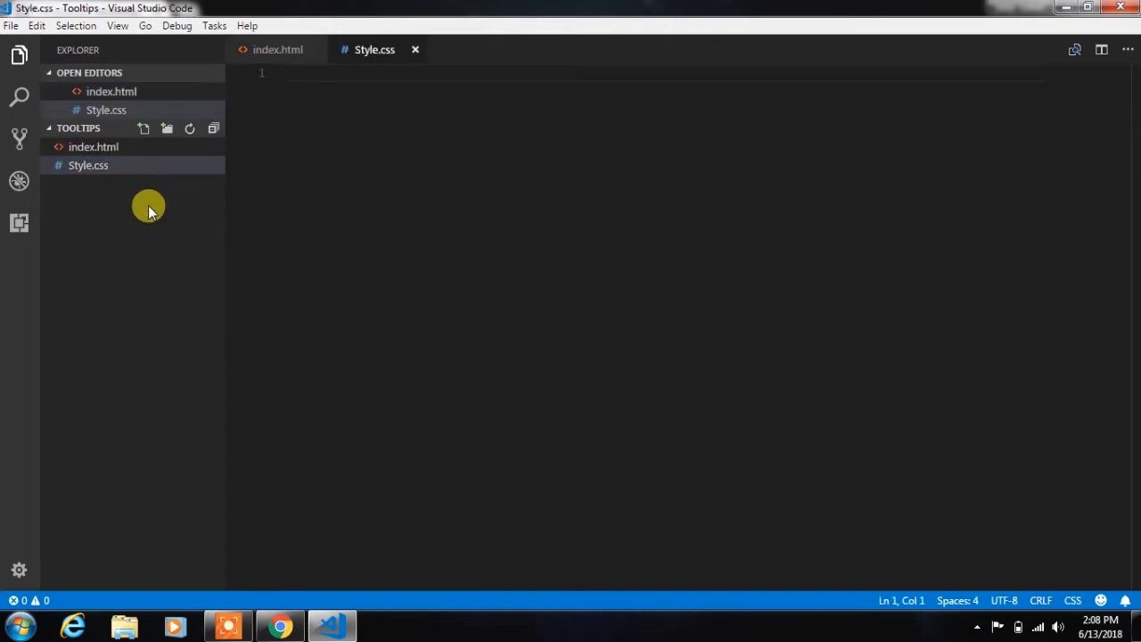
pyautogui.click(278, 50)
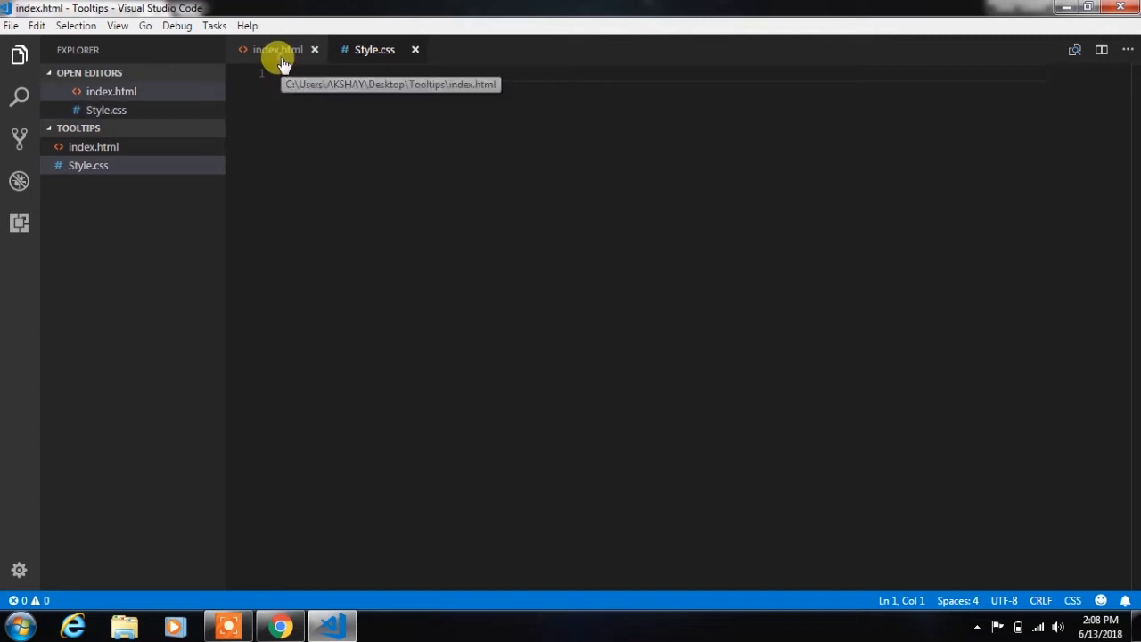
pyautogui.click(278, 50)
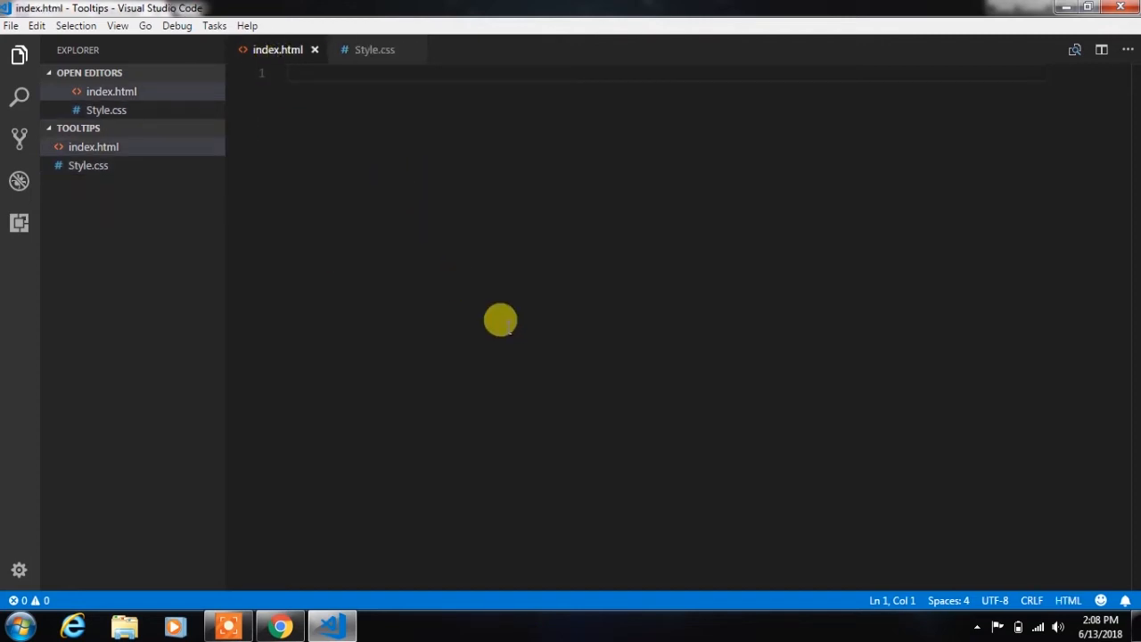
# - Expand the html Emmet abbreviation into an HTML5 skeleton and set its title to Tooltips
pyautogui.write('html')
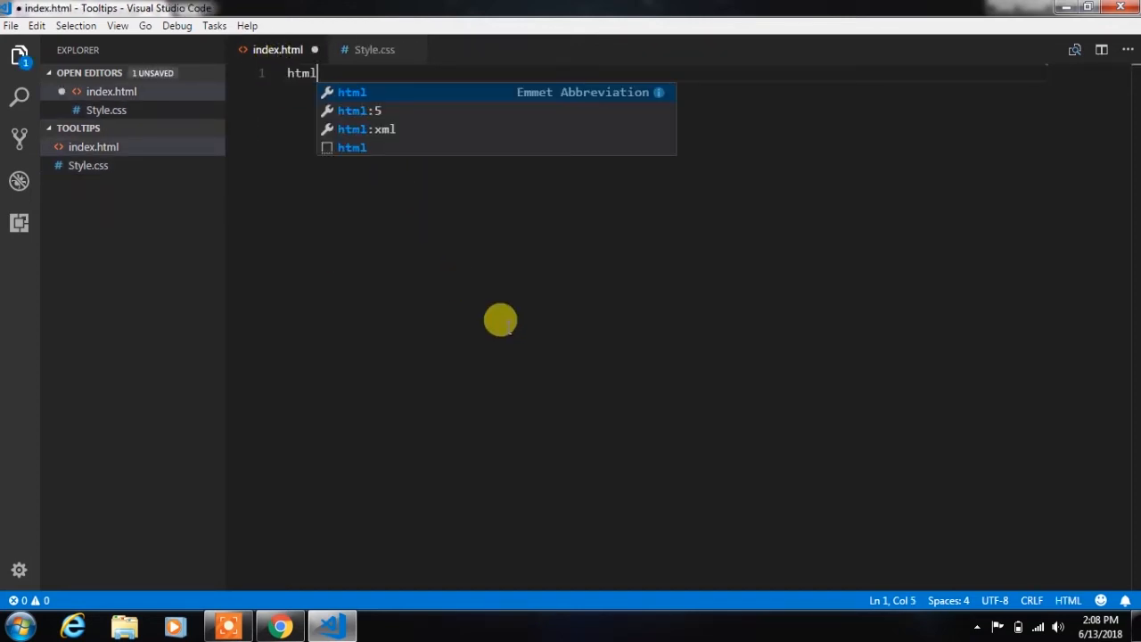
pyautogui.press('Tab')
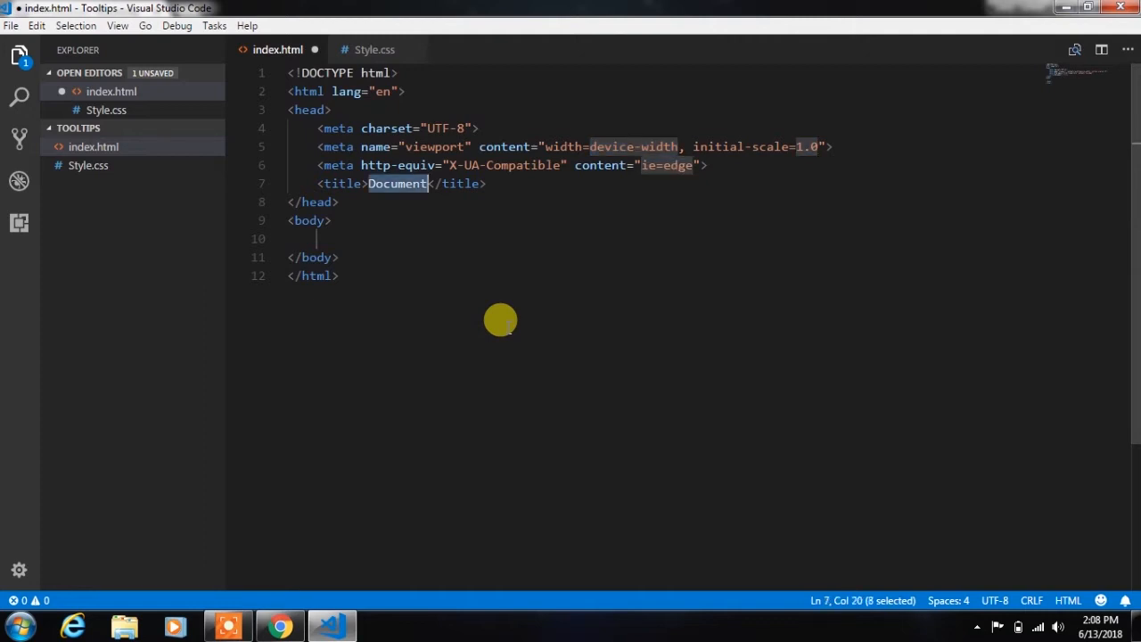
pyautogui.write('Tooltip')
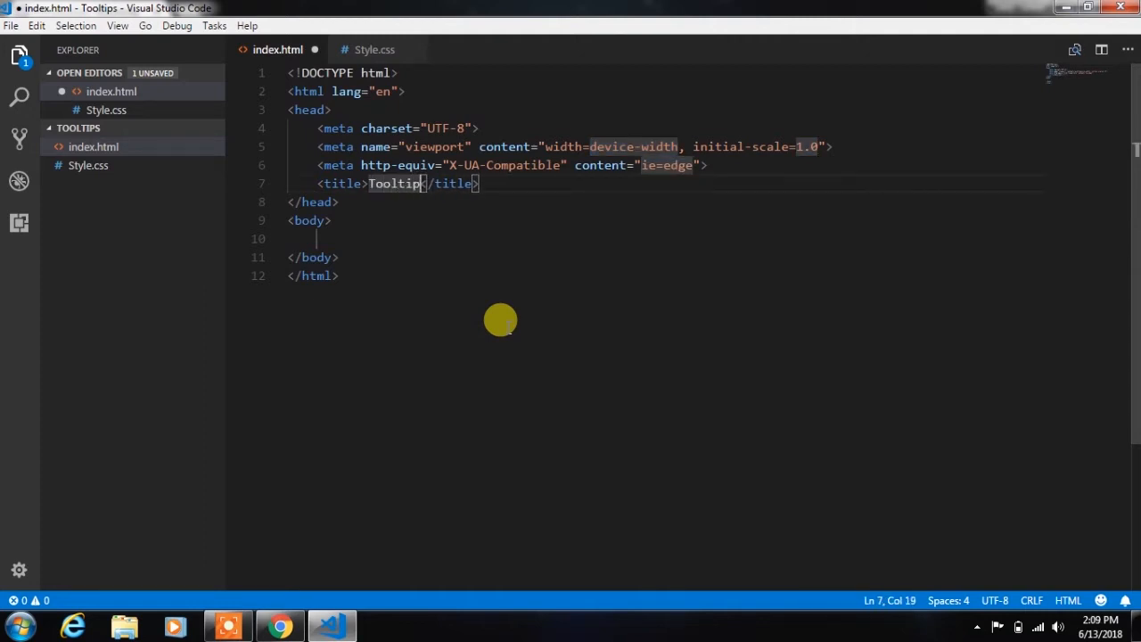
pyautogui.write('s')
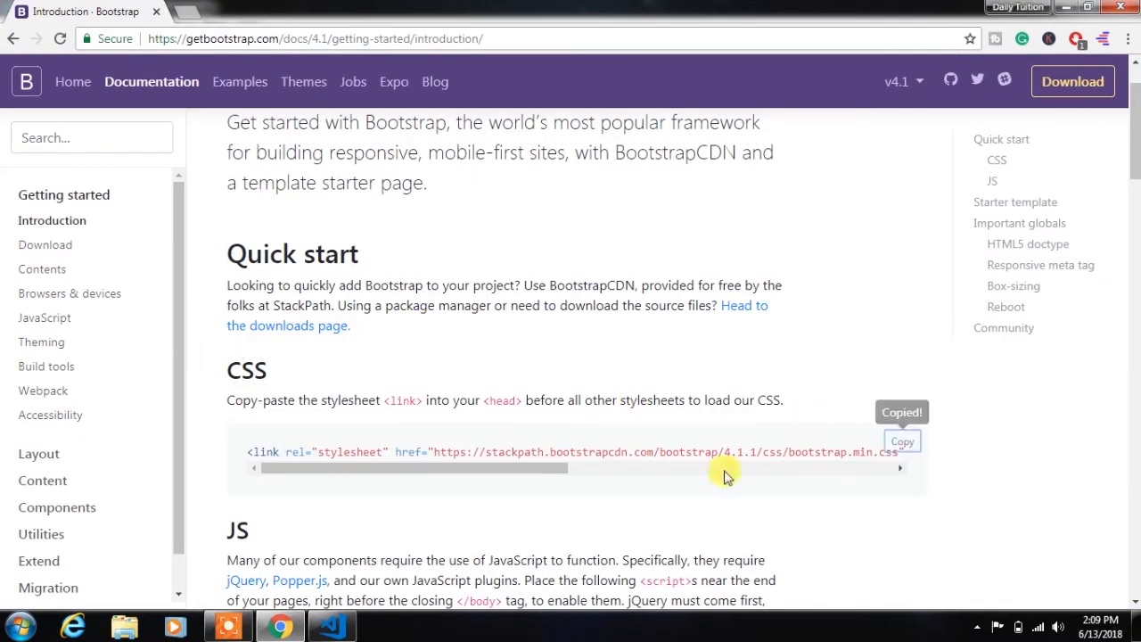
# - Link the Bootstrap CDN stylesheet and the local Style.css in the head, then begin a .text-center div
pyautogui.click(331, 624)
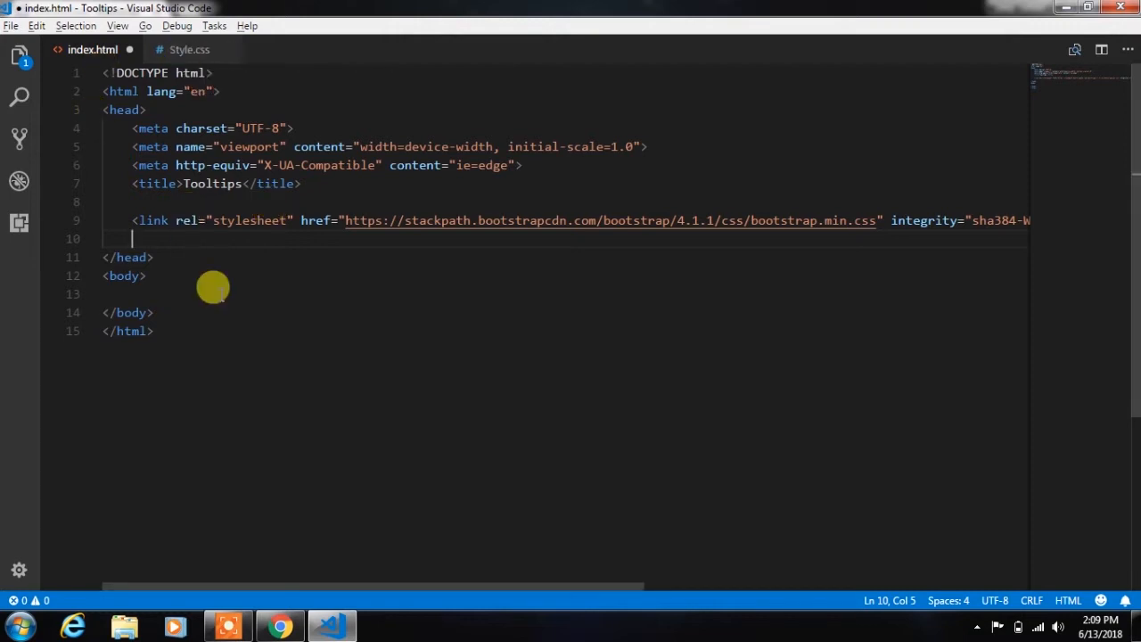
pyautogui.write('<link rel="stylesheet" href="Style.css">')
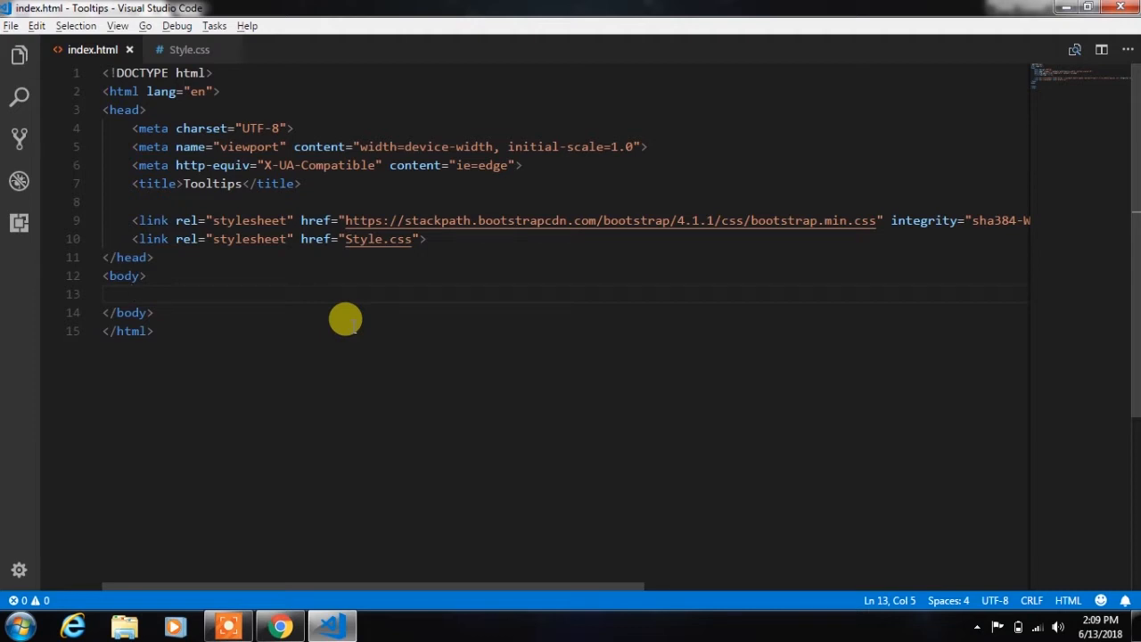
pyautogui.write('.text-ce')
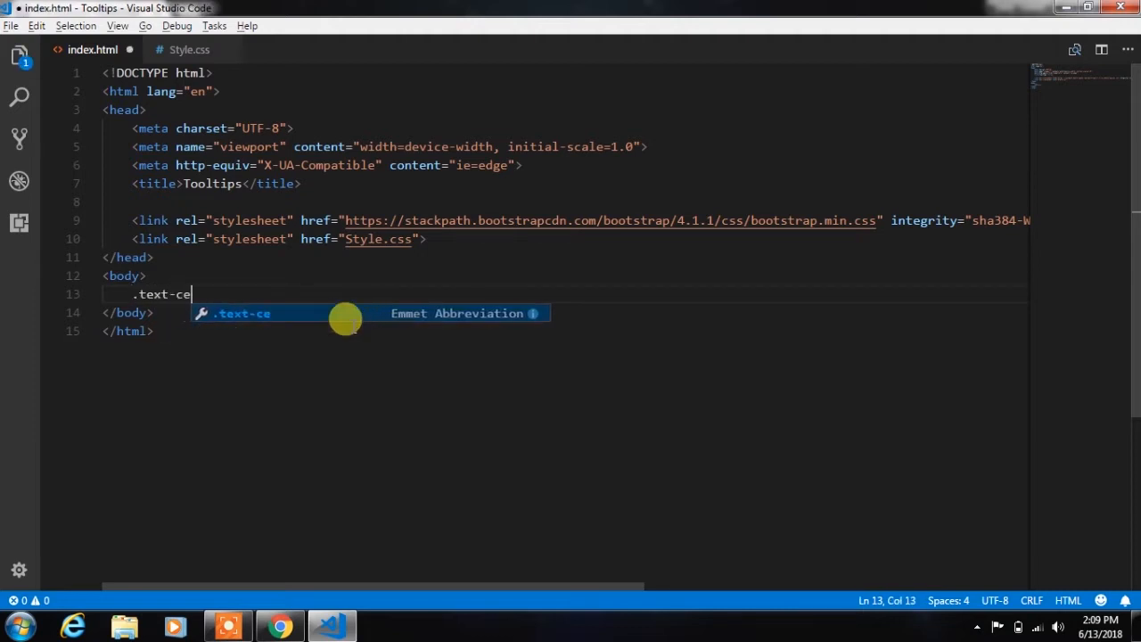
# - Expand the centred div, add a Tooltips heading and preview the page with Live Server
pyautogui.press('Tab')
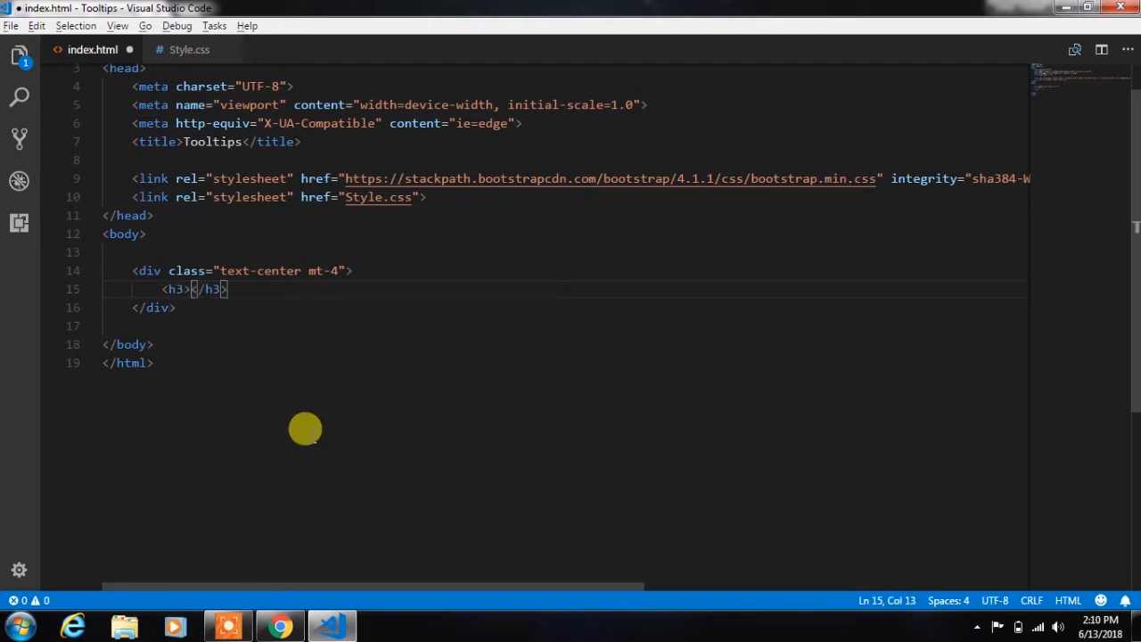
pyautogui.write('Tooltips')
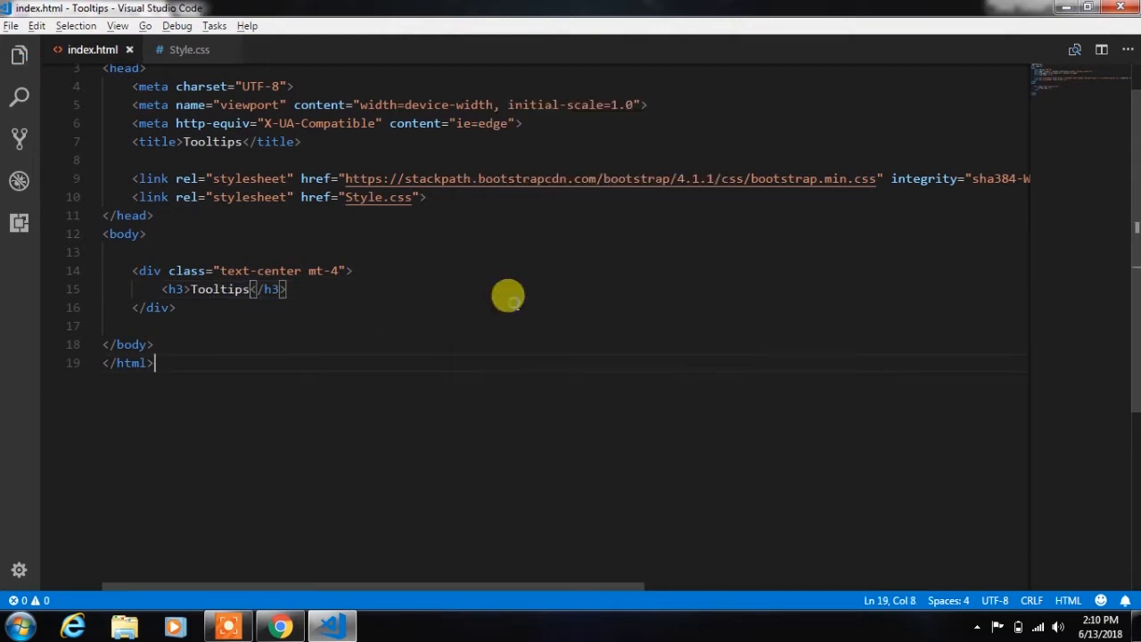
pyautogui.click(280, 628)
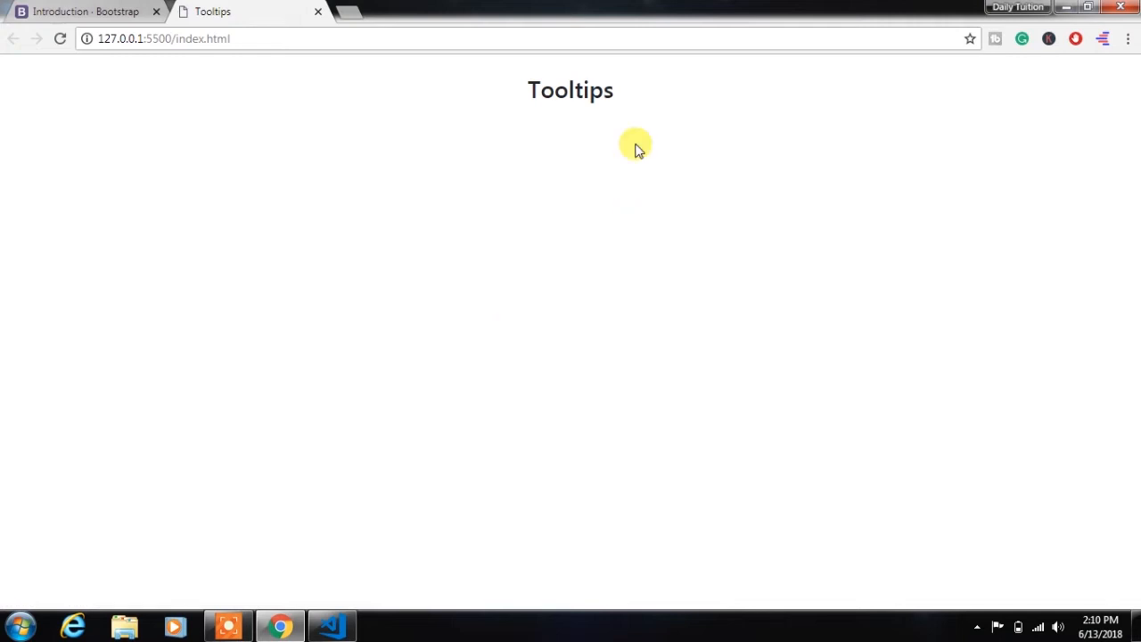
pyautogui.click(332, 626)
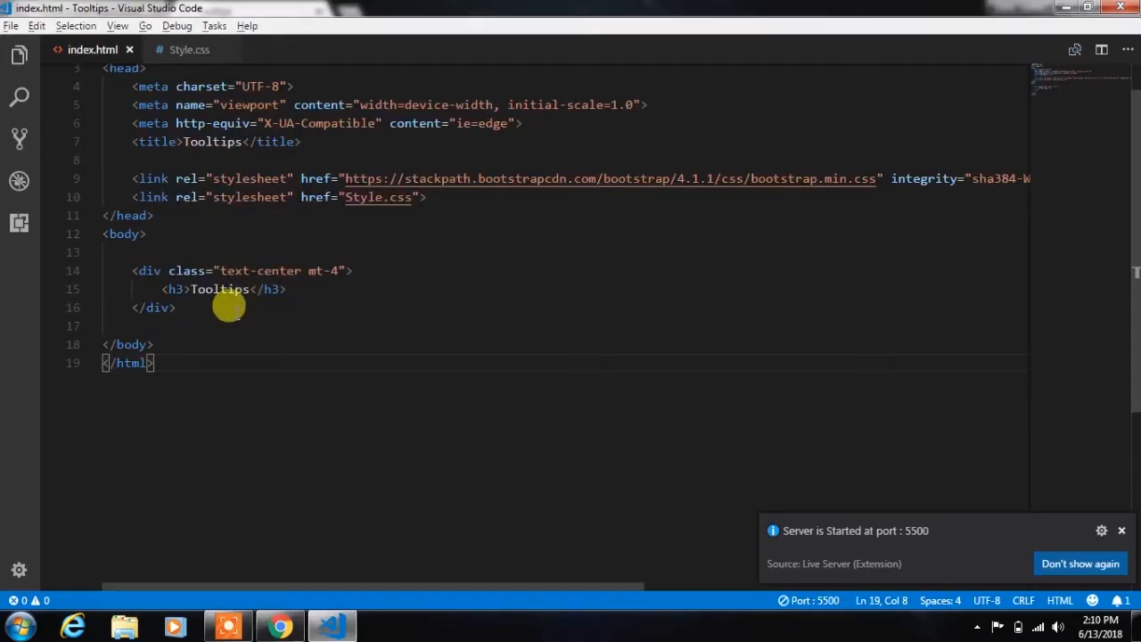
# - Give the heading an inline margin style and nest a Bootstrap .row with a .col-md- column below it
pyautogui.write('style="margin-bottom:5%;')
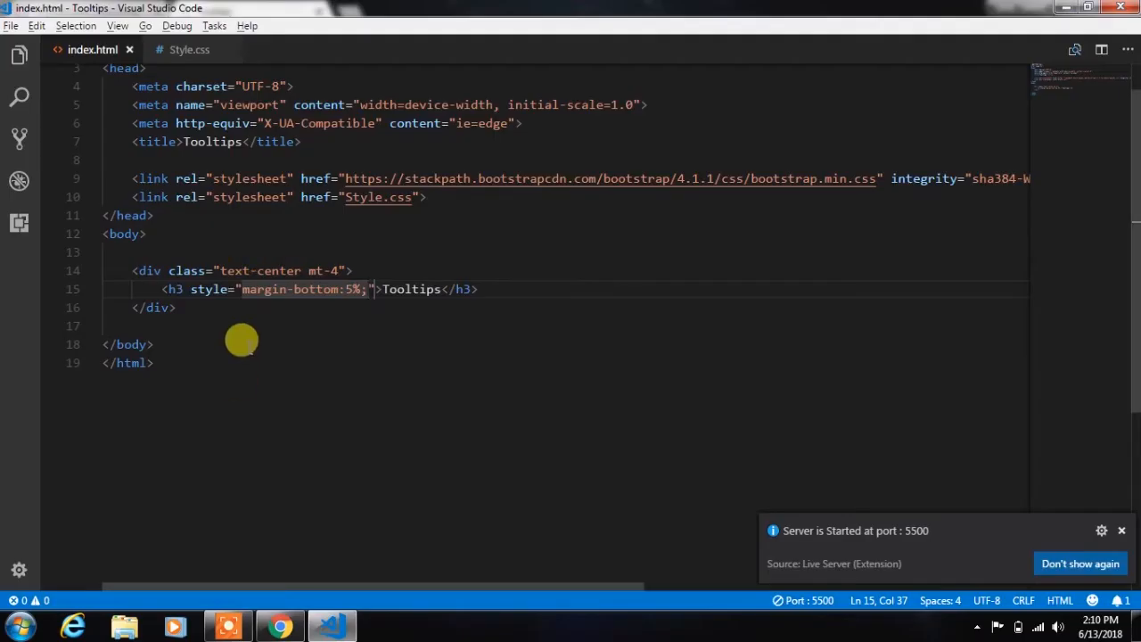
pyautogui.press('Enter')
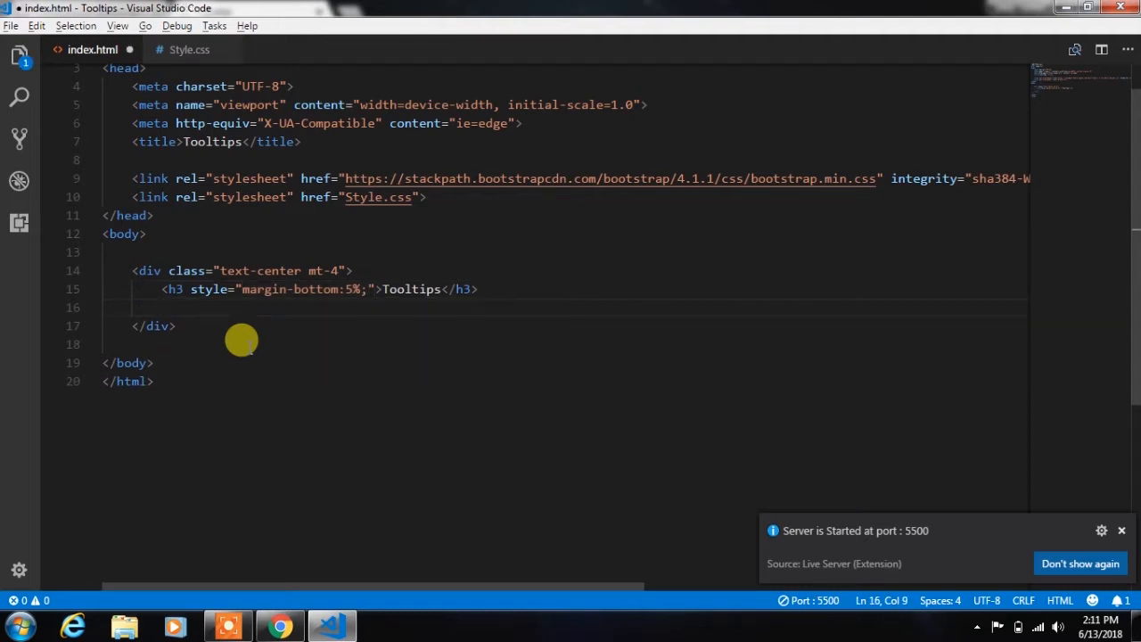
pyautogui.write('.row')
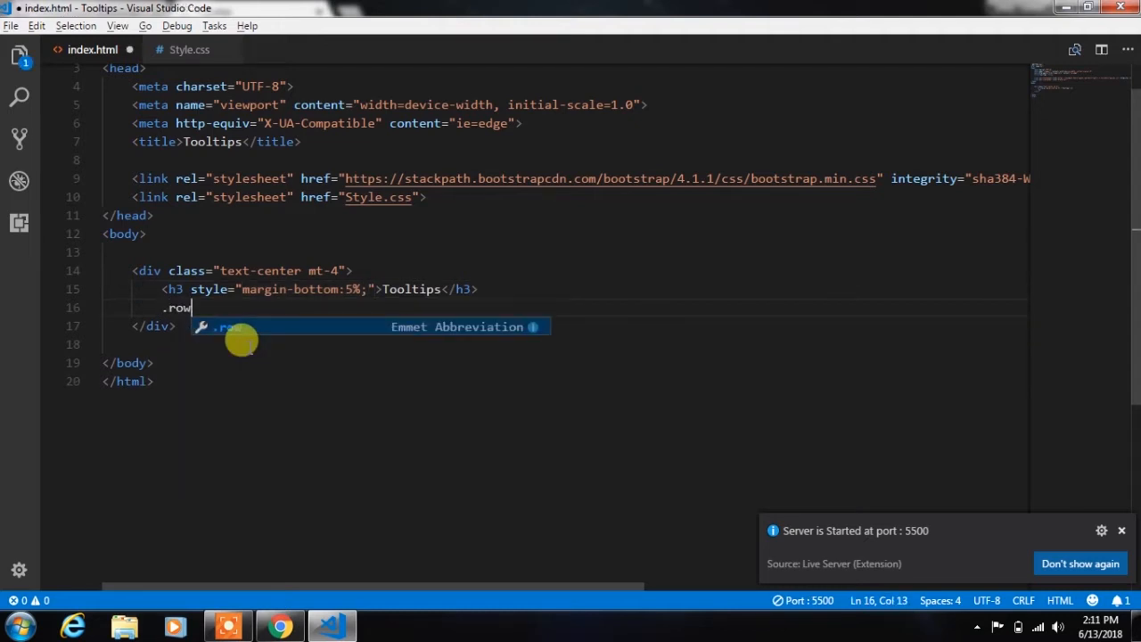
pyautogui.press('Tab')
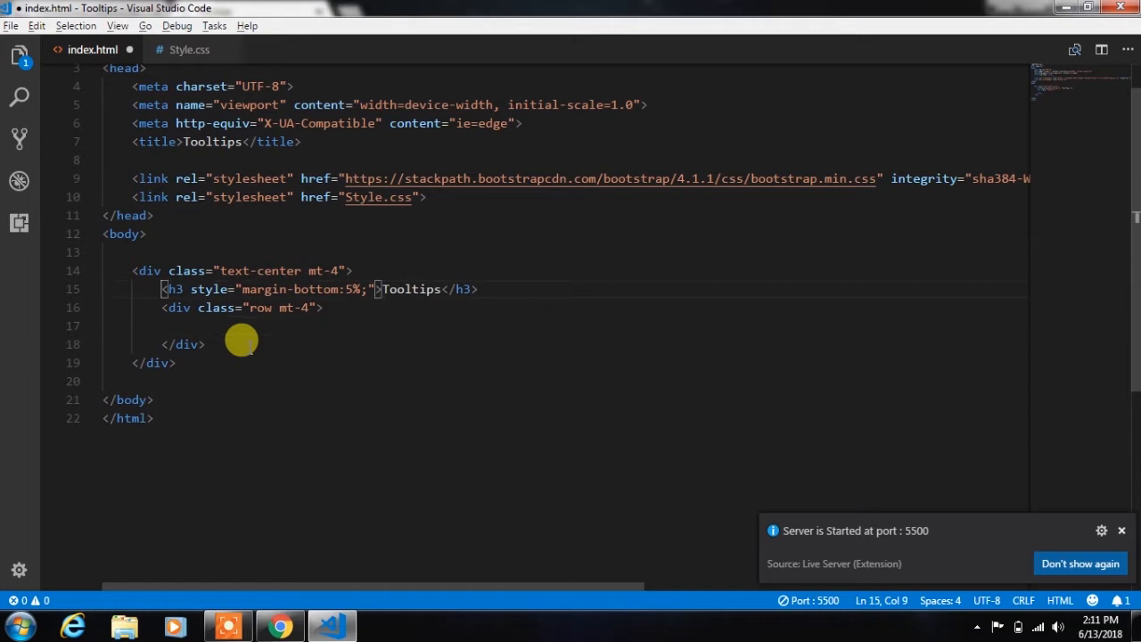
pyautogui.press('enter')
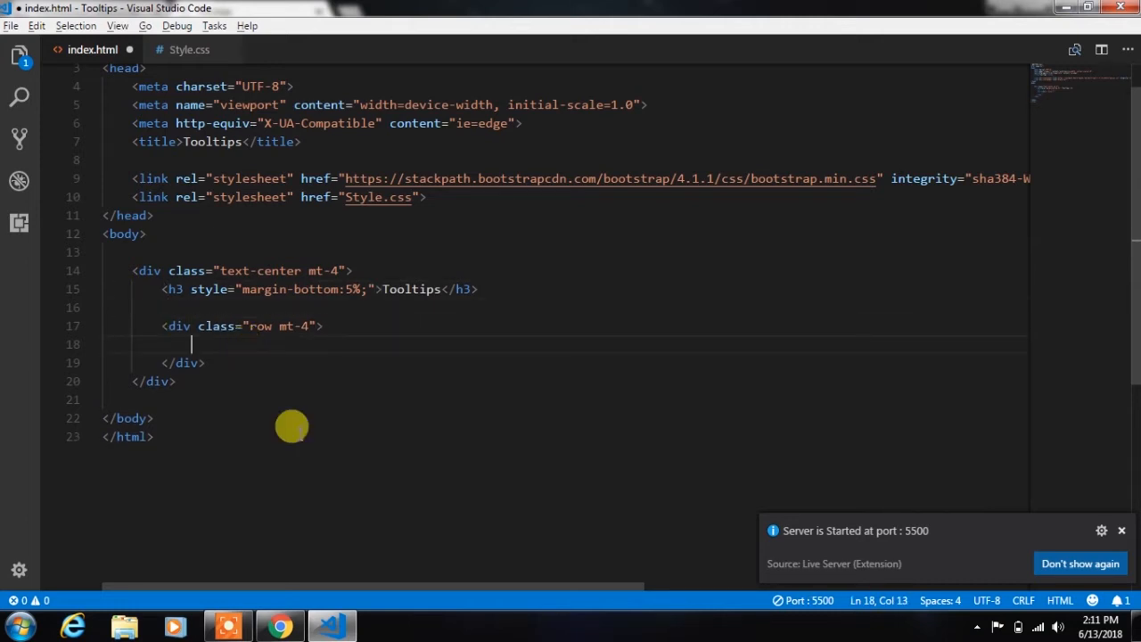
pyautogui.write('.col-md-')
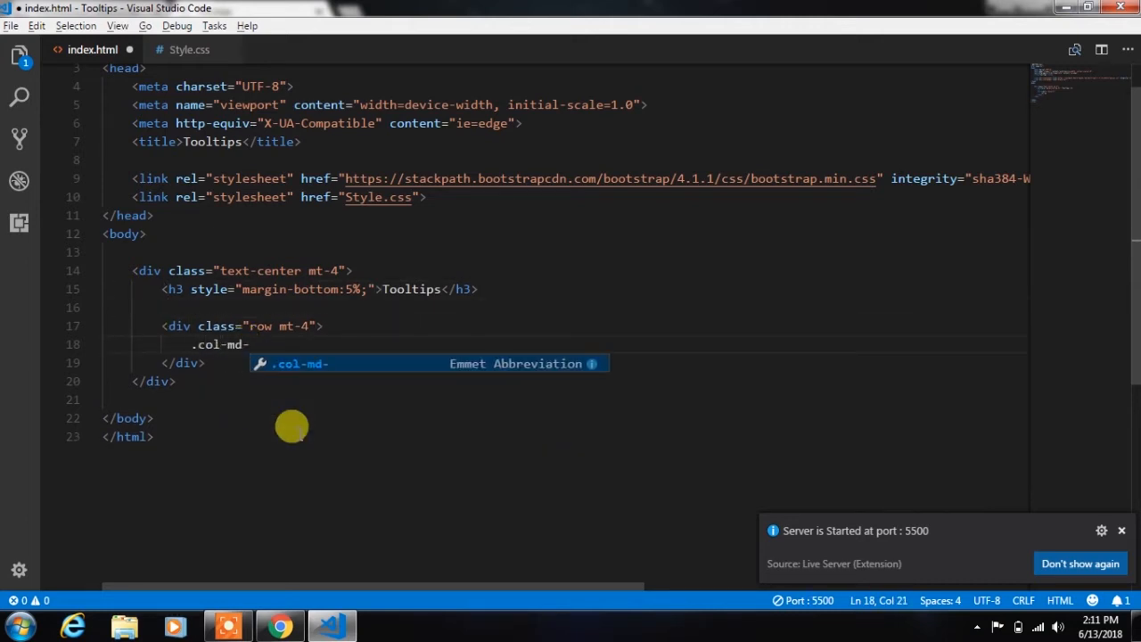
pyautogui.press('Tab')
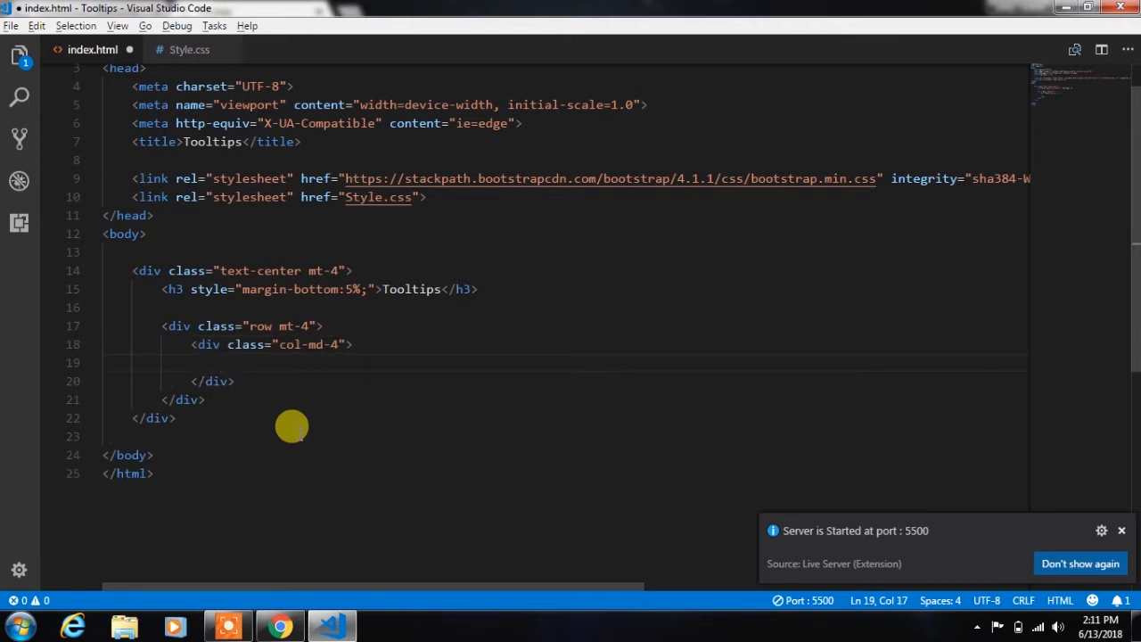
# - Add a .d-flex.flex-row div holding a Tooltips label with a class attribute, then preview in the browser
pyautogui.write('.d')
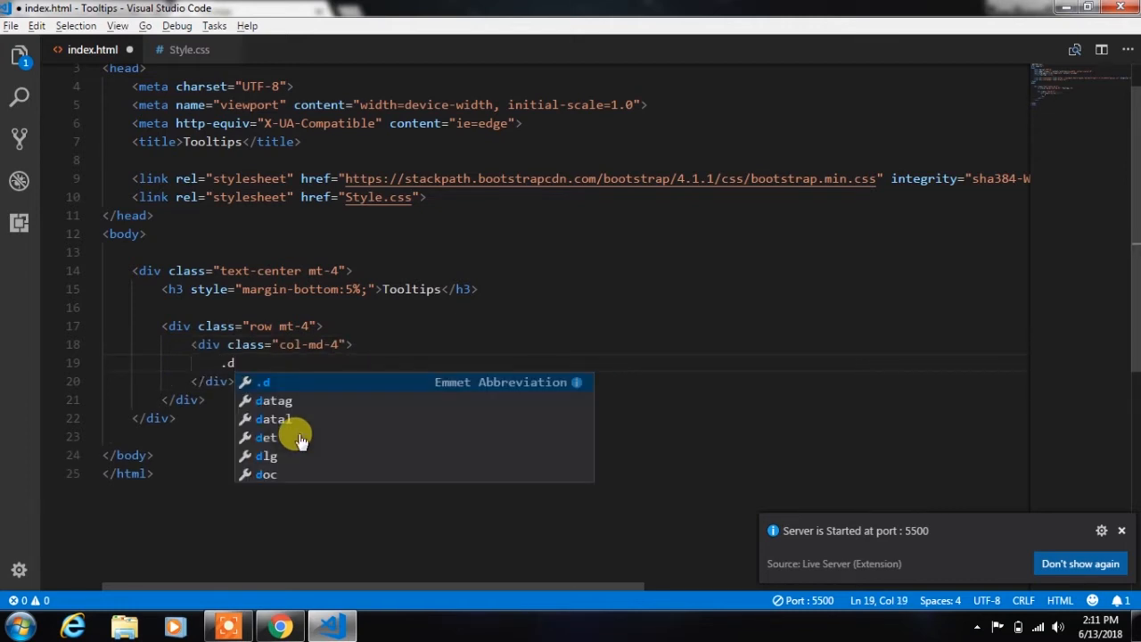
pyautogui.write('-flex.flex-')
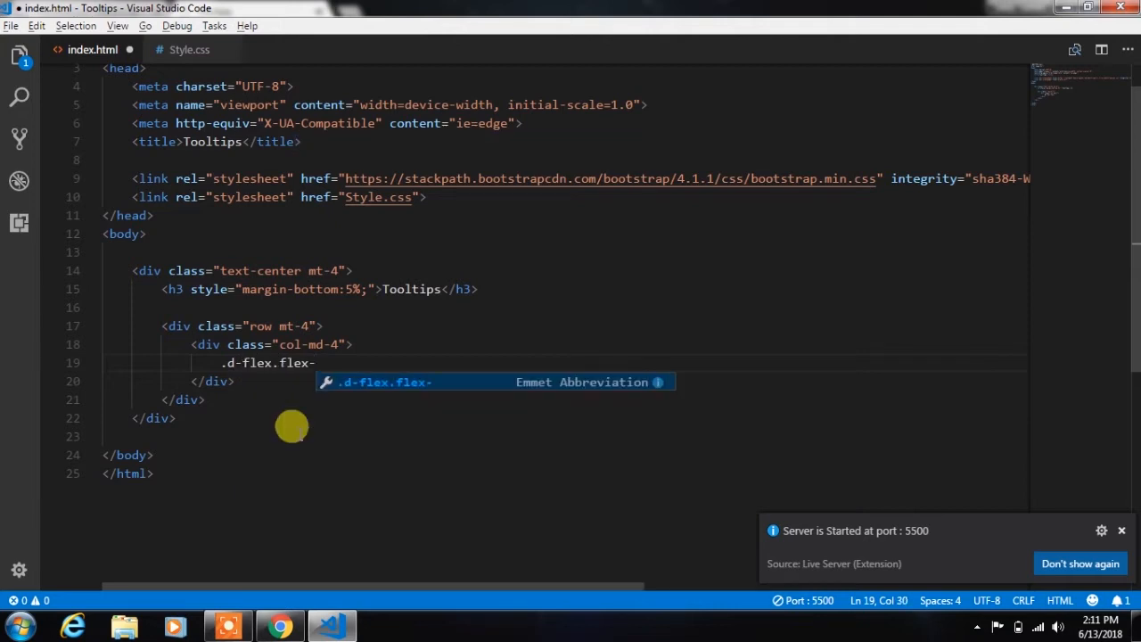
pyautogui.press('Tab')
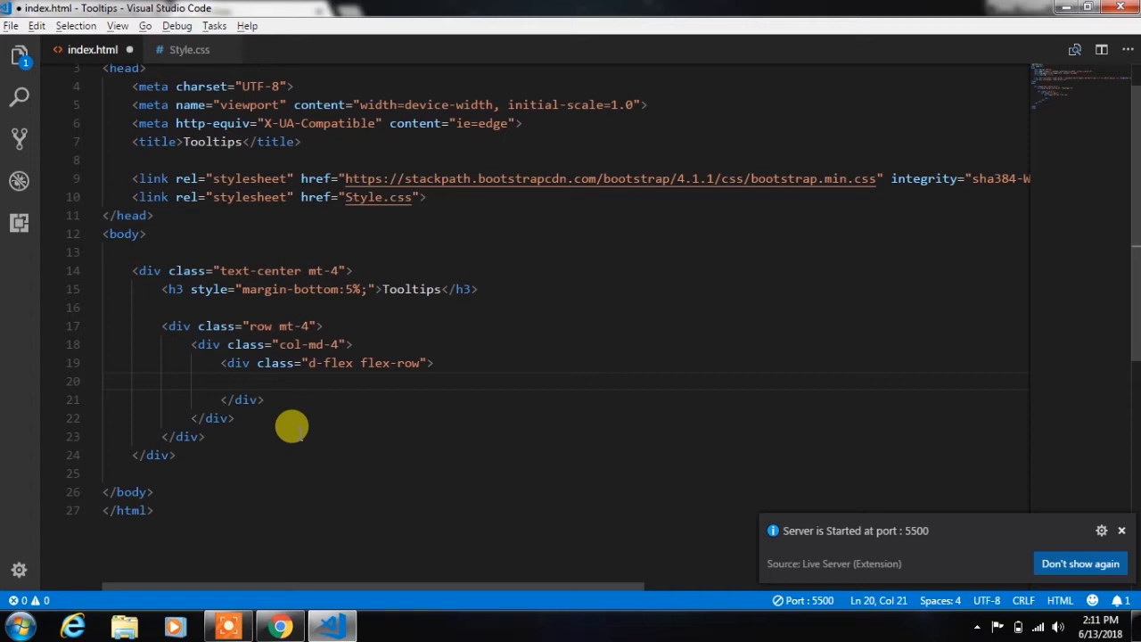
pyautogui.write('<label for=""></label>')
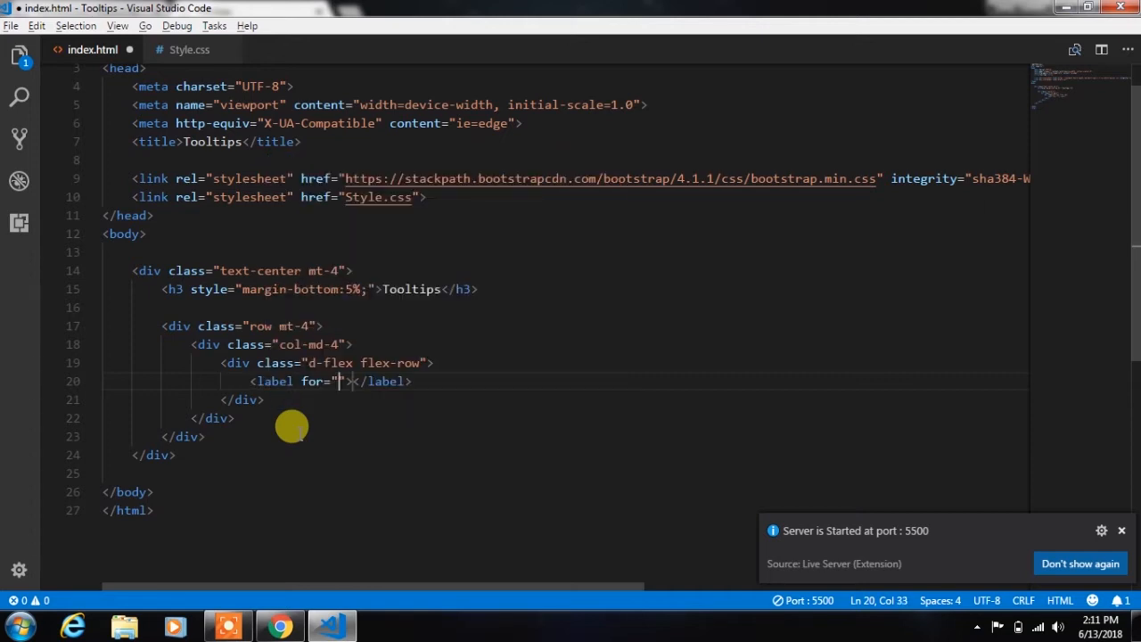
pyautogui.write('Tooltips')
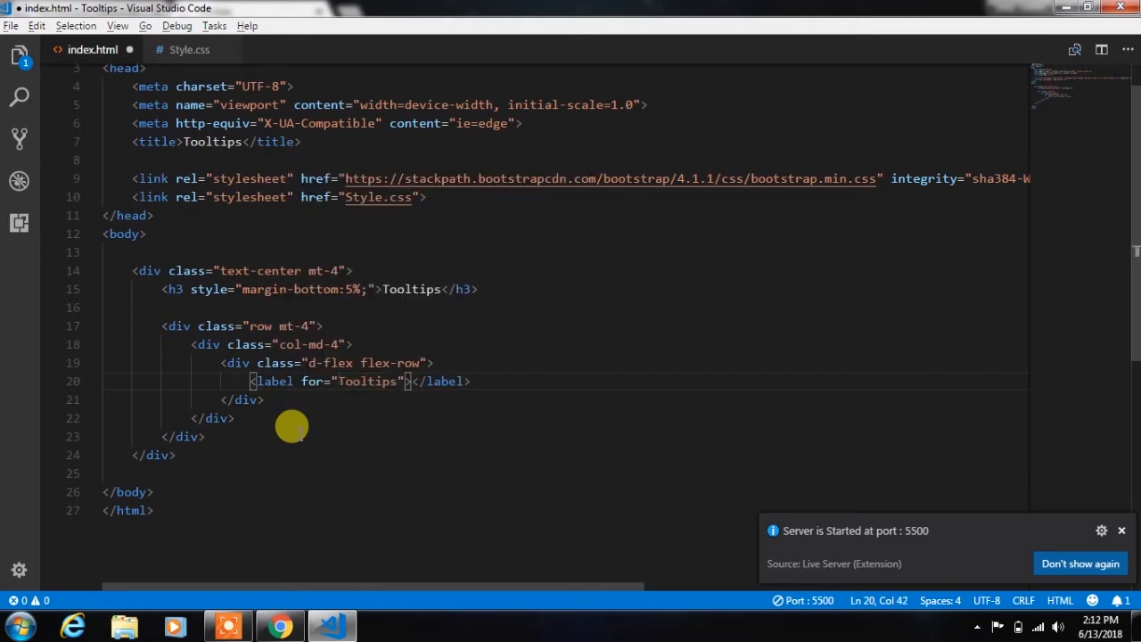
pyautogui.write('class=""')
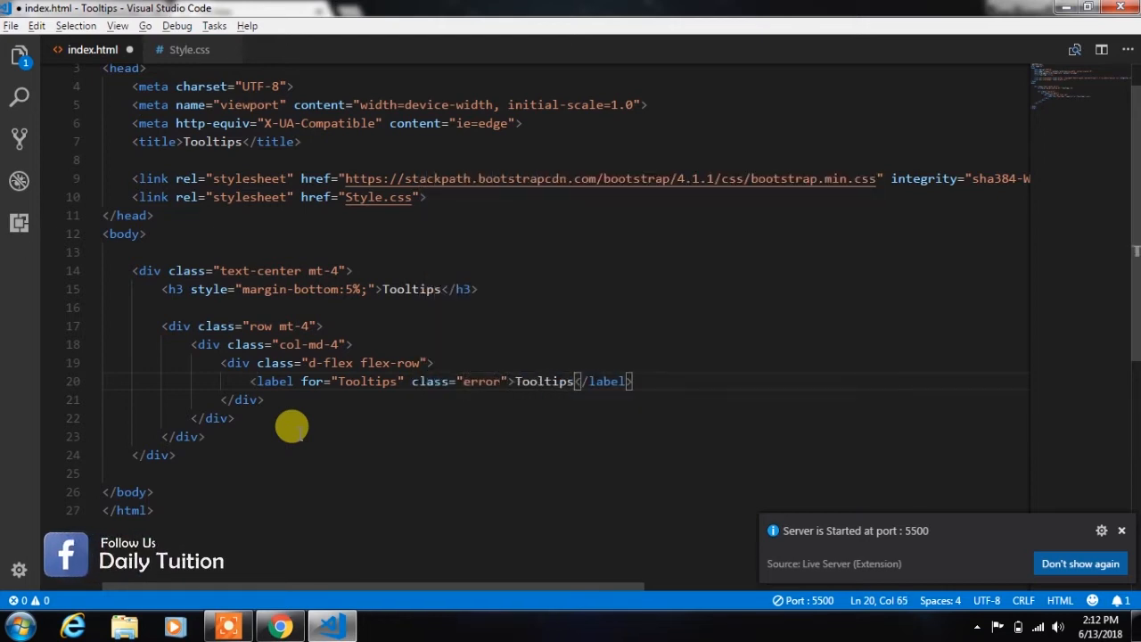
pyautogui.click(278, 624)
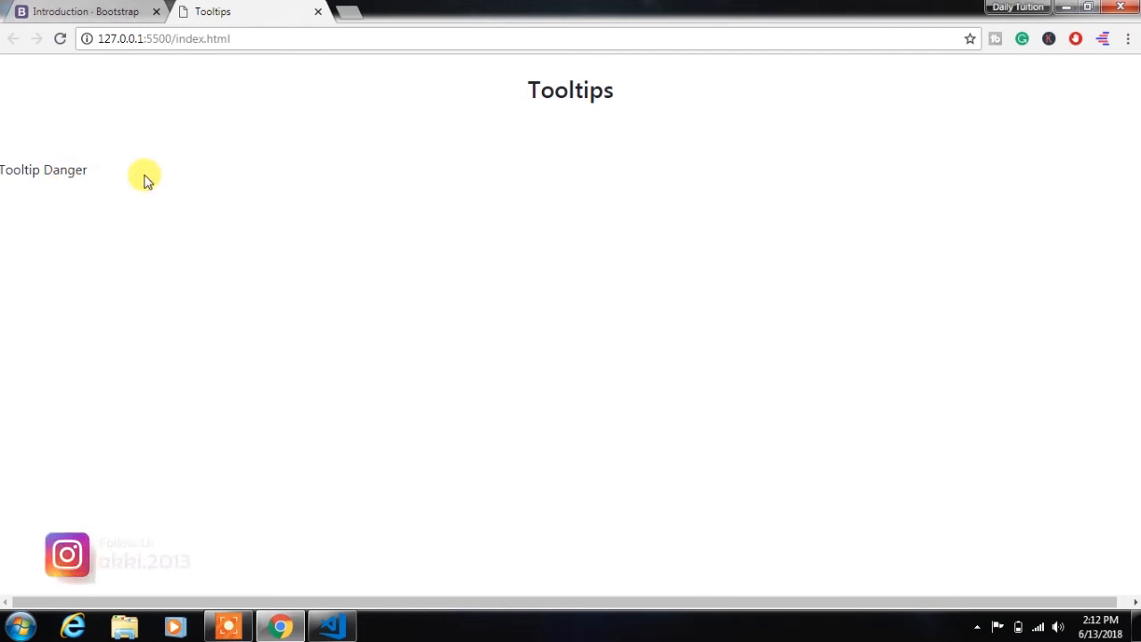
# - Add an offset class to the col-md-4 column div and move to Style.css
pyautogui.click(332, 626)
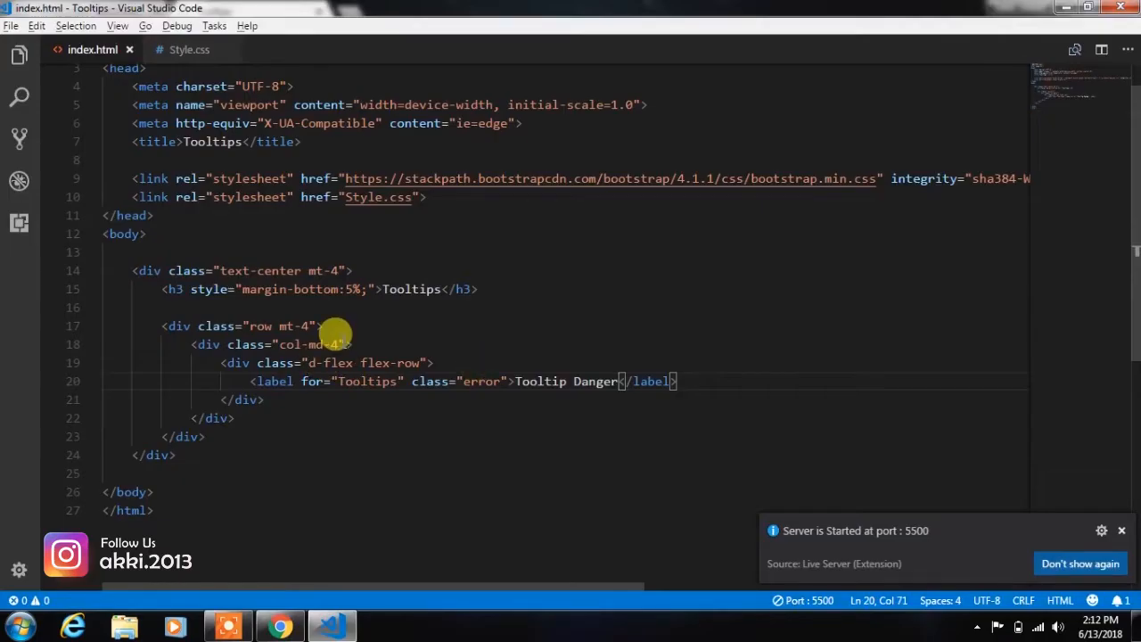
pyautogui.write('offset-3')
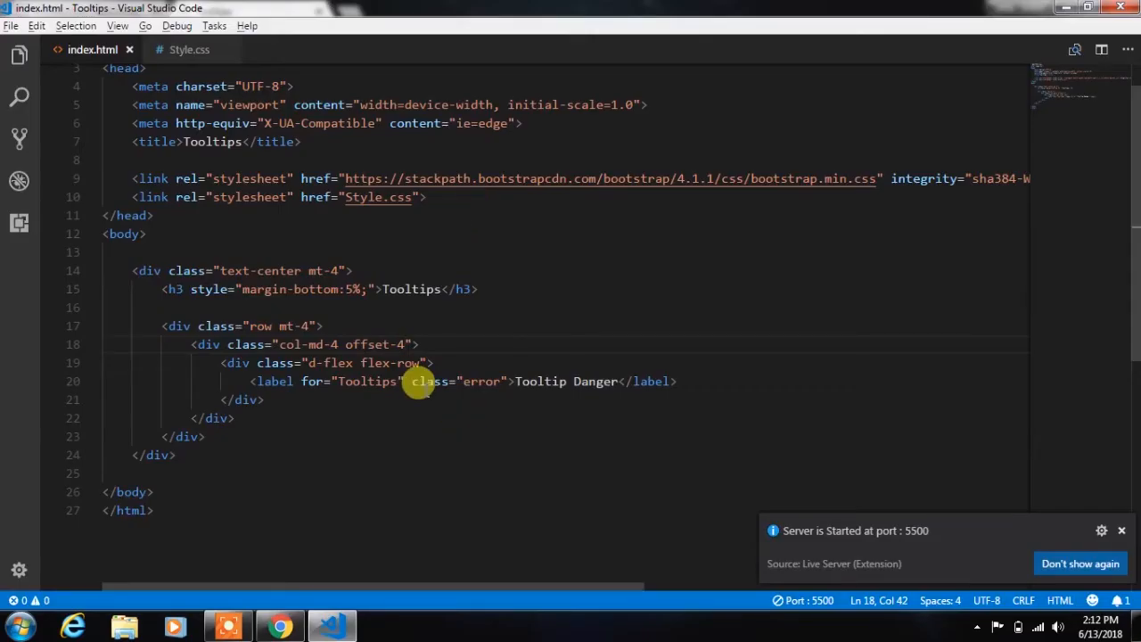
pyautogui.click(403, 345)
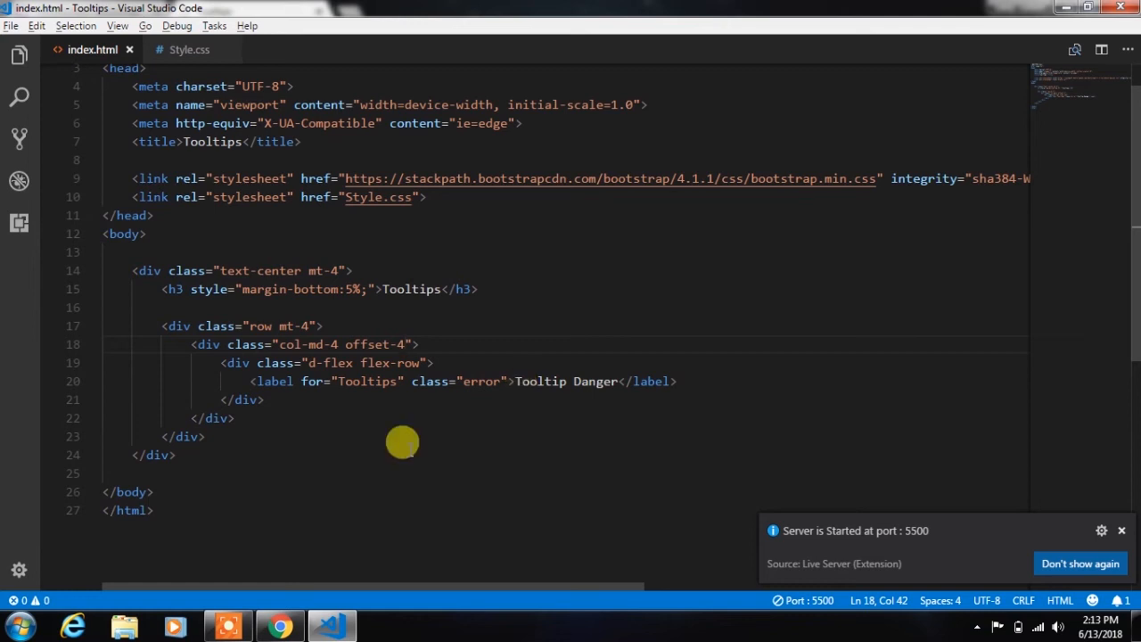
pyautogui.click(189, 50)
pyautogui.write('body')
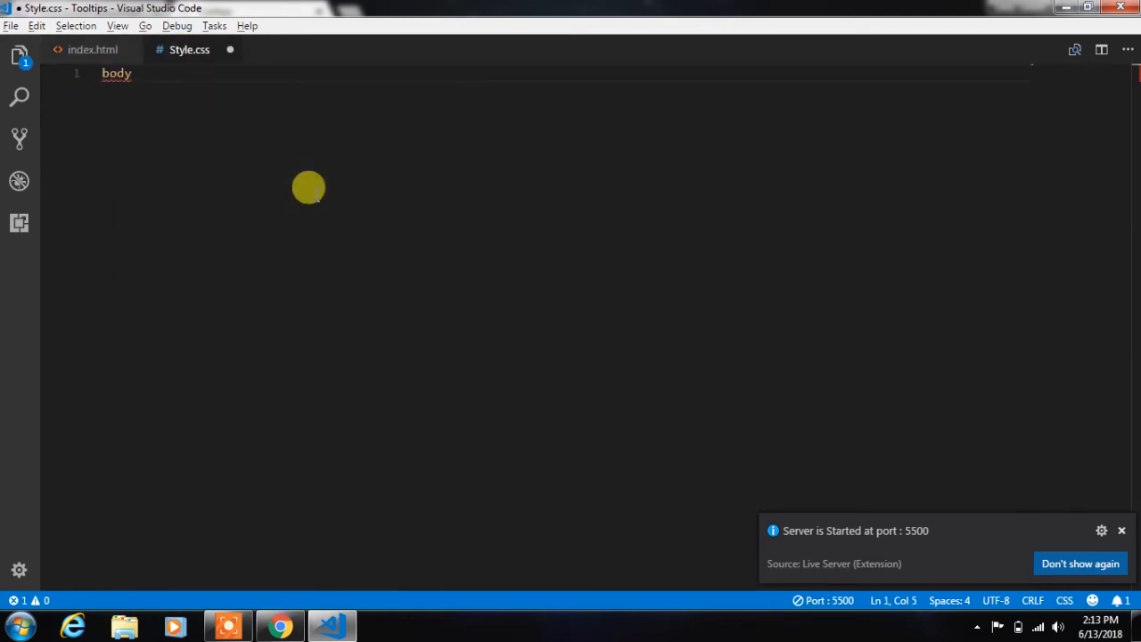
# - Write a body rule in Style.css with margin and padding set to 0%
pyautogui.write('mari')
pyautogui.write('padding: 0%;')
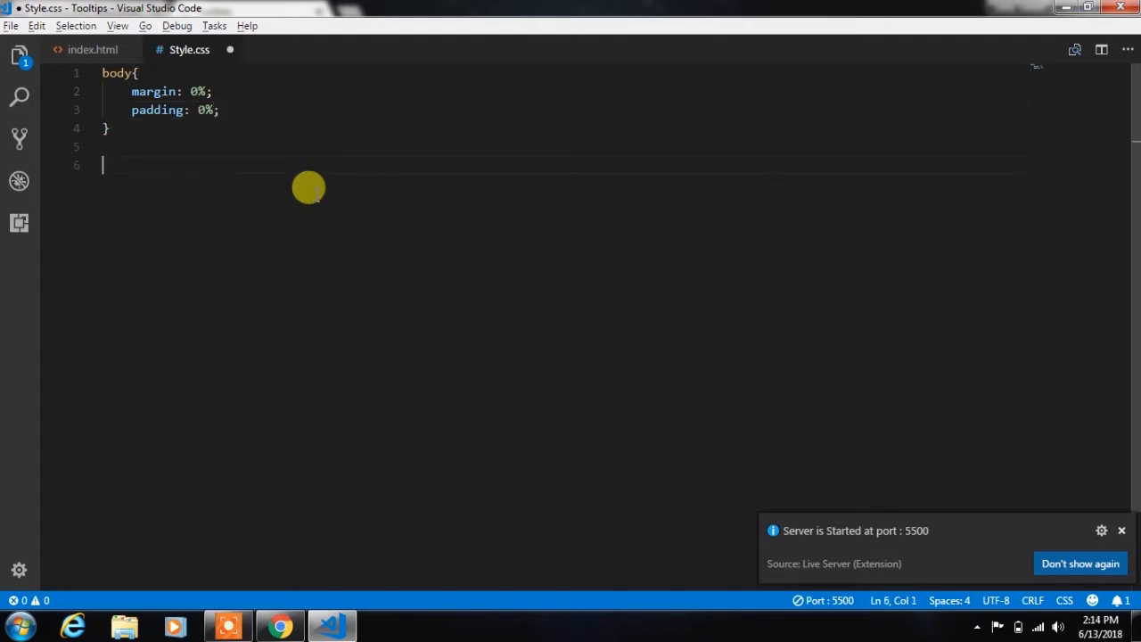
# - Start the .error rule with absolute positioning, top -110%, left 31%, padding 1% 20% and a border-radius
pyautogui.write('.erro')
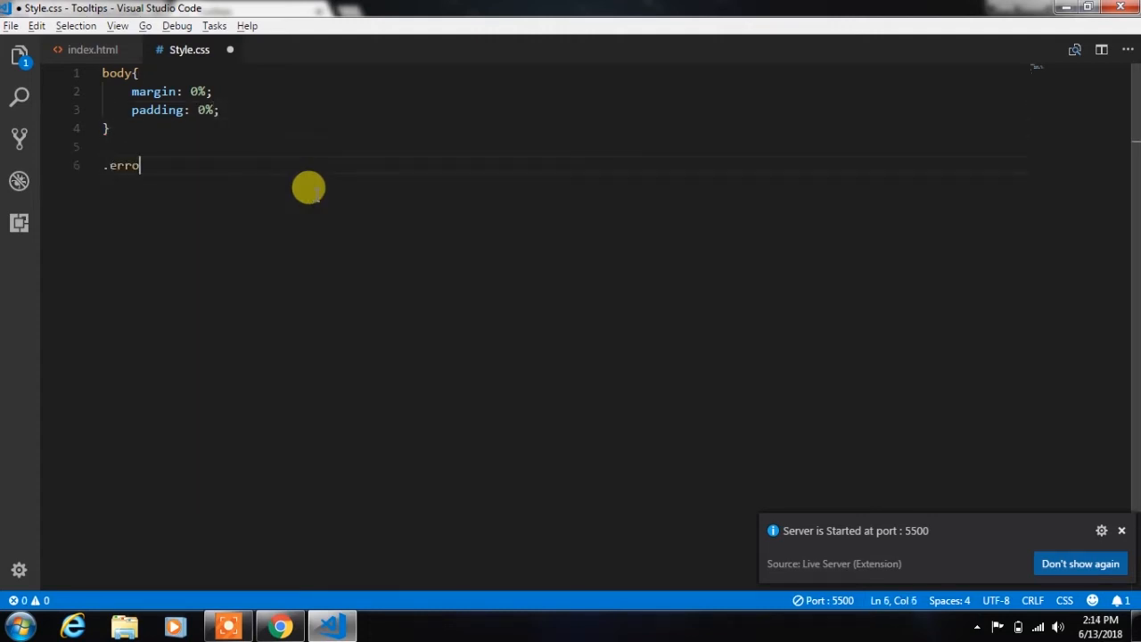
pyautogui.click(93, 50)
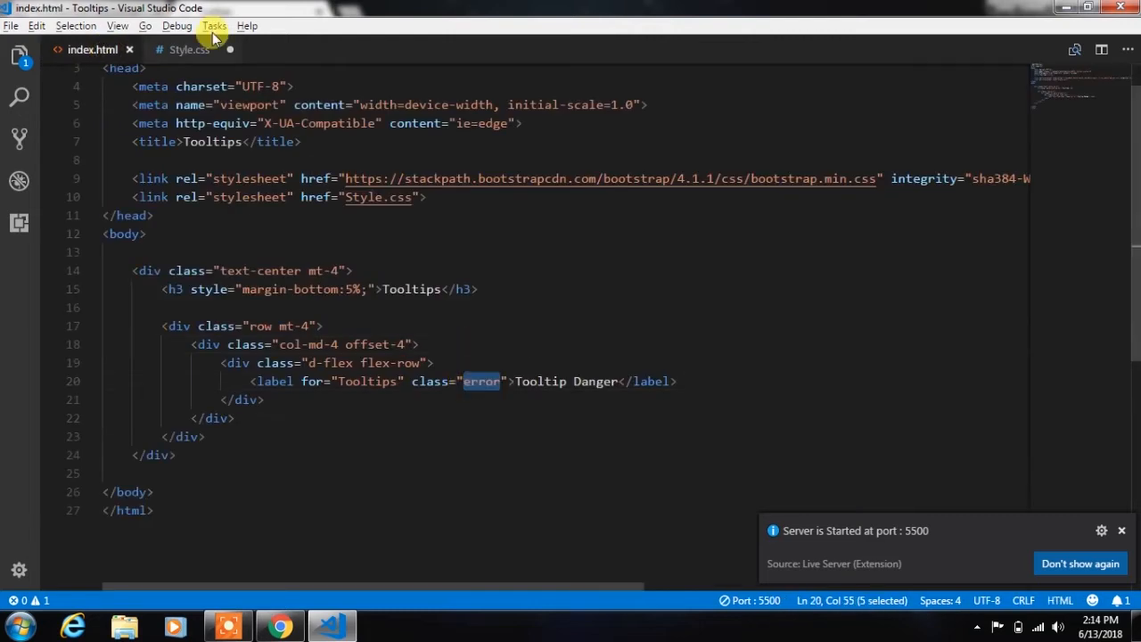
pyautogui.write('poso')
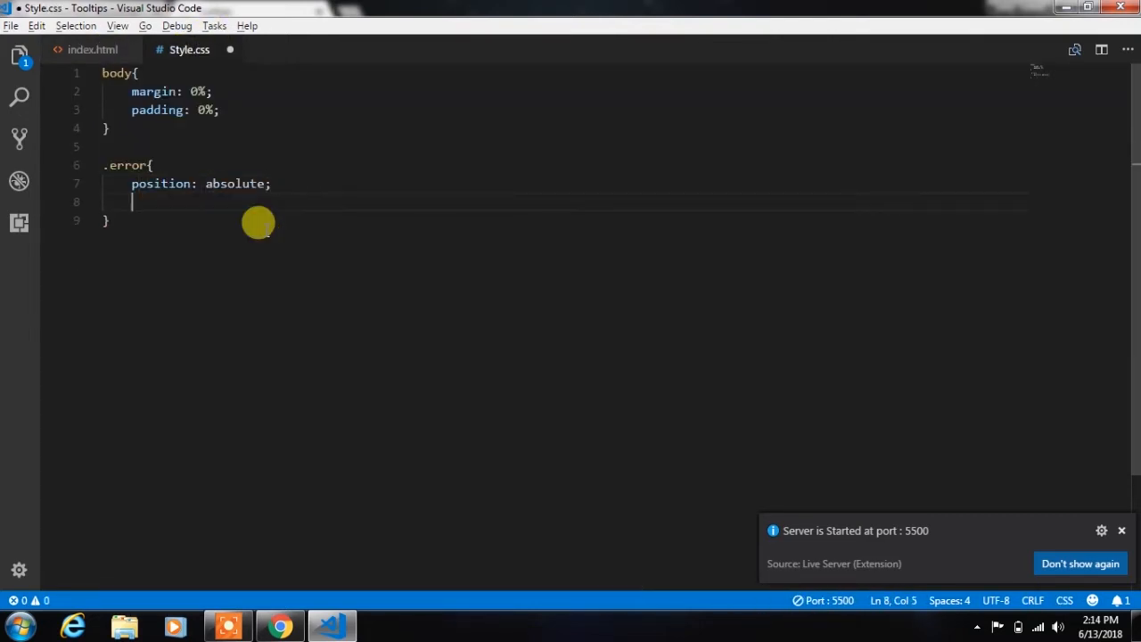
pyautogui.write('top: -')
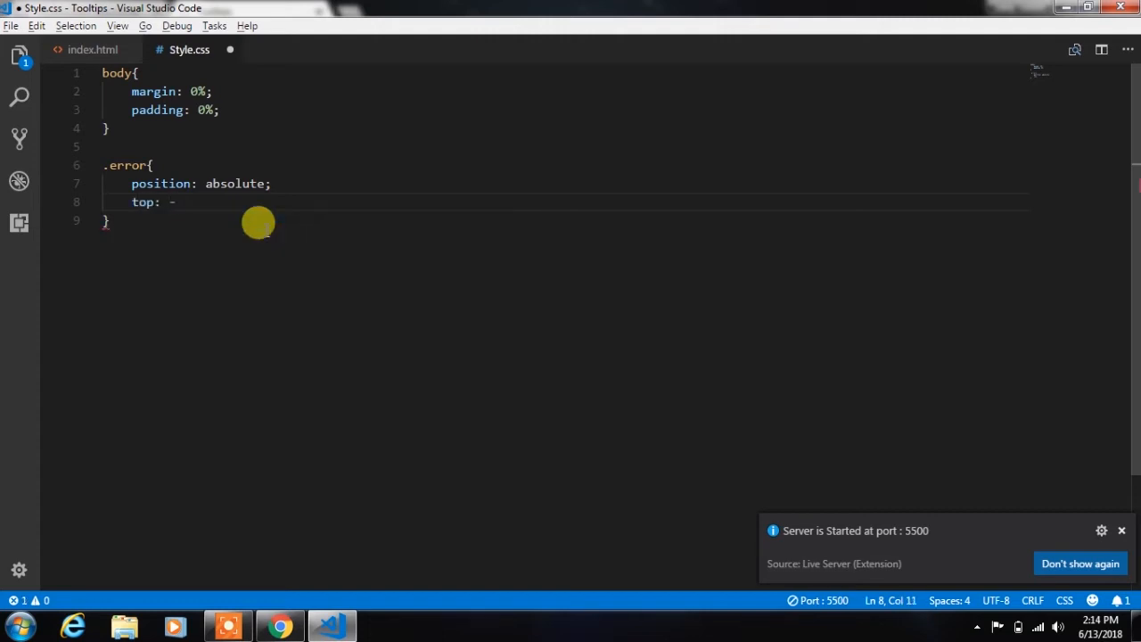
pyautogui.write('110%;')
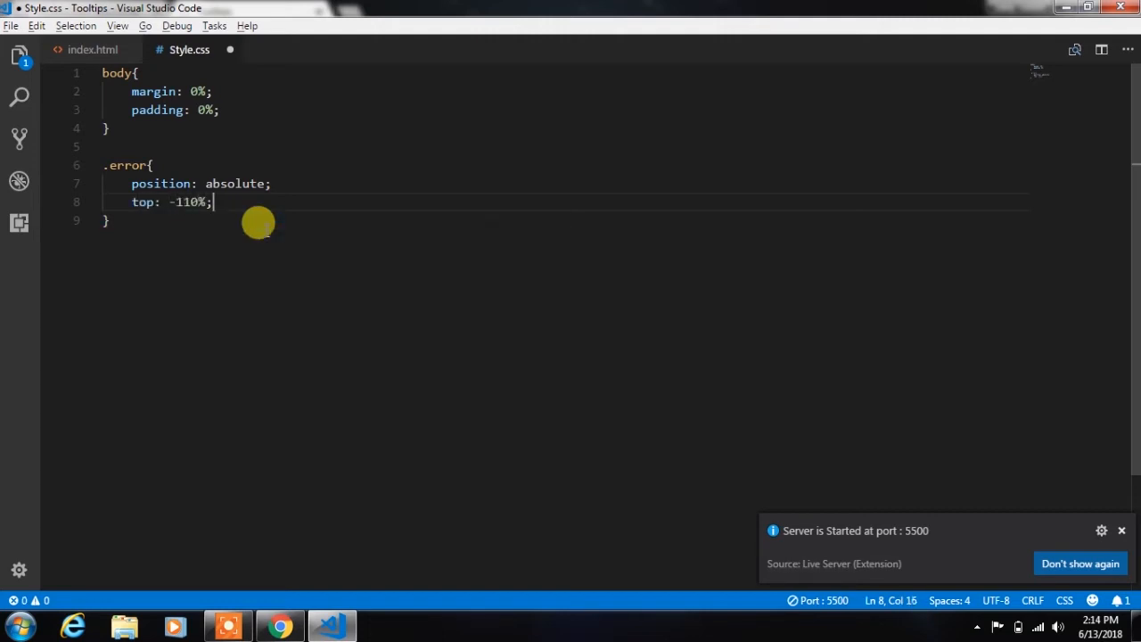
pyautogui.write('left: 31%;')
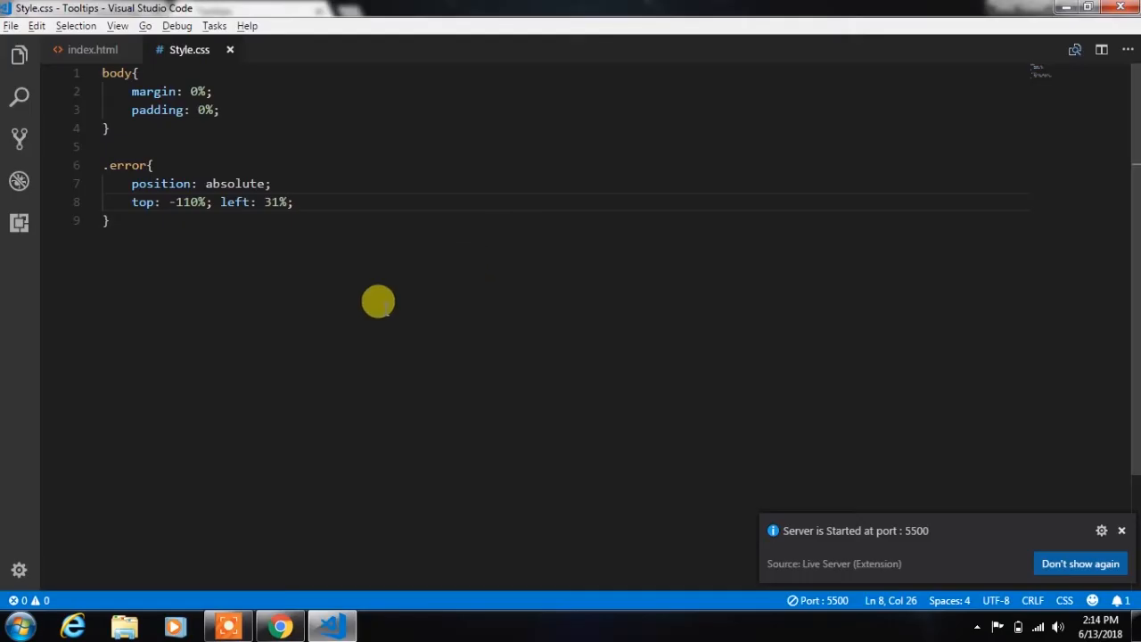
pyautogui.write('padding:')
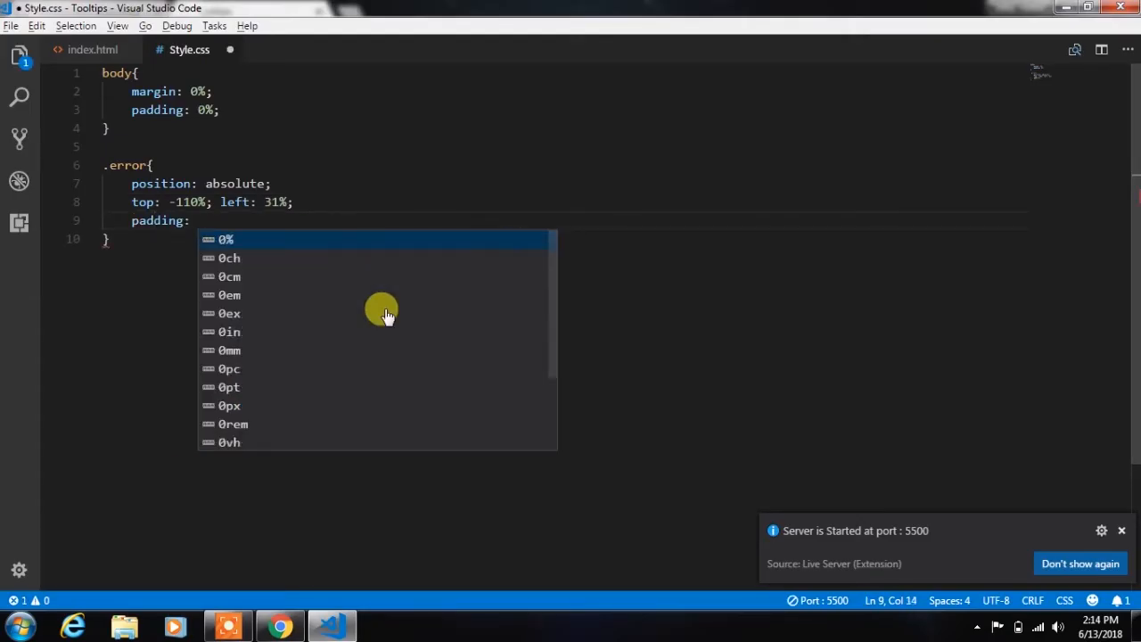
pyautogui.write('1% 2')
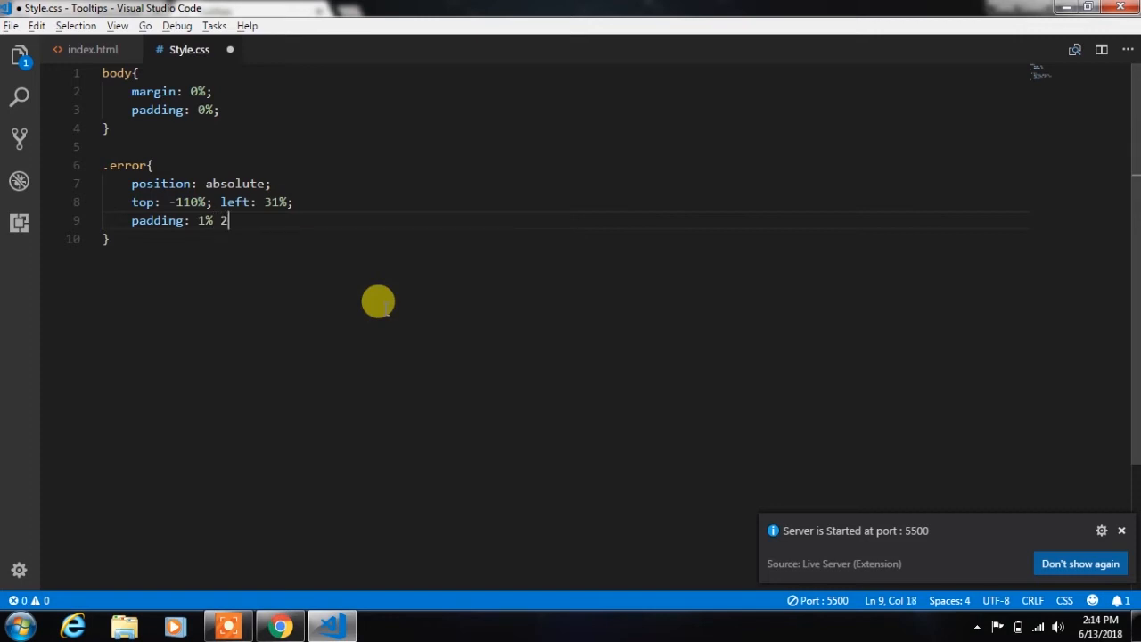
pyautogui.write('0%;')
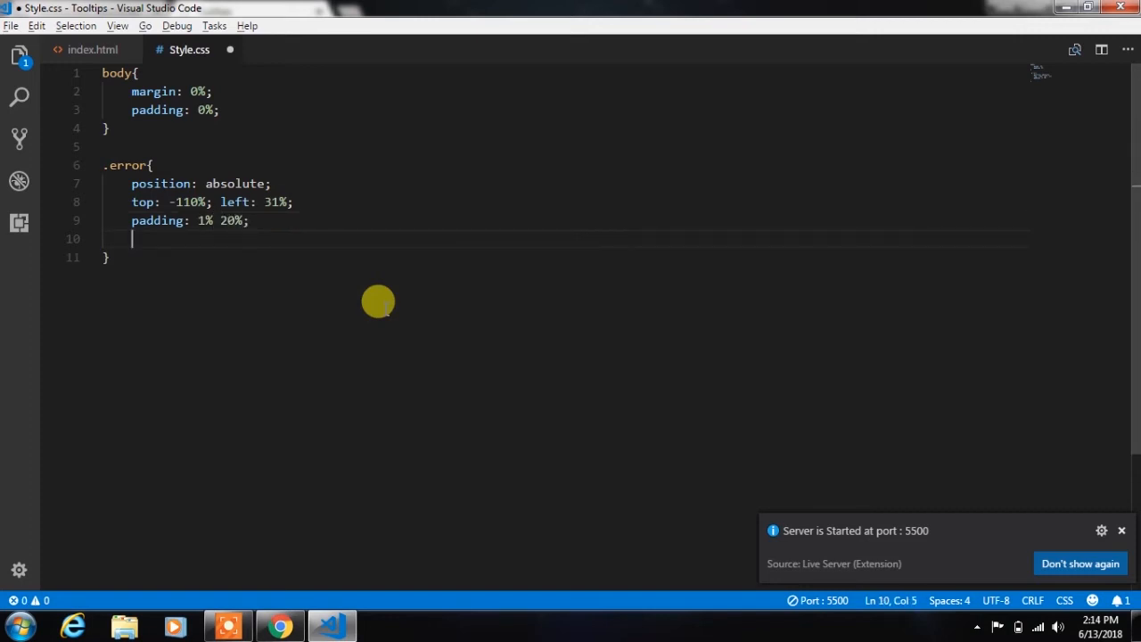
pyautogui.write('border-radius:')
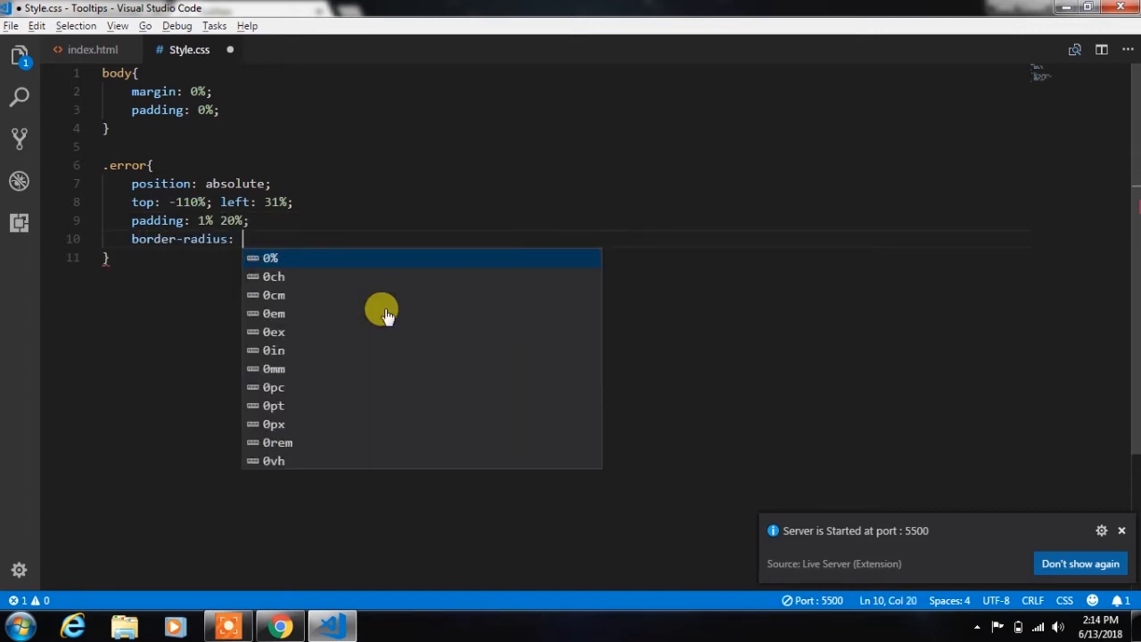
pyautogui.click(280, 626)
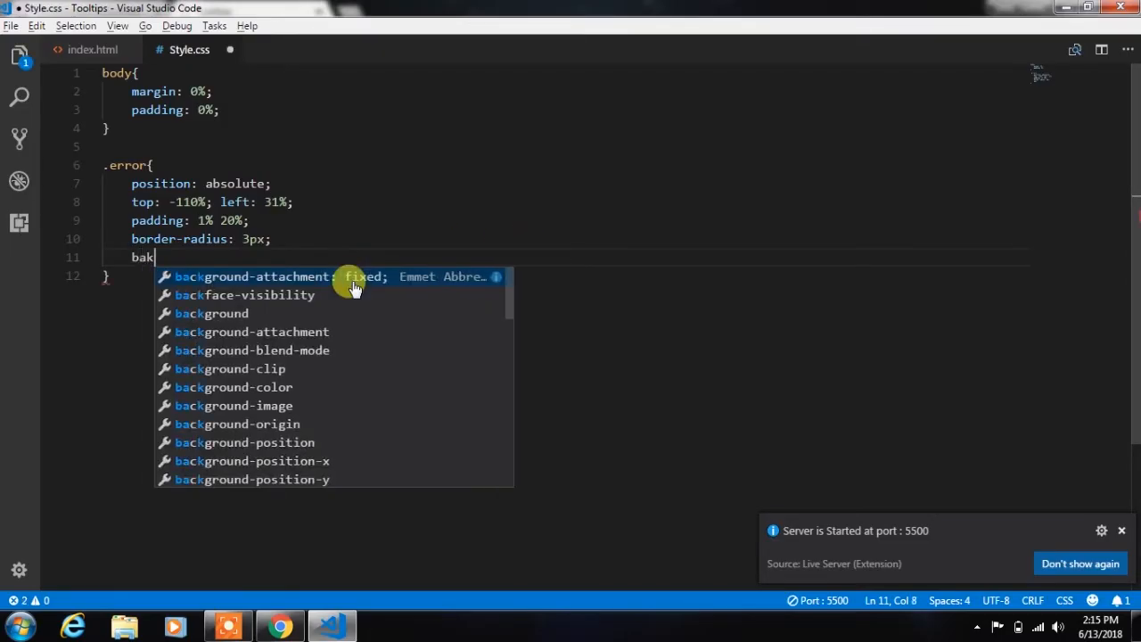
# - Give .error background-color #FDCAC4 and color #ED6160, then begin another .error selector below
pyautogui.write('c')
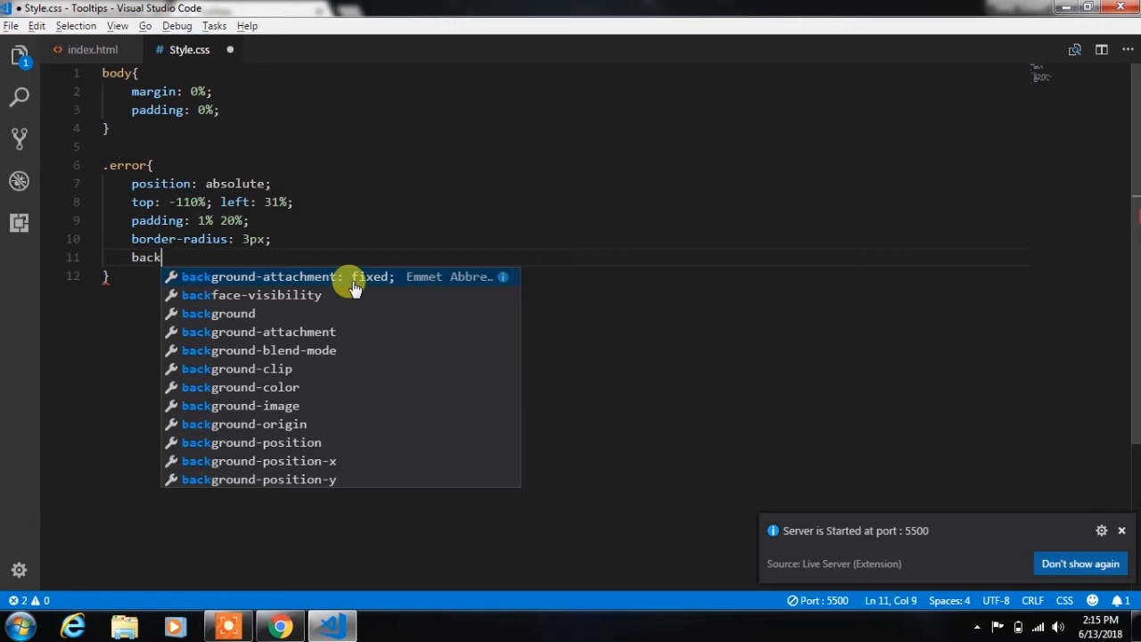
pyautogui.write('ground-c')
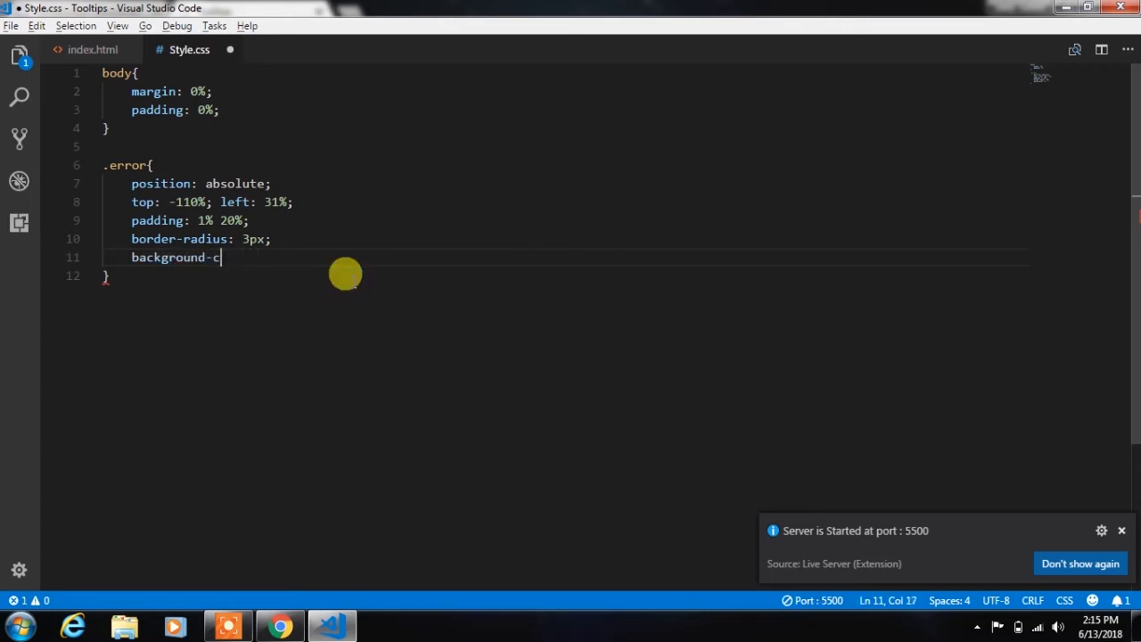
pyautogui.write('olor: #')
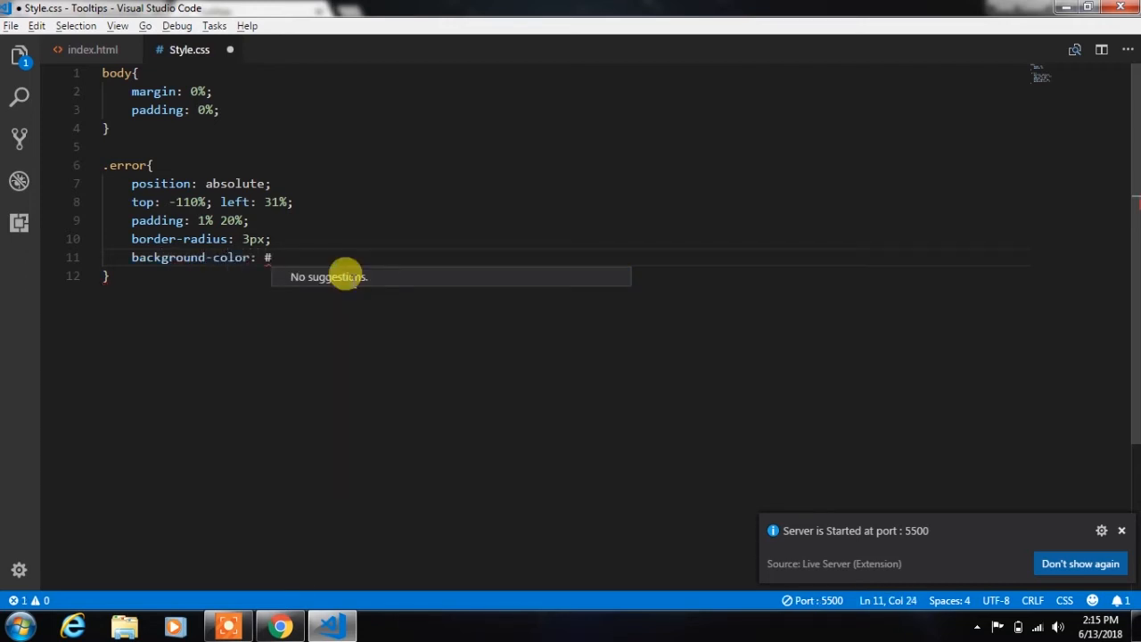
pyautogui.write('FDCAC4;')
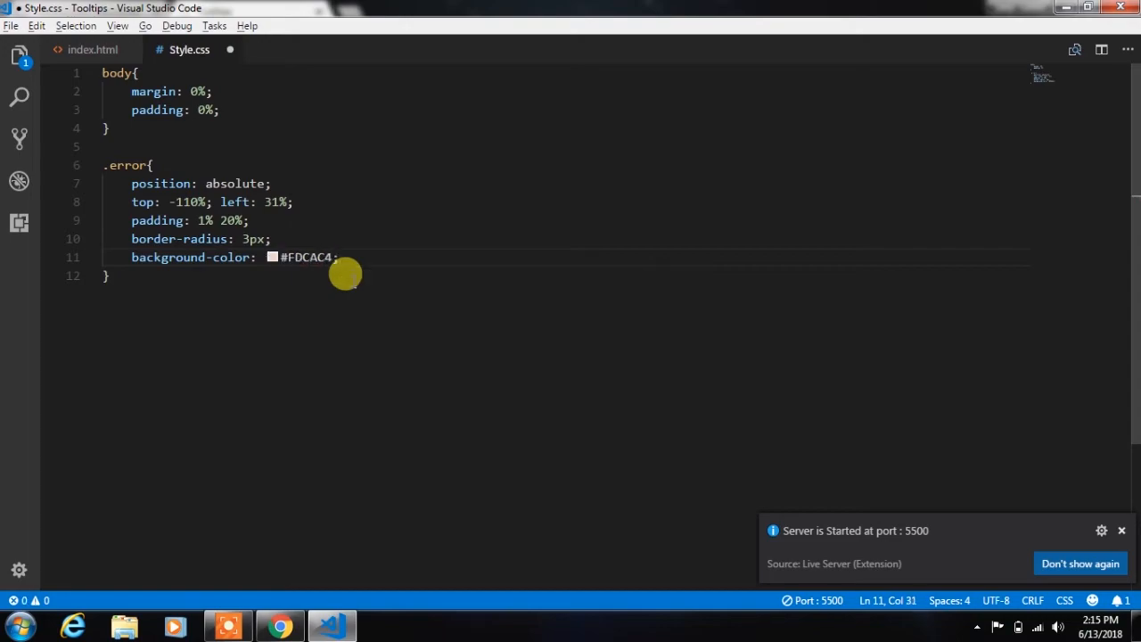
pyautogui.click(280, 628)
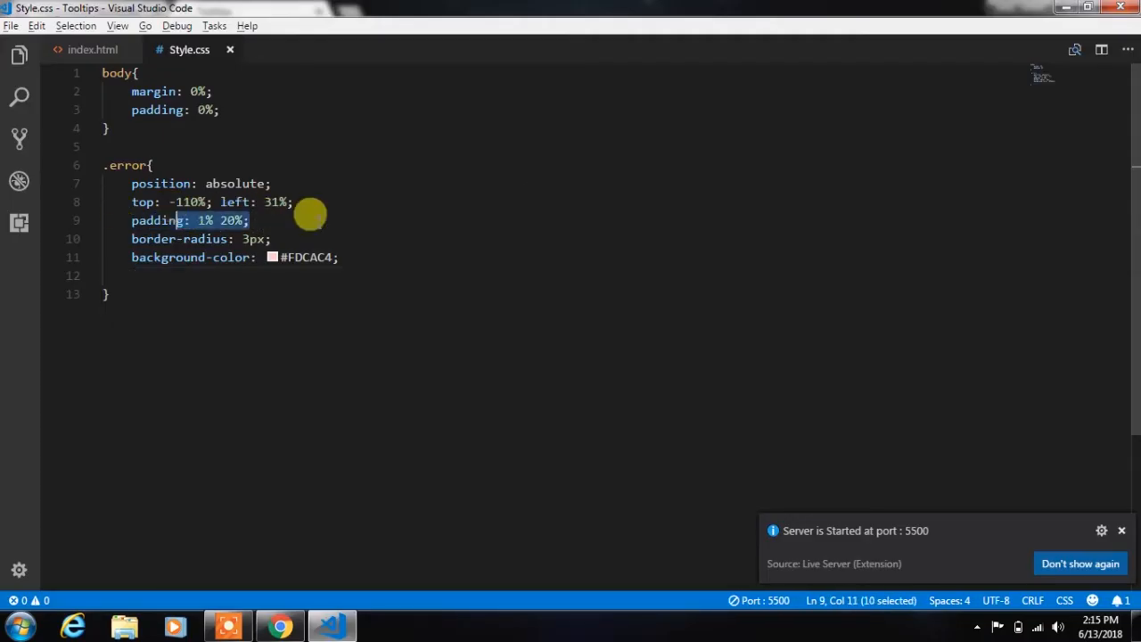
pyautogui.write('color:')
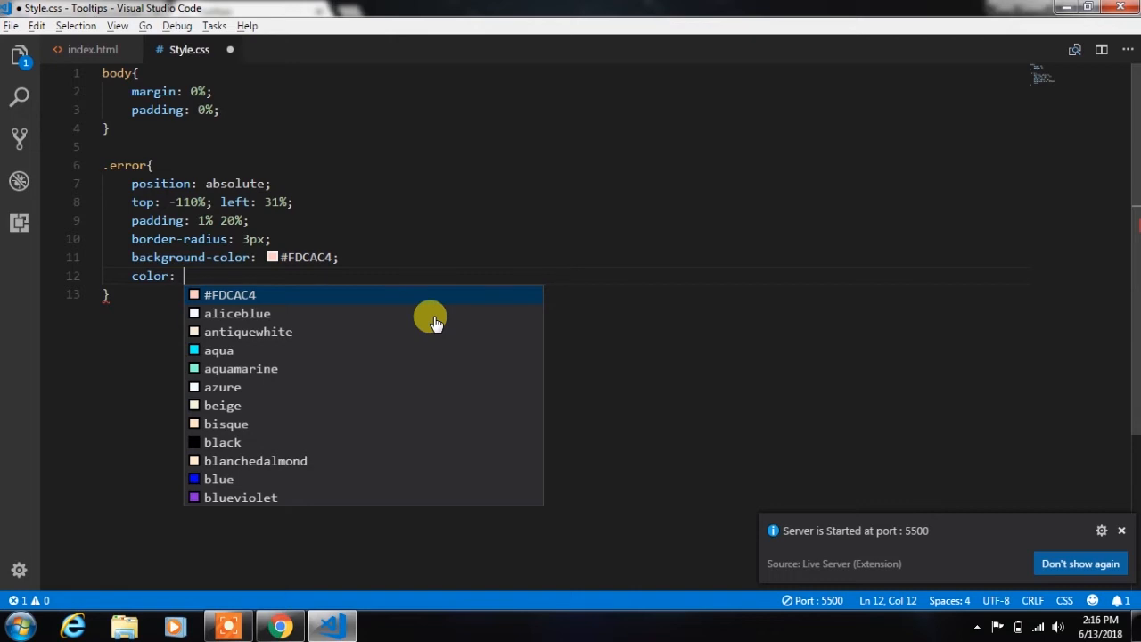
pyautogui.write('#ED')
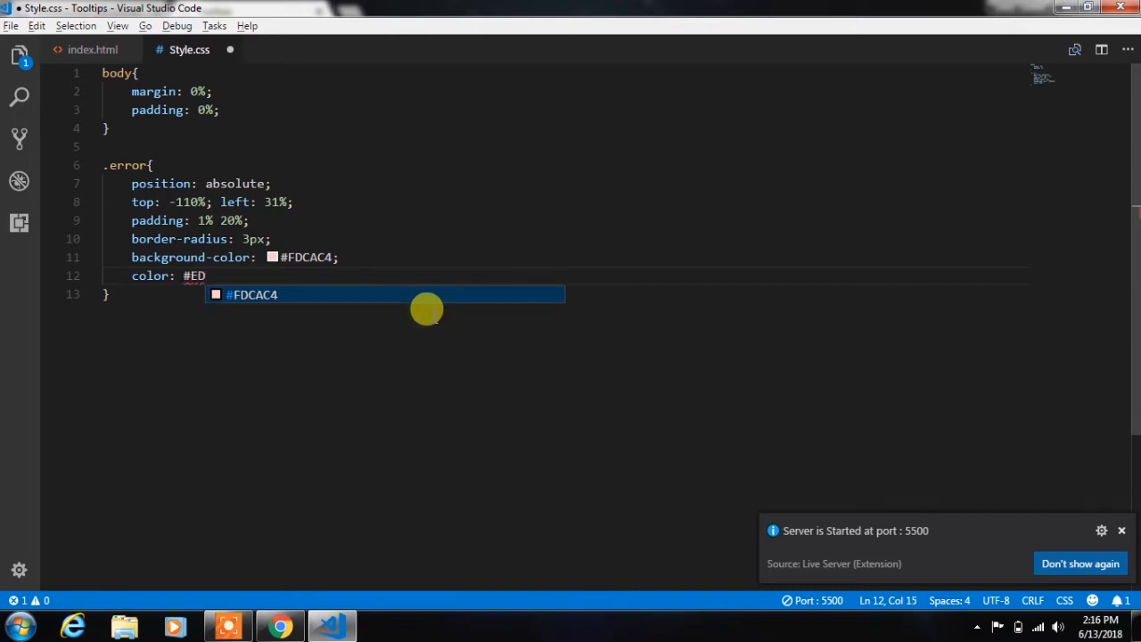
pyautogui.write('61')
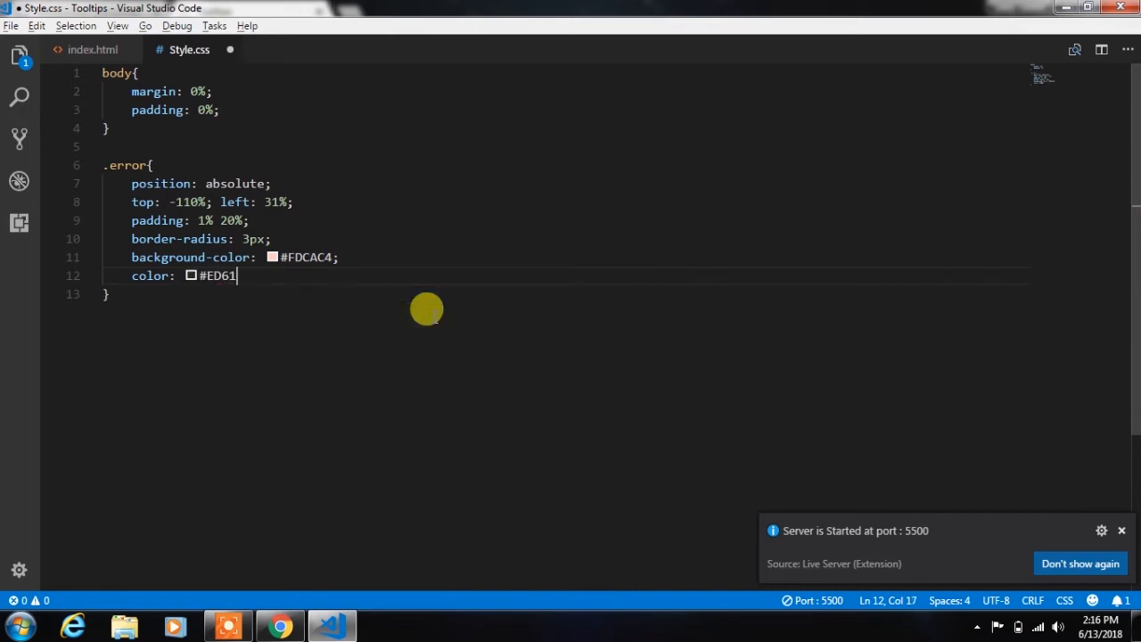
pyautogui.write('60;')
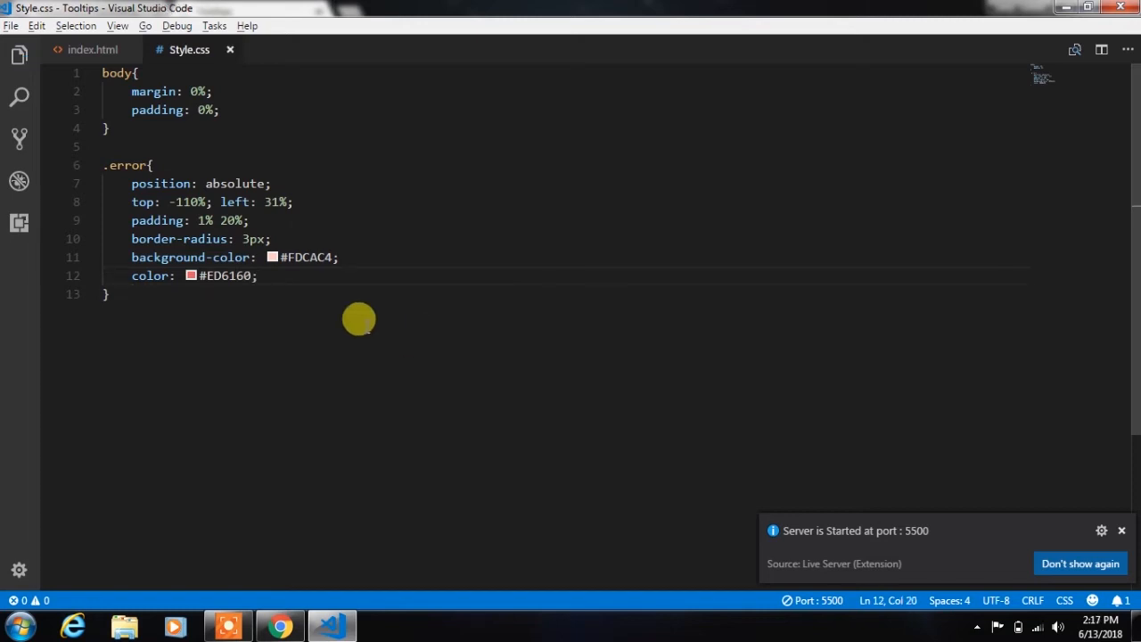
pyautogui.write('.error')
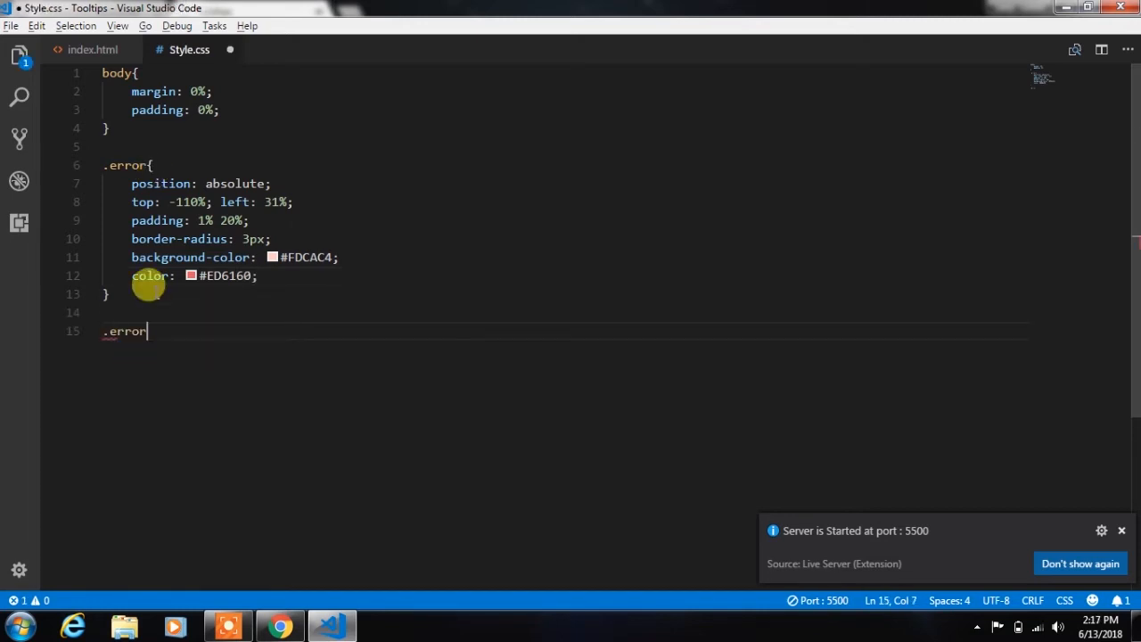
# - Create .error::before with zero width and height and transparent 9px solid left and right borders
pyautogui.write('::before{')
pyautogui.write('content: "";')
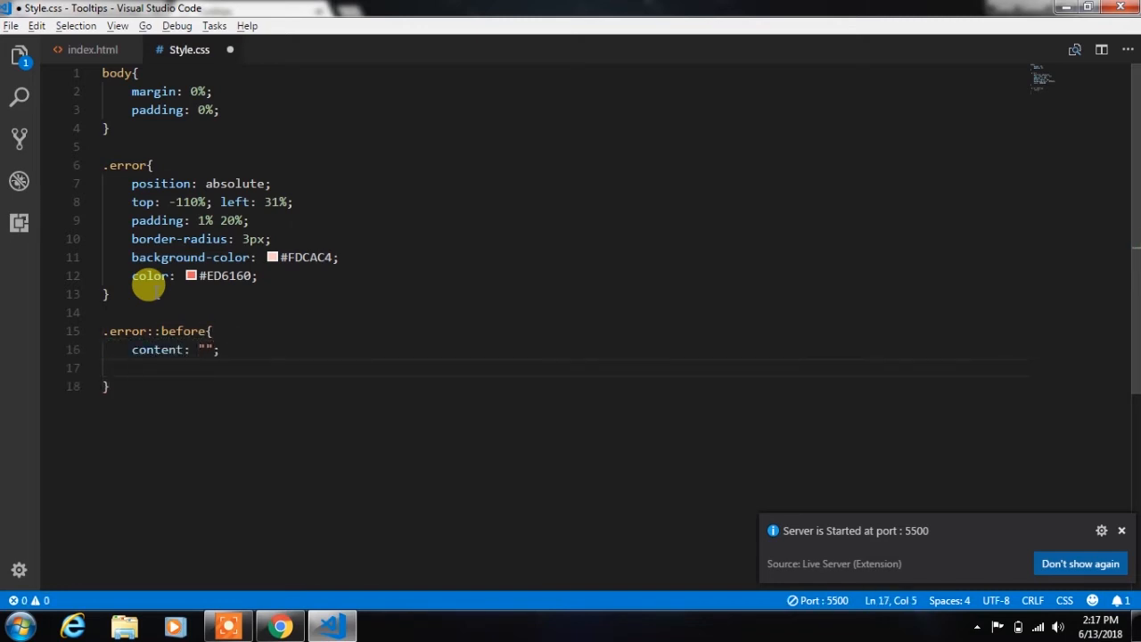
pyautogui.write('width: 0;')
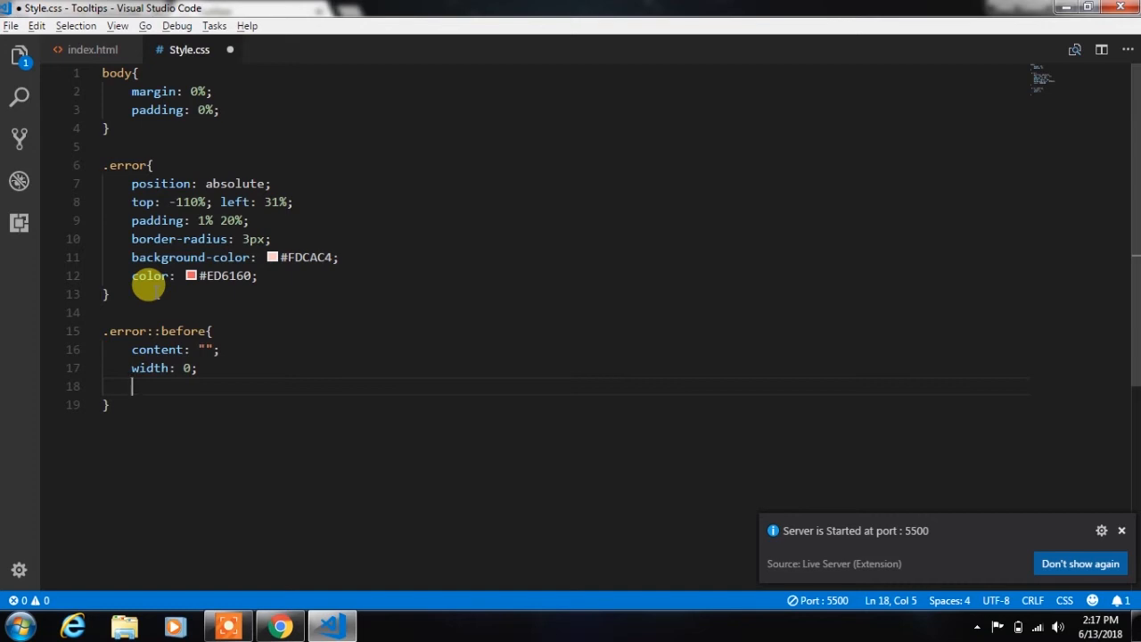
pyautogui.write('height: 0;')
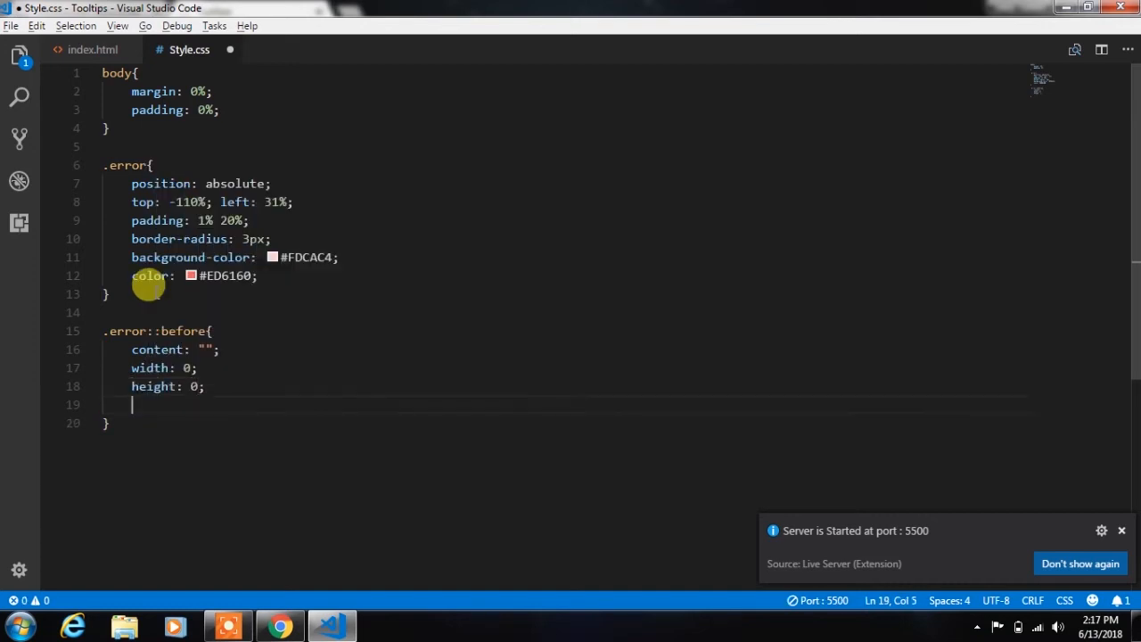
pyautogui.write('border-left:')
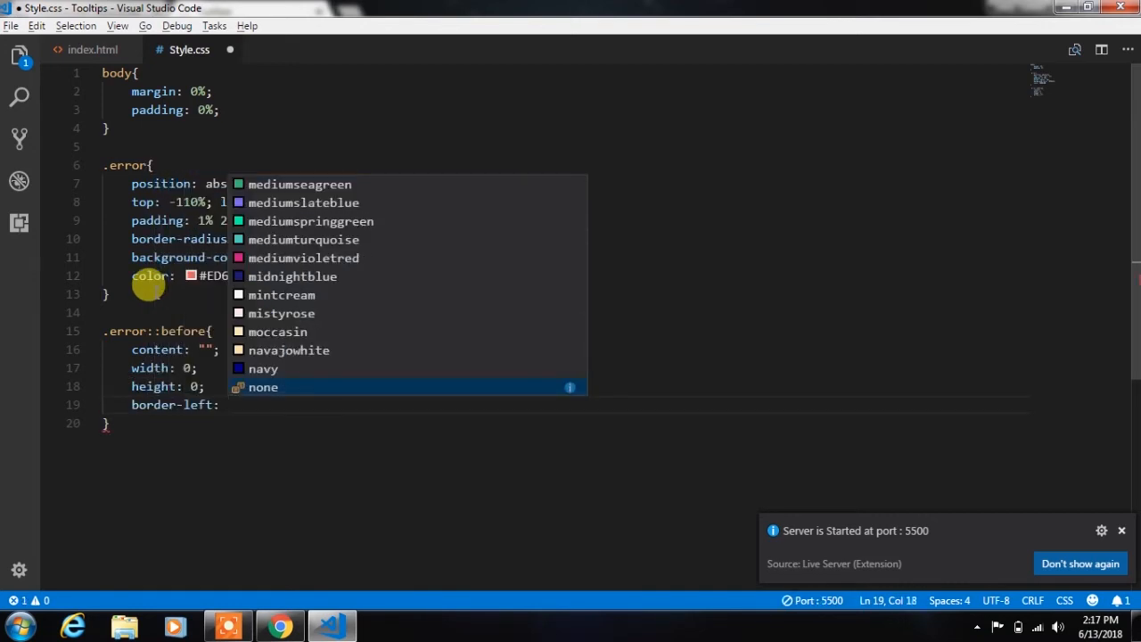
pyautogui.write('9px solid')
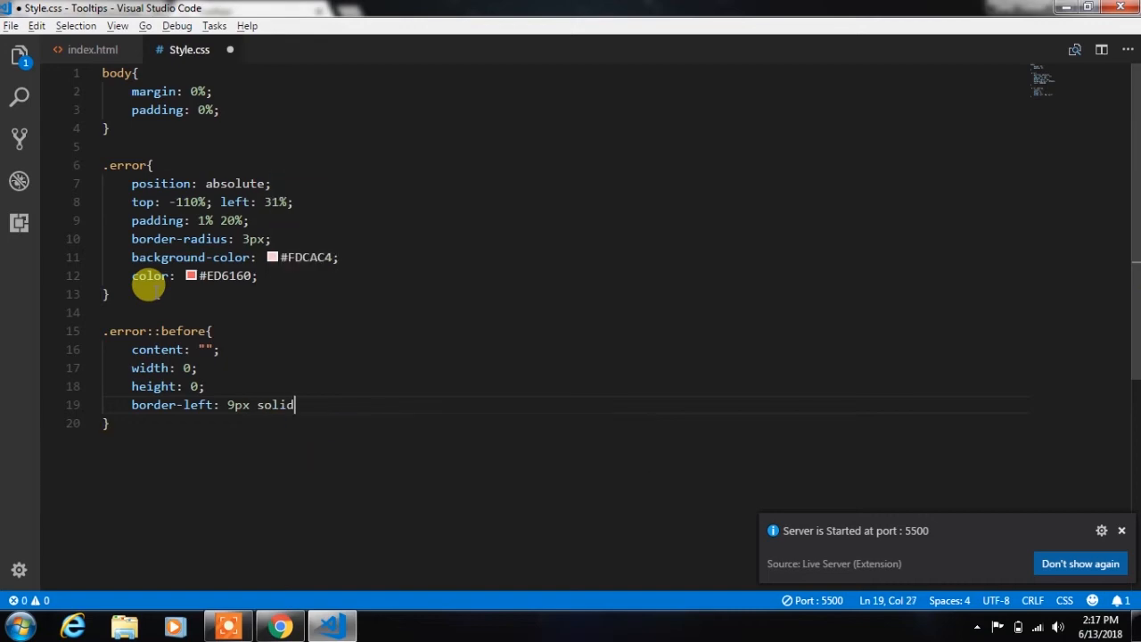
pyautogui.click(280, 628)
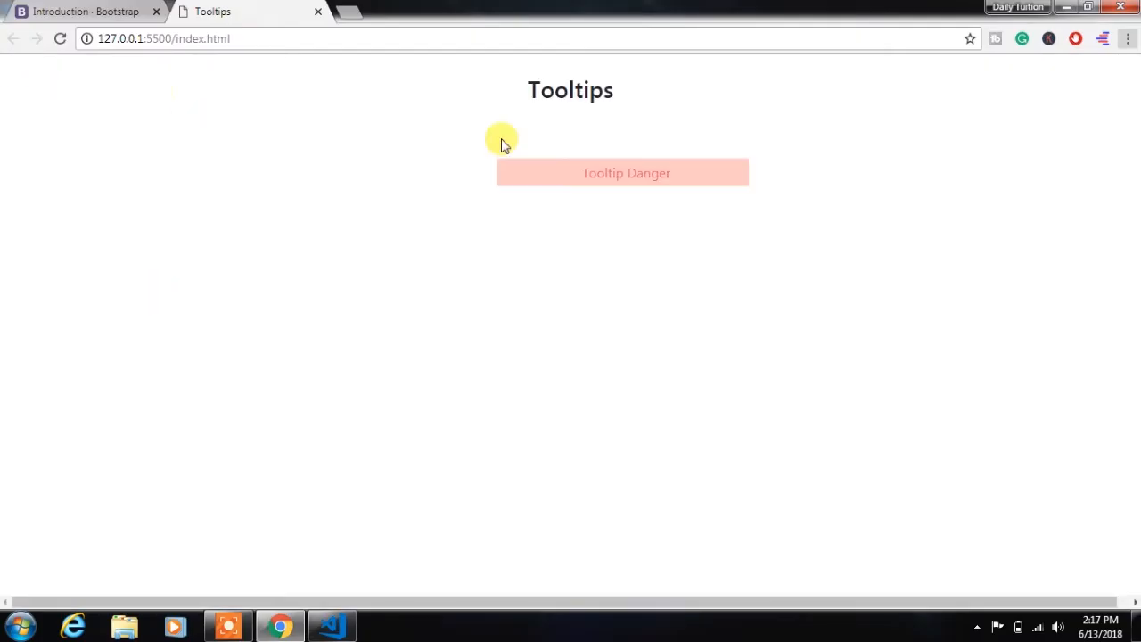
pyautogui.click(331, 626)
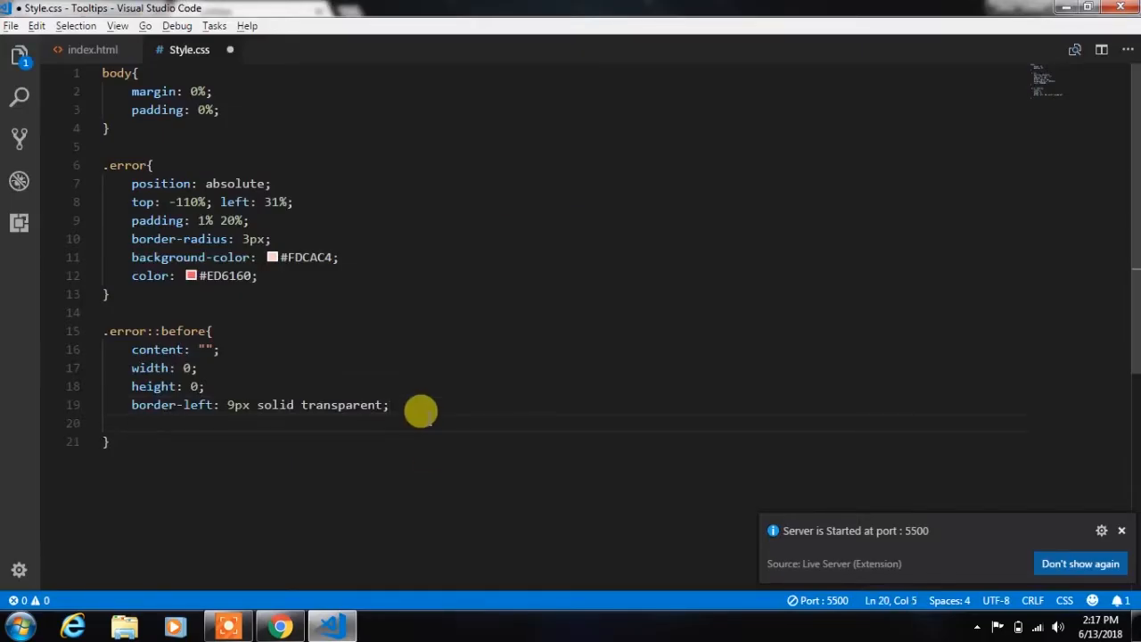
pyautogui.write('borderr')
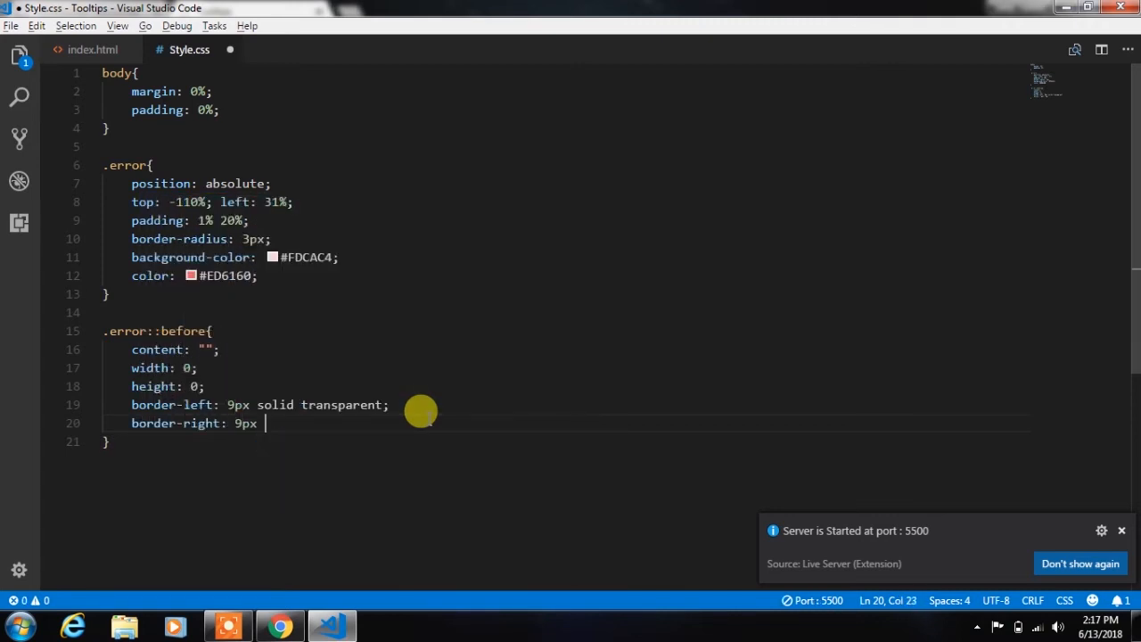
pyautogui.write('solid transparent;')
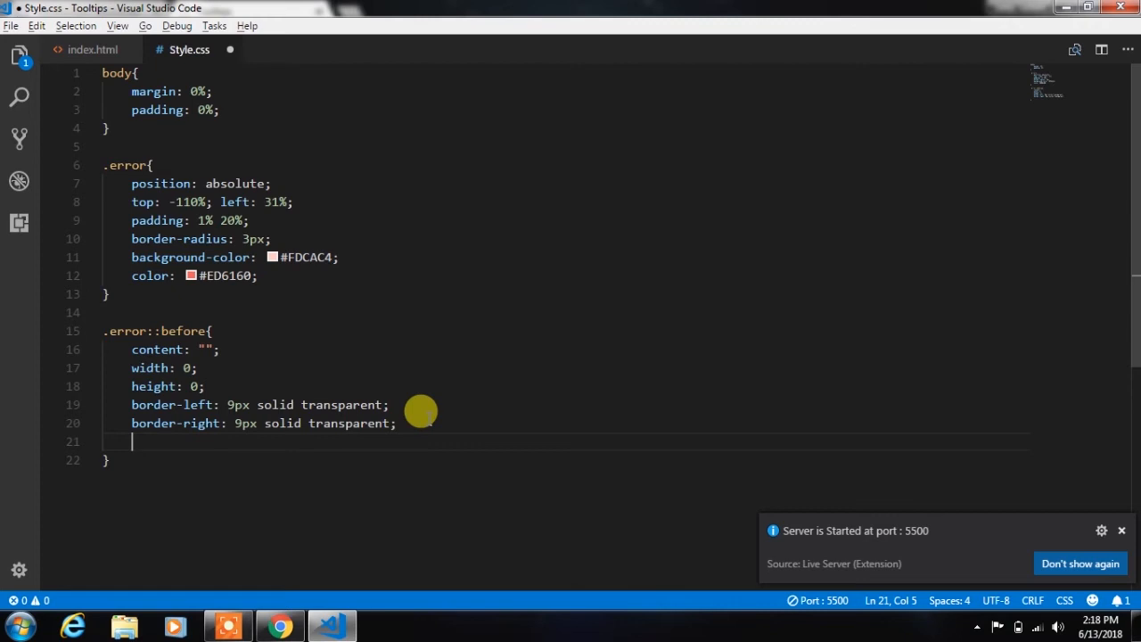
# - Add a 9px #FDCAC4 top border and absolute positioning with a negative bottom offset, checking the arrow in the browser
pyautogui.write('border-top: 9px solid #')
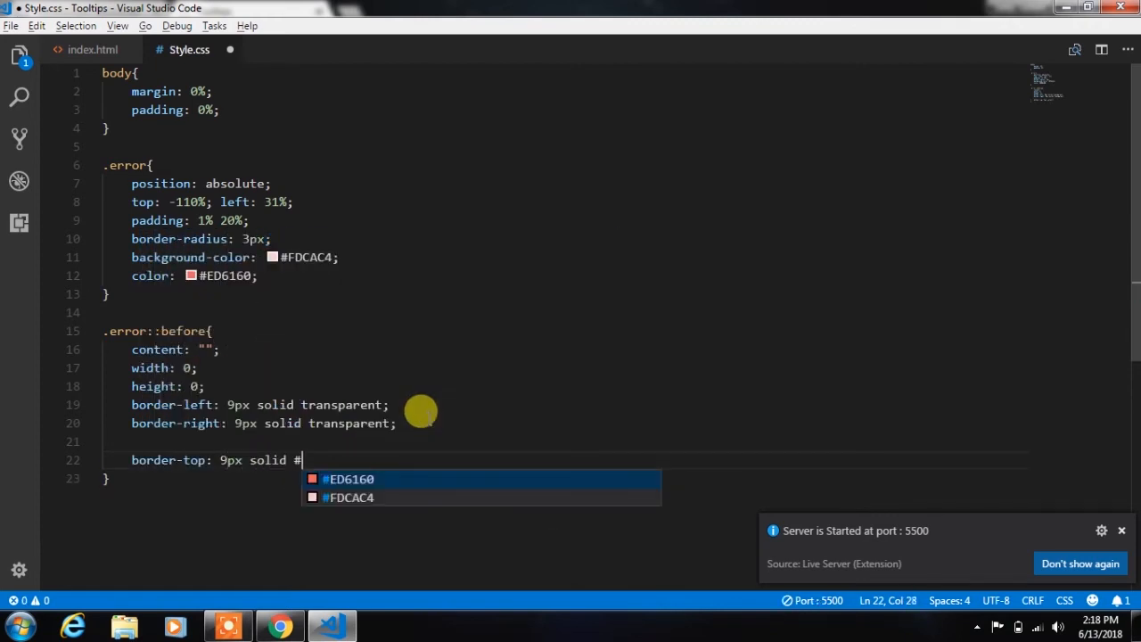
pyautogui.write('FDCAC4;')
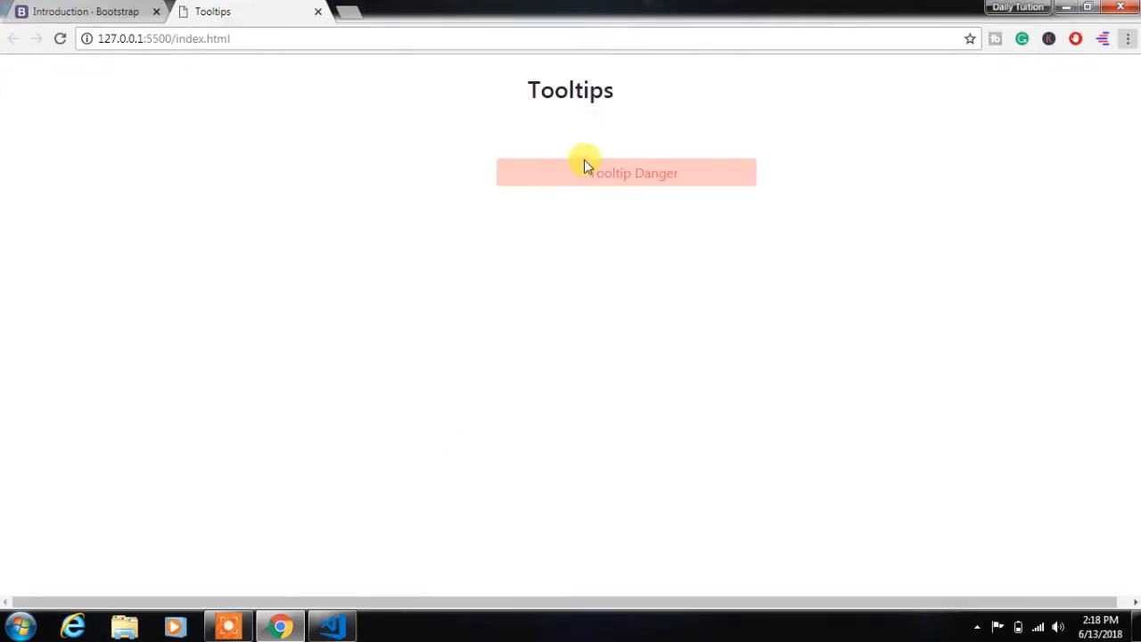
pyautogui.click(332, 628)
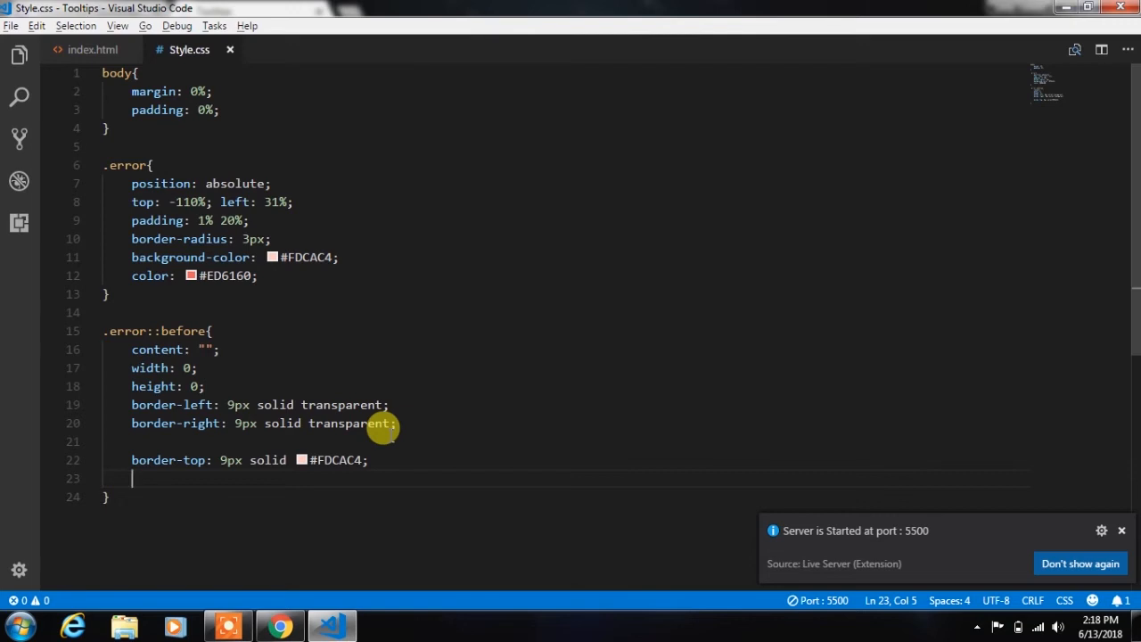
pyautogui.write('position: absolute;')
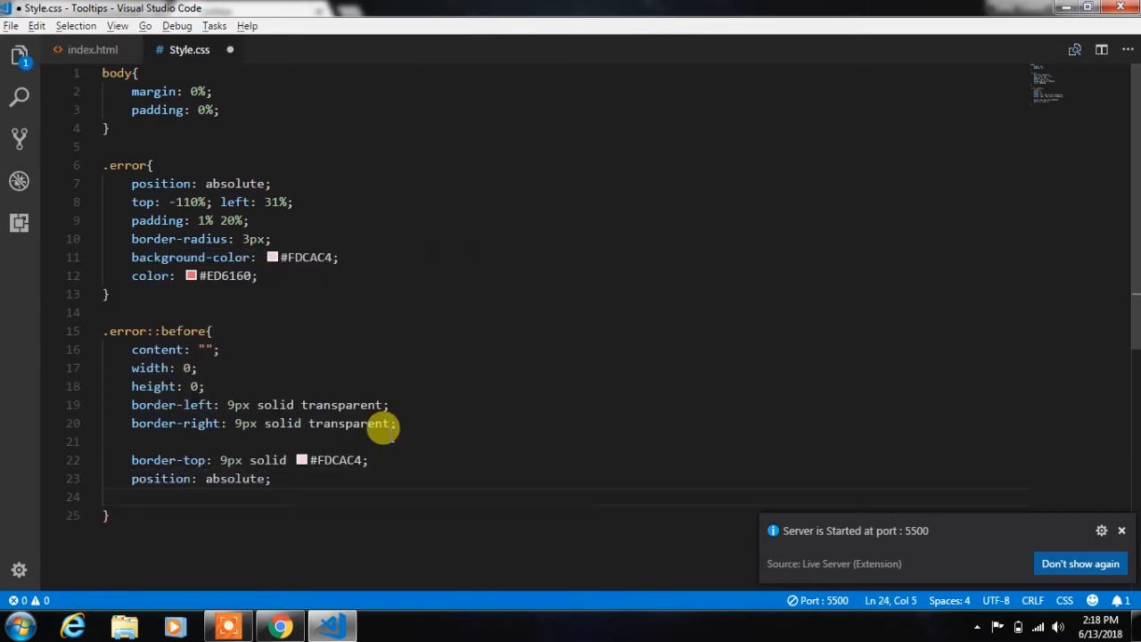
pyautogui.write('bottom: -')
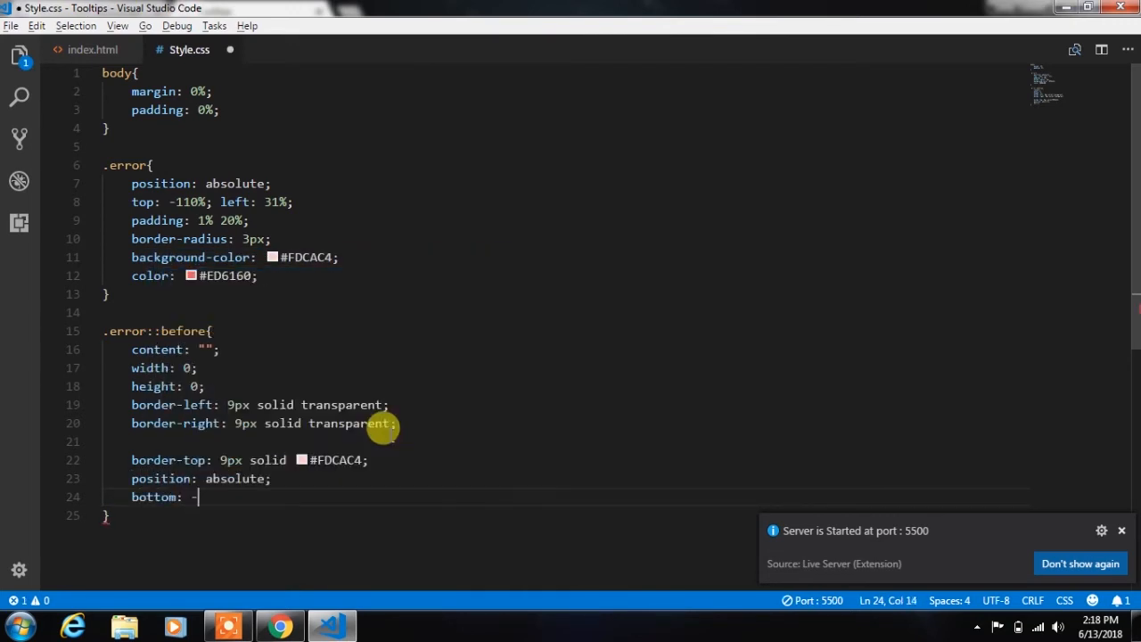
pyautogui.click(278, 628)
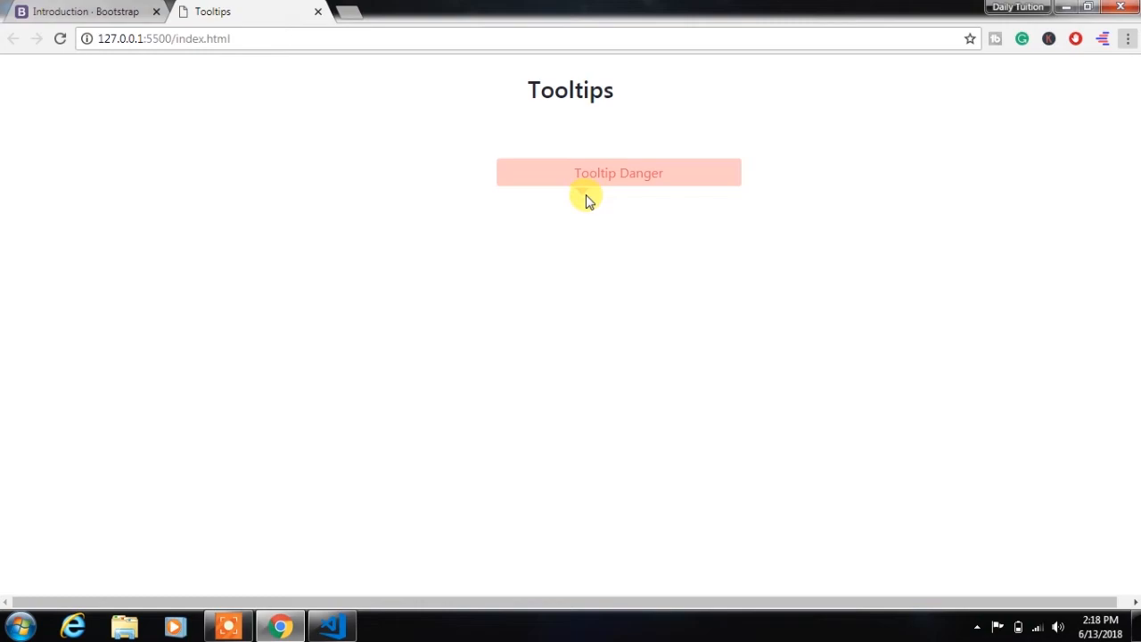
pyautogui.moveTo(371, 489)
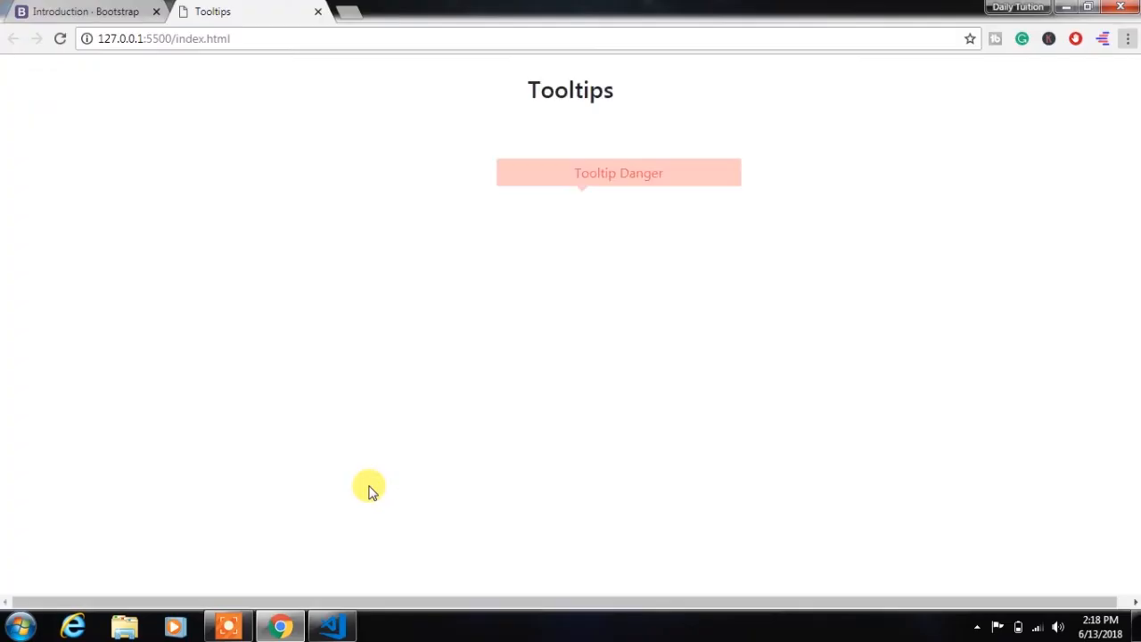
pyautogui.click(332, 626)
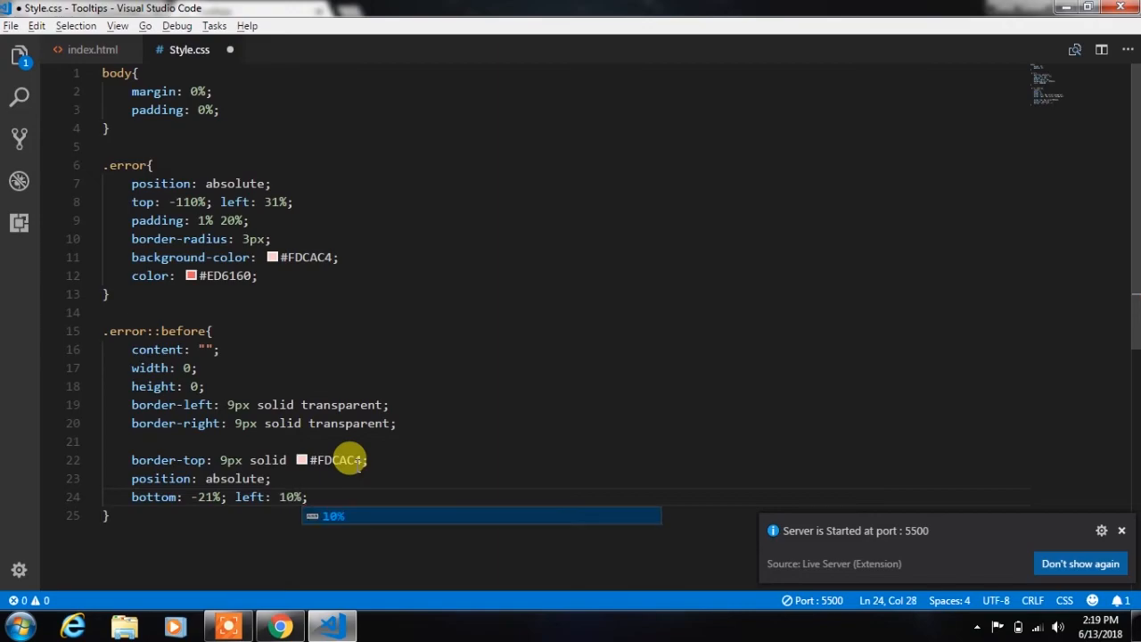
pyautogui.click(278, 625)
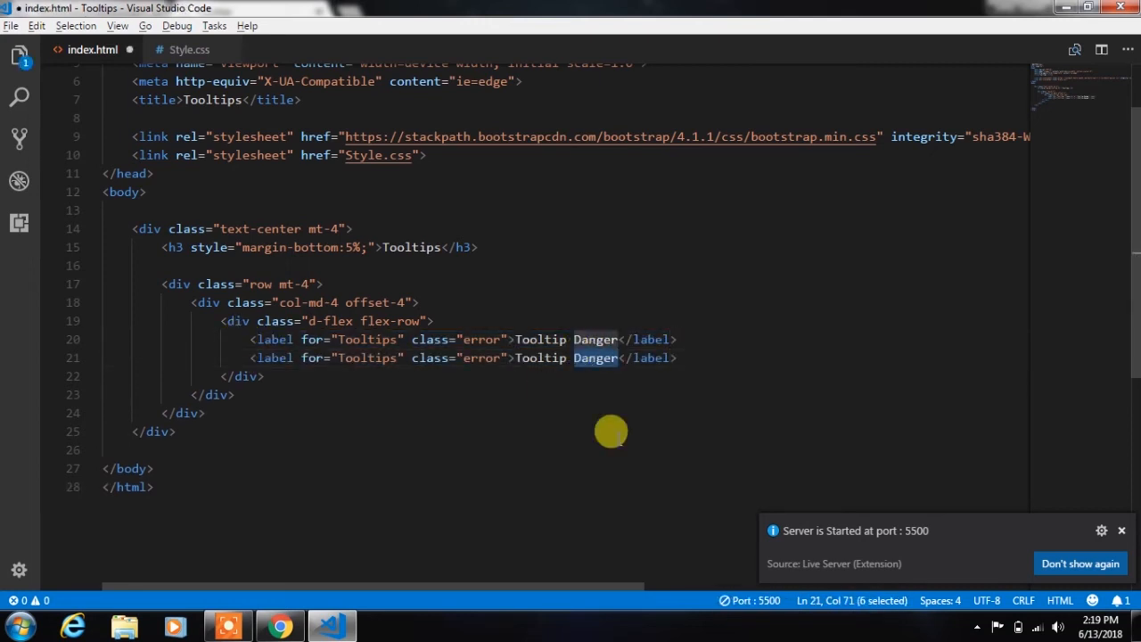
# - Rename the duplicated labels to Tooltip Primary and Tooltip Warning and return to Style.css
pyautogui.write('pRI')
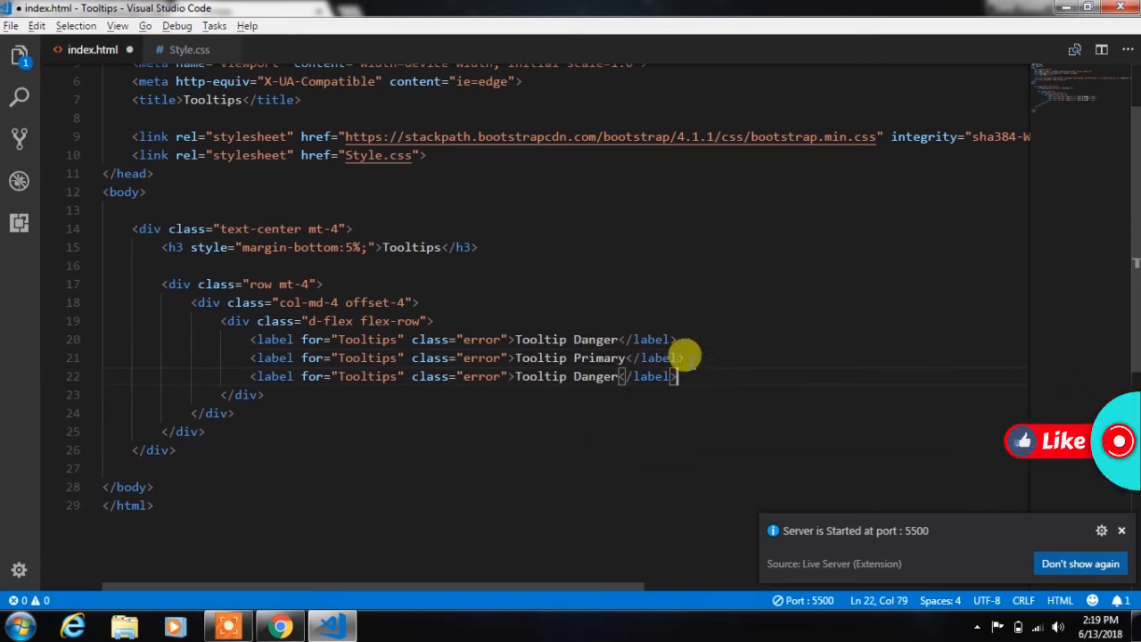
pyautogui.doubleClick(595, 376)
pyautogui.write('Successful')
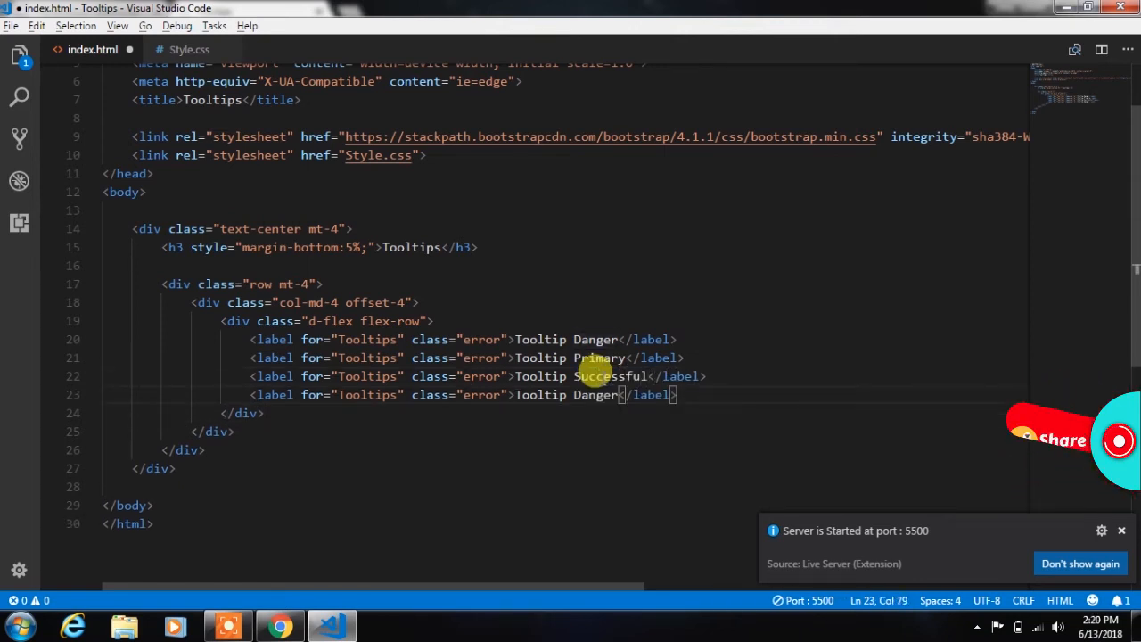
pyautogui.write('Warning')
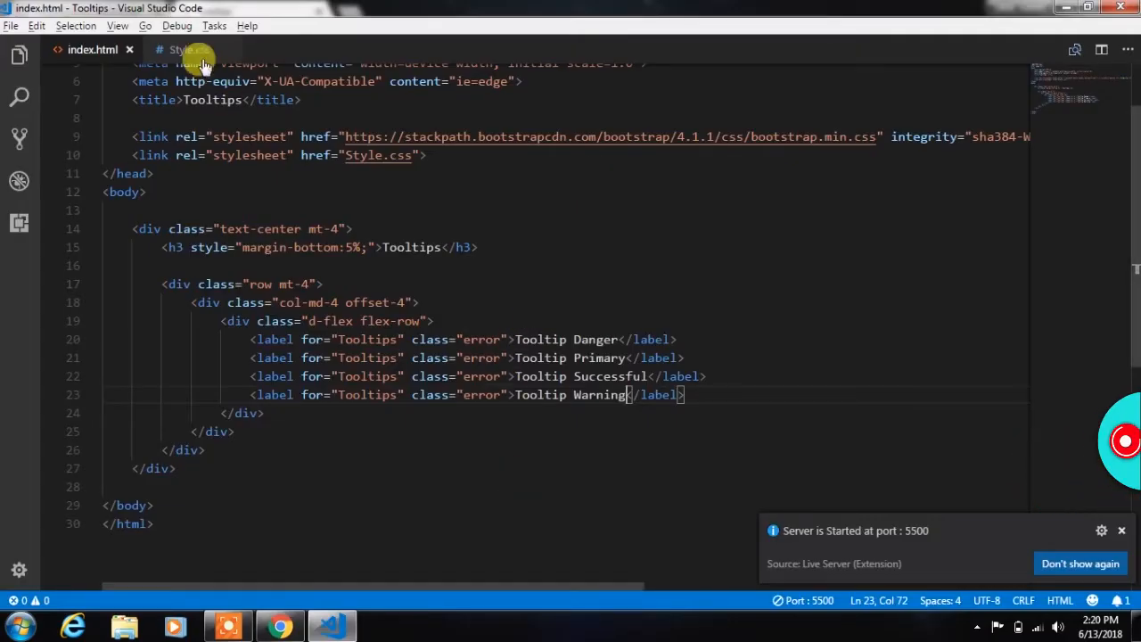
pyautogui.click(187, 50)
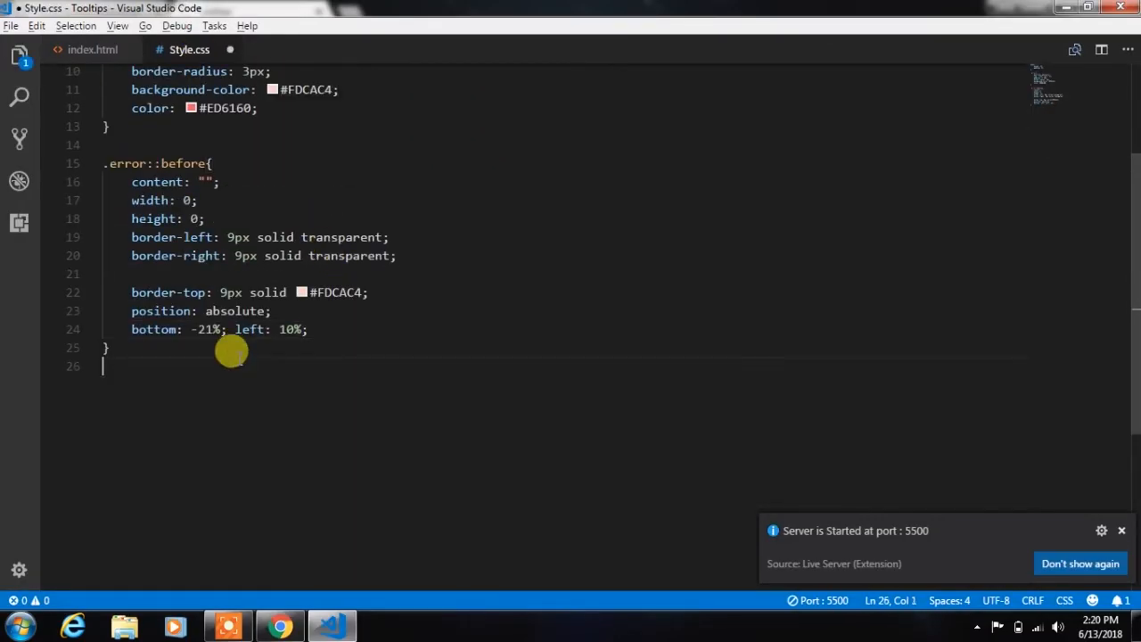
# - Add .error:nth-child(2) with top 70px and light blue #D9F0FD background
pyautogui.write('.er')
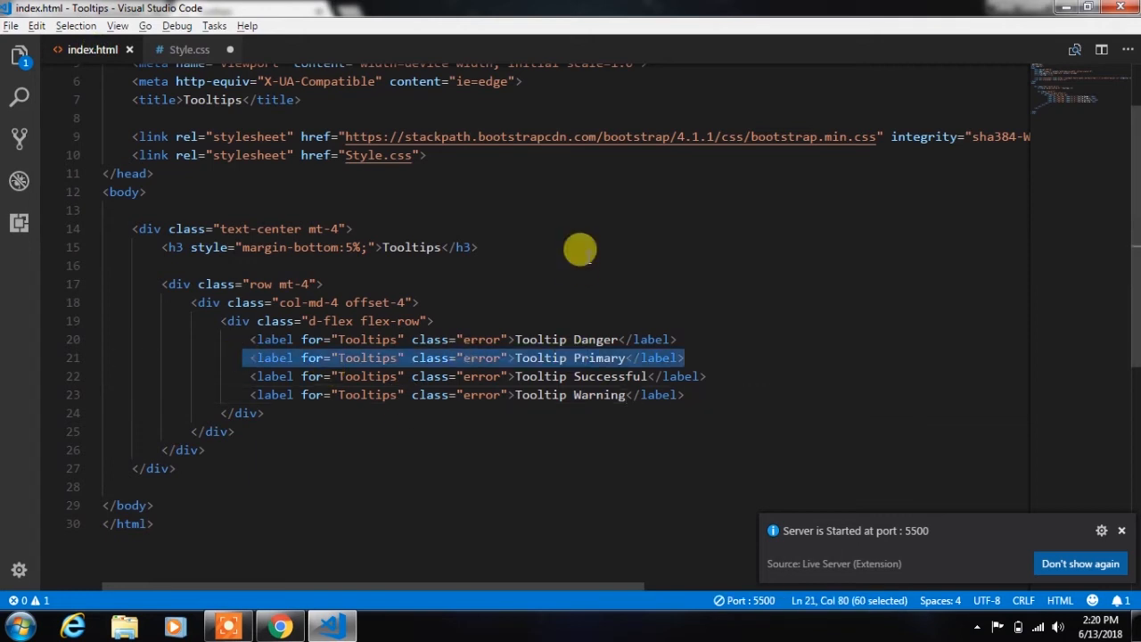
pyautogui.click(189, 50)
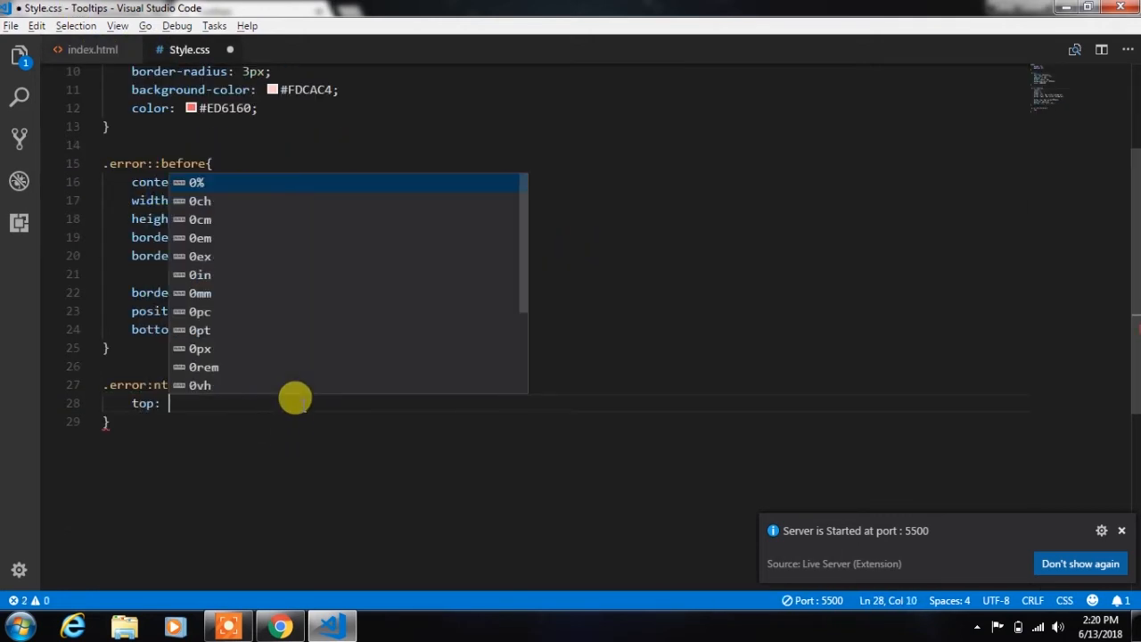
pyautogui.write('70px;')
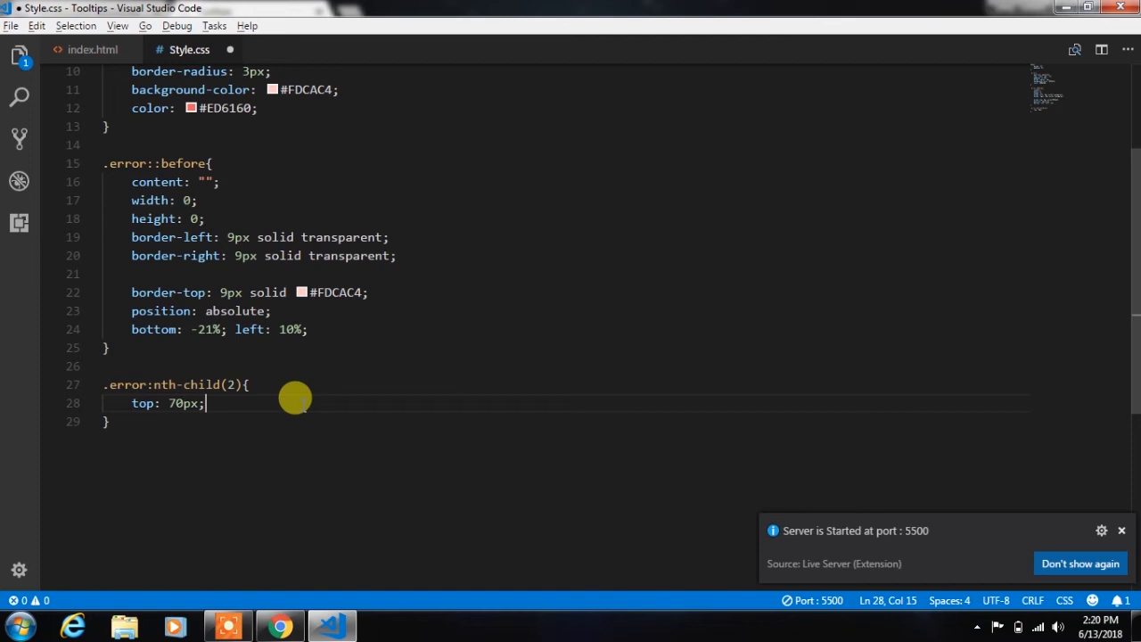
pyautogui.write('a')
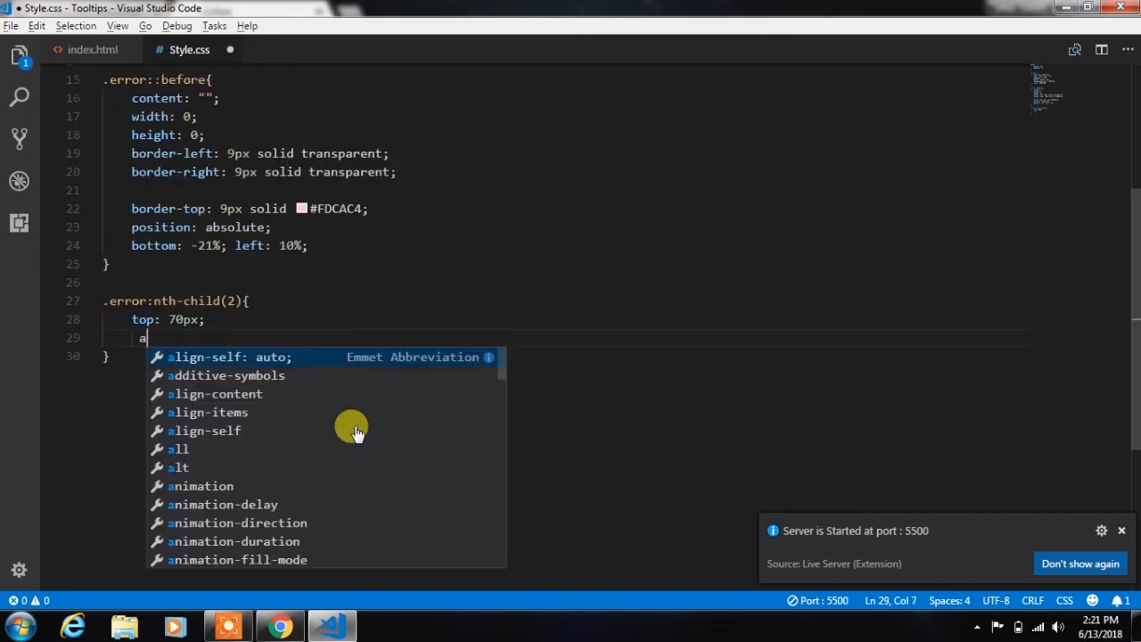
pyautogui.write('background-color: #')
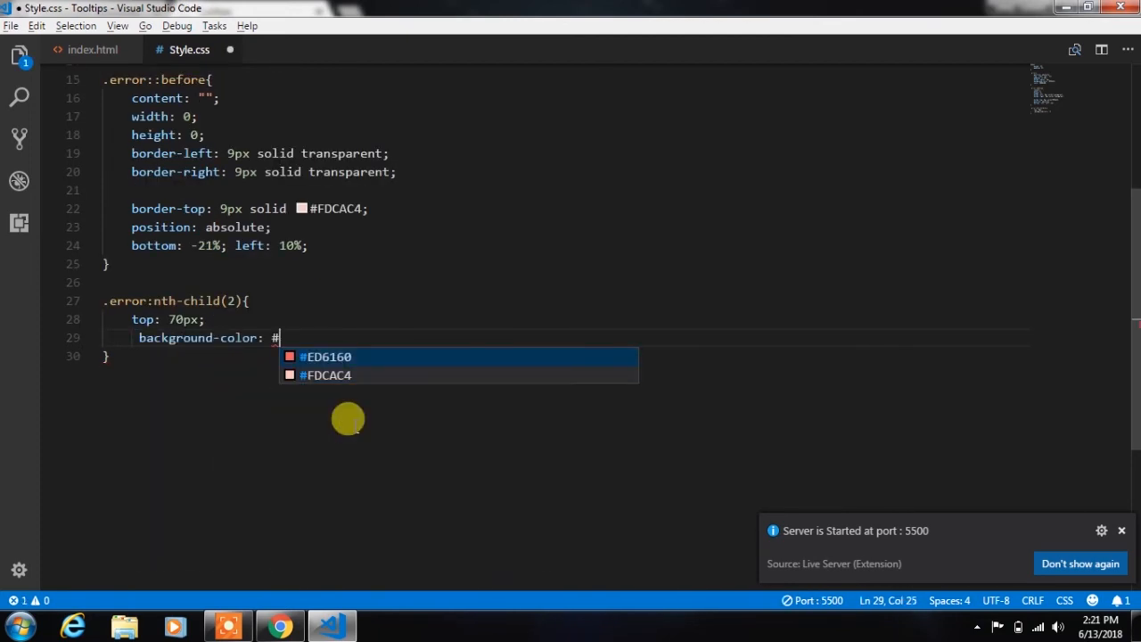
pyautogui.write('D9F0FD;')
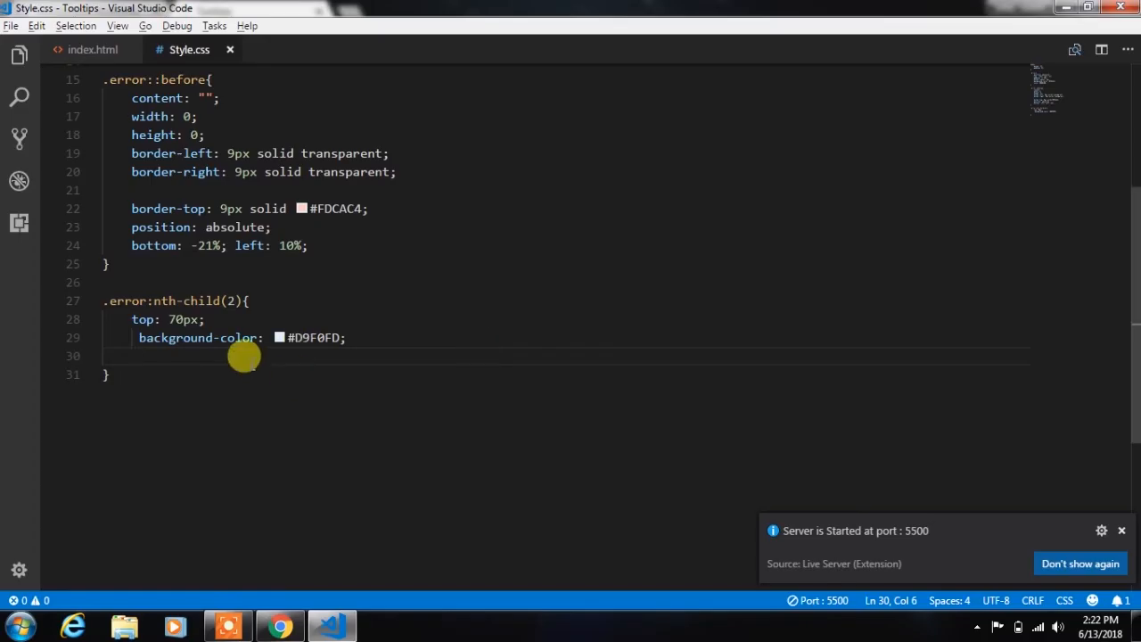
# - Start the .error:nth-child(2)::before arrow rule with a border-top declaration
pyautogui.write('.error:nth-child(')
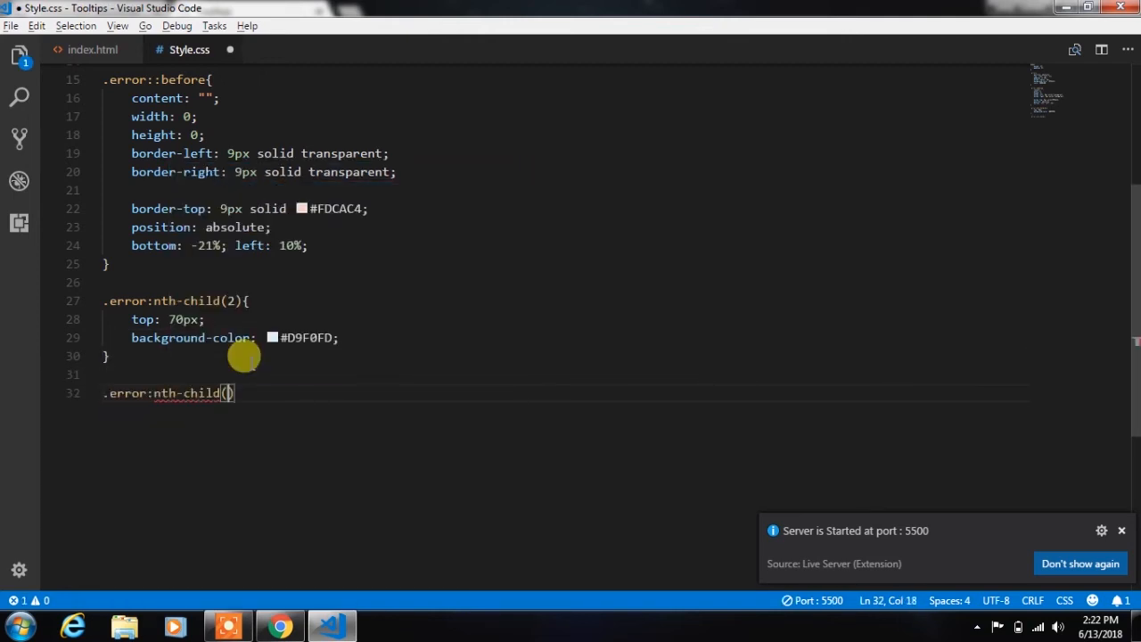
pyautogui.write('2)::before')
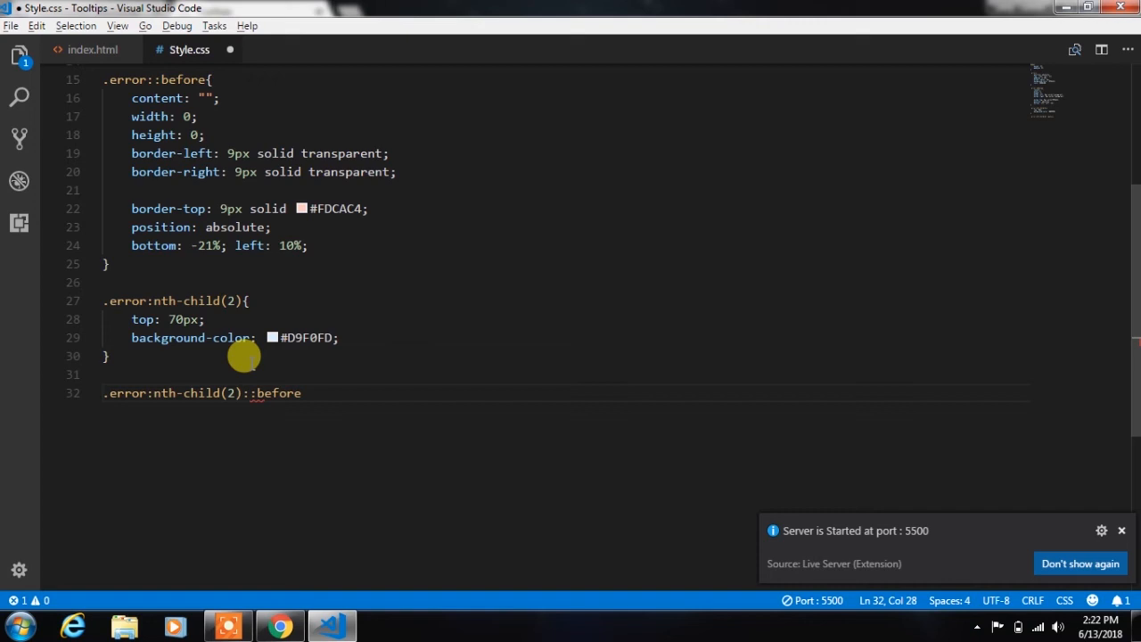
pyautogui.write('border-top: 9px solid #D9F0FD;')
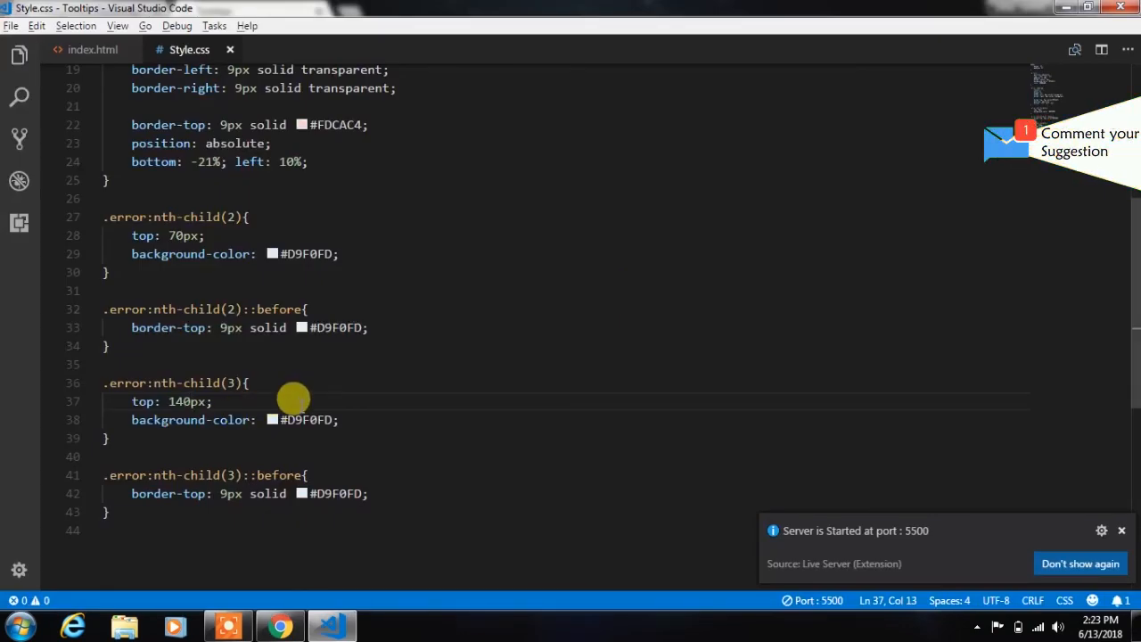
# - Style the third label with padding 1% 18%, green #6DFFA7 background and matching #6DFFA7 arrow
pyautogui.write('padding:')
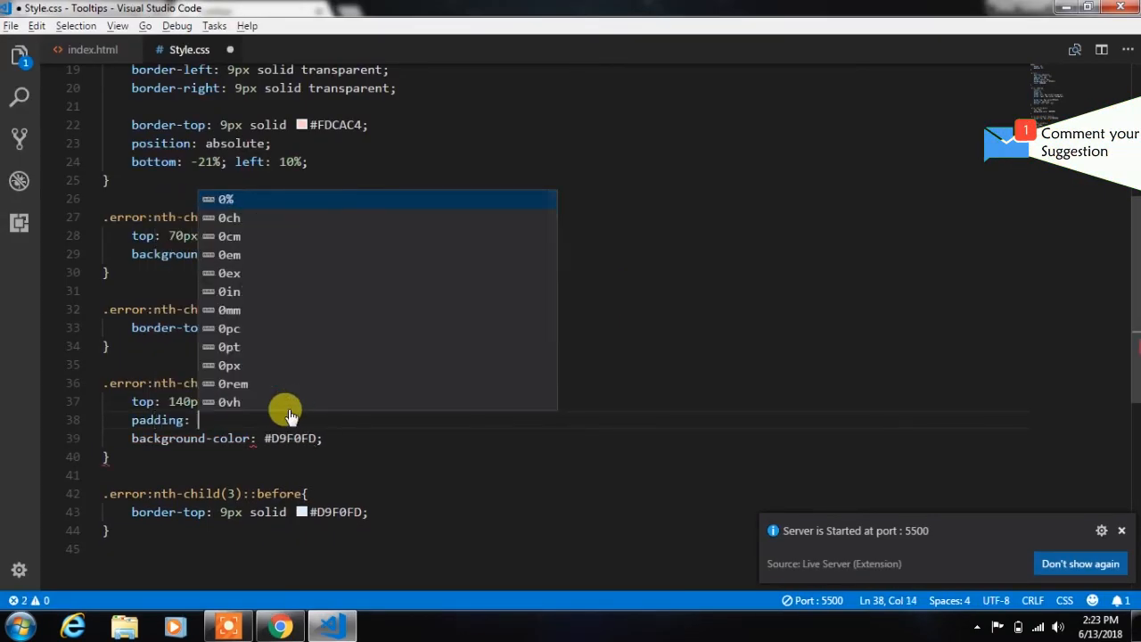
pyautogui.write('1% 18%;')
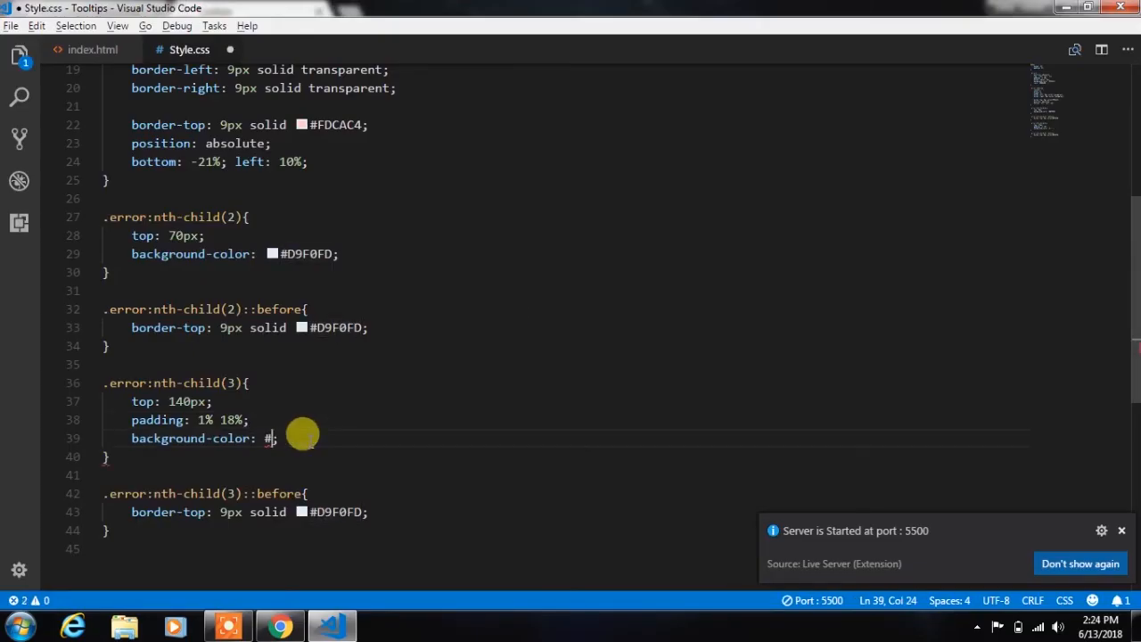
pyautogui.write('6DFFA7')
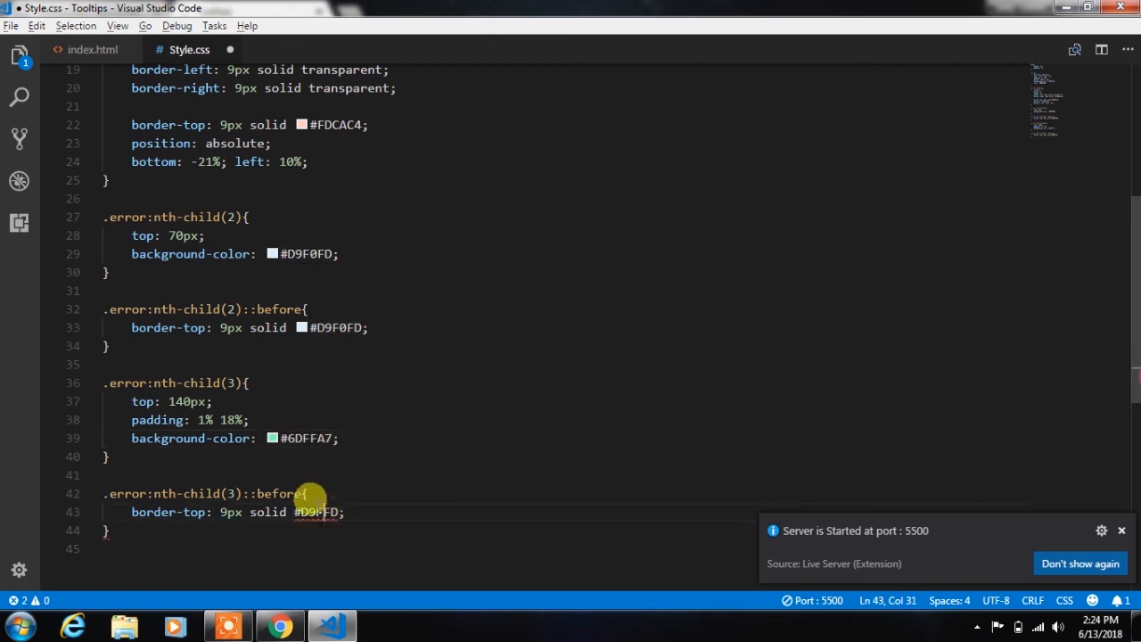
pyautogui.write('6DFFA')
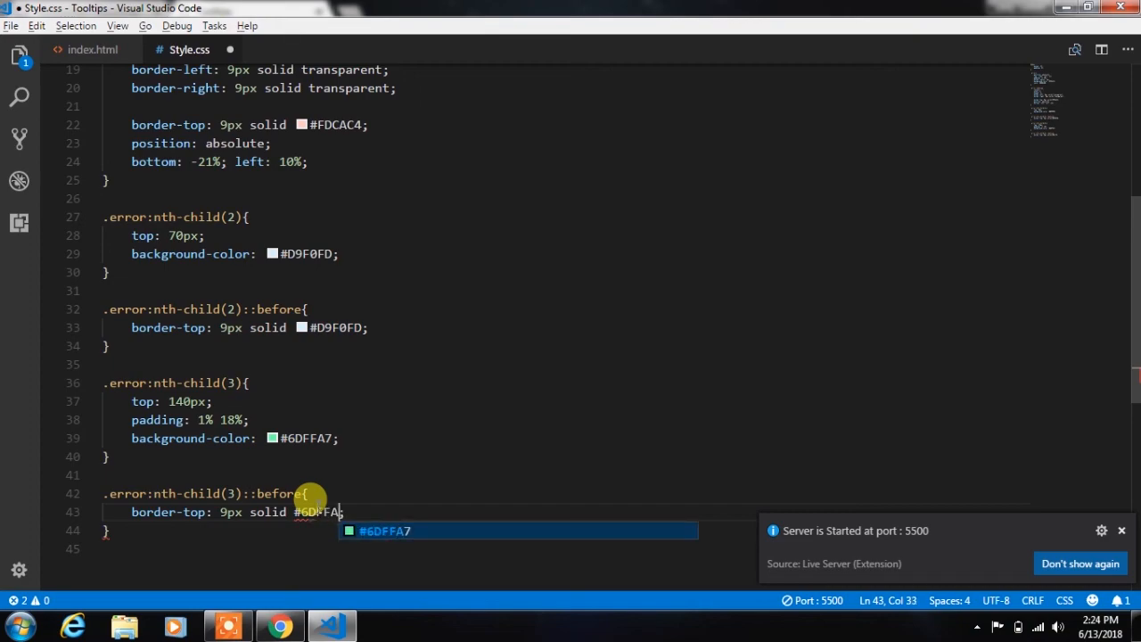
pyautogui.click(278, 624)
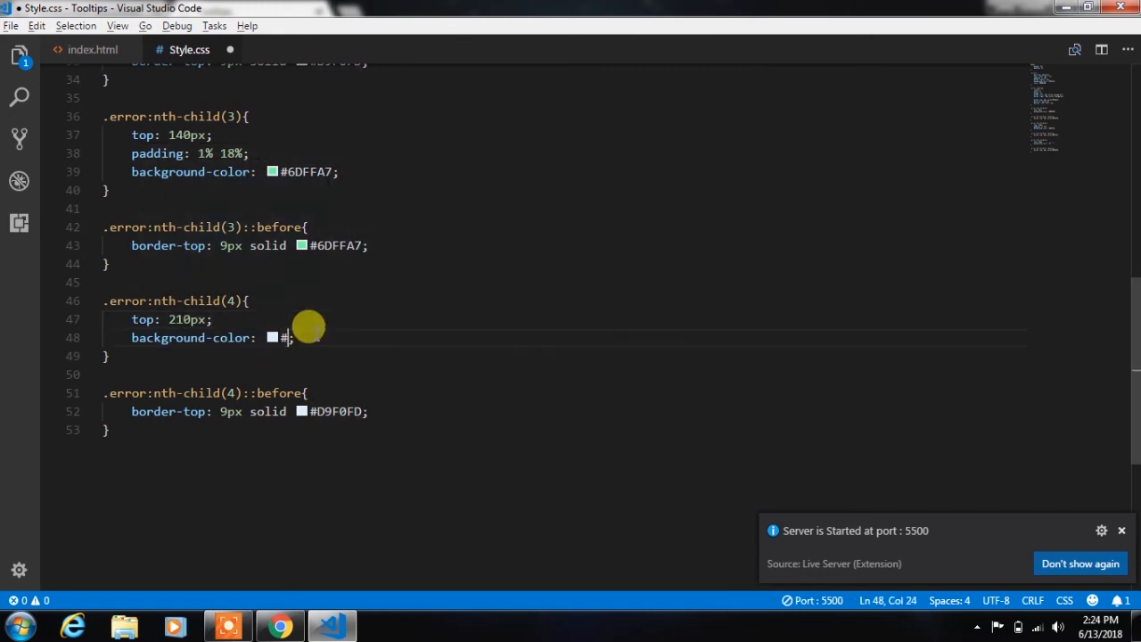
# - Colour the fourth label and its arrow yellow #ffd866, then switch to Chrome to preview
pyautogui.write('ffd866')
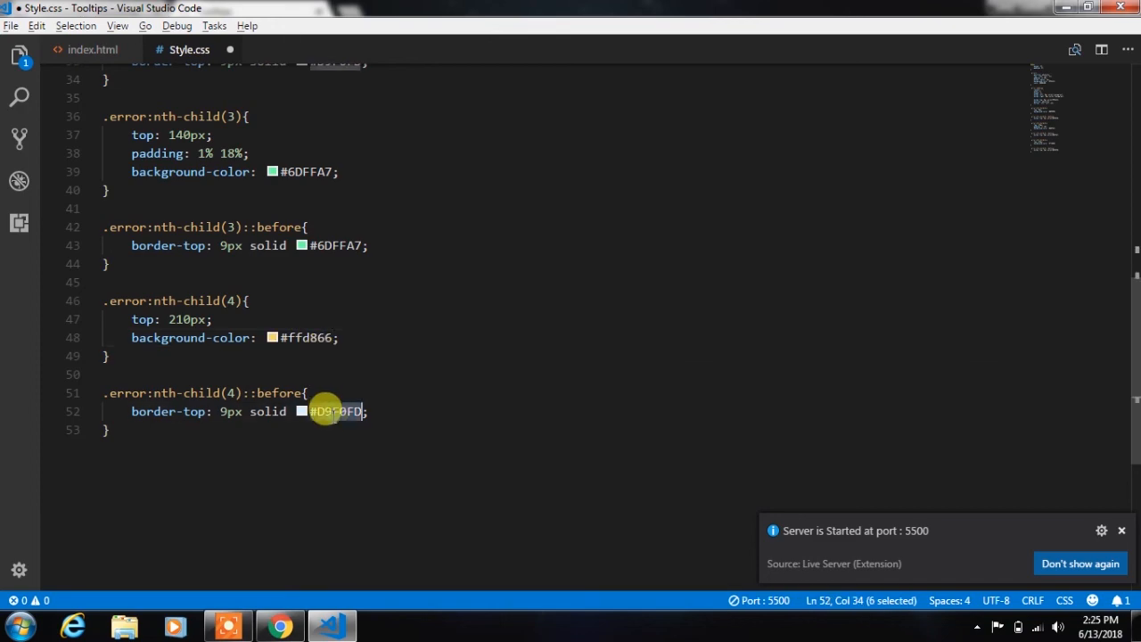
pyautogui.click(278, 626)
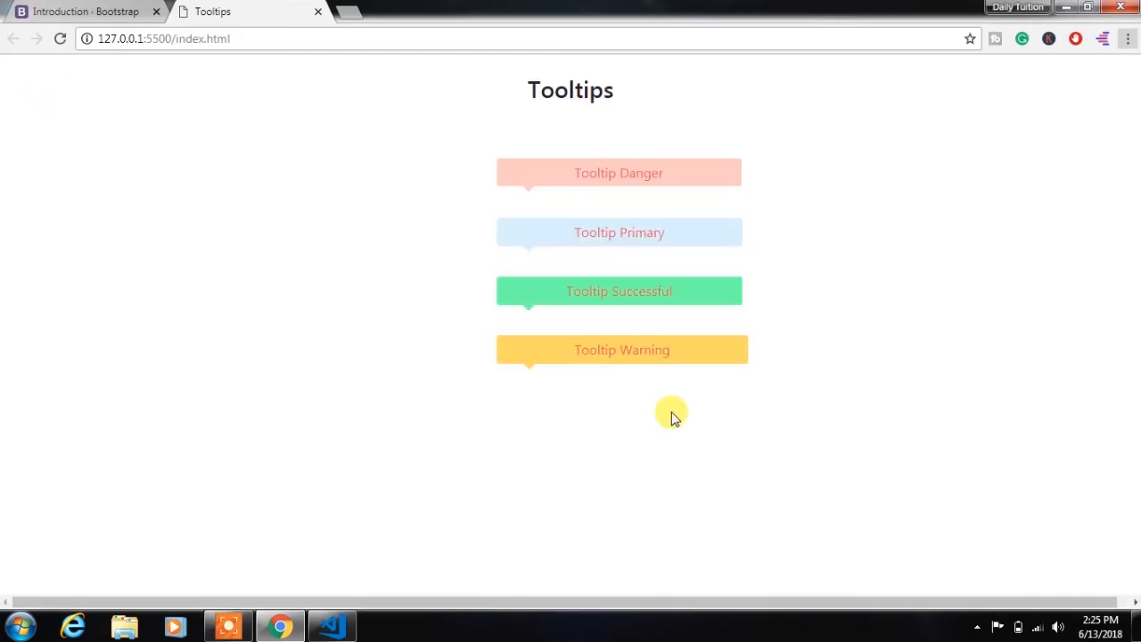
pyautogui.moveTo(633, 355)
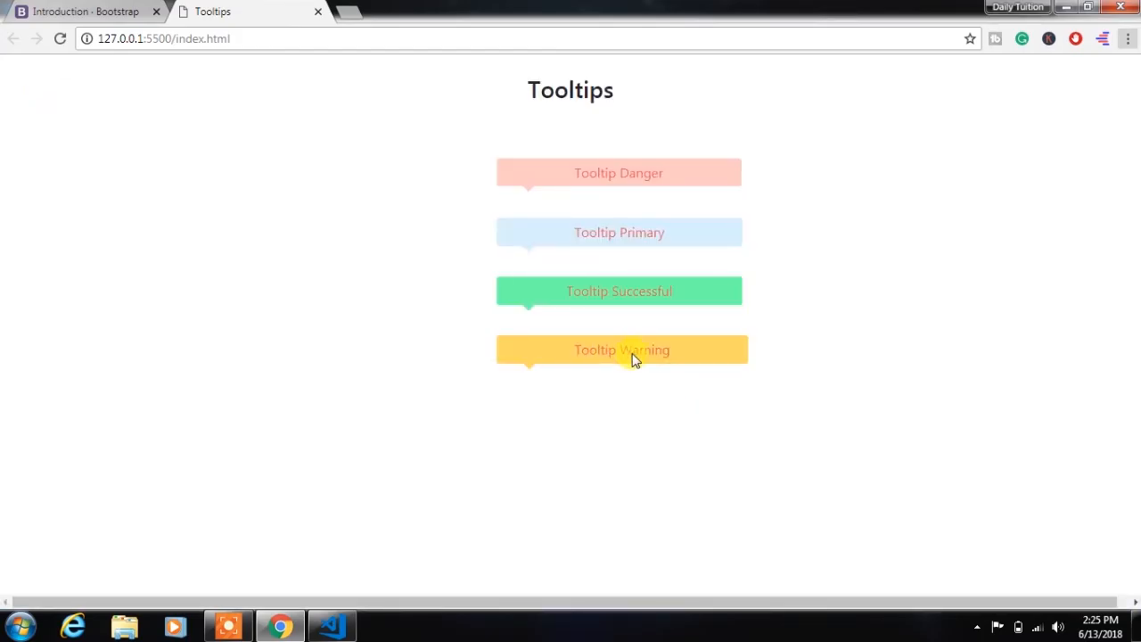
pyautogui.moveTo(580, 314)
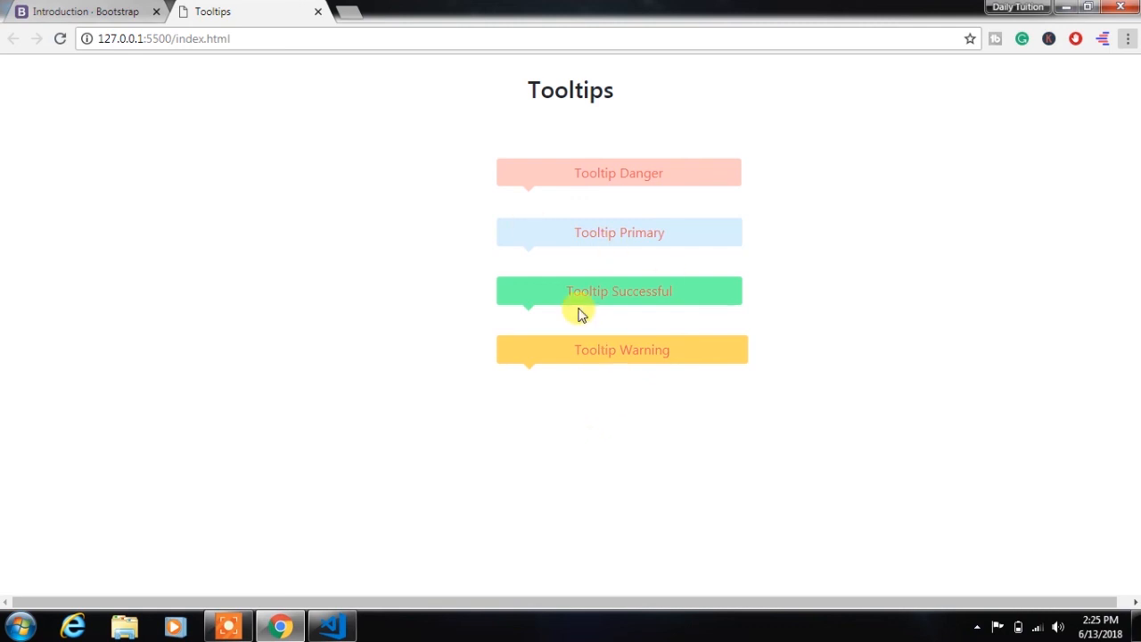
# - Show the finished Tooltips page full screen in Chrome
pyautogui.press('F11')
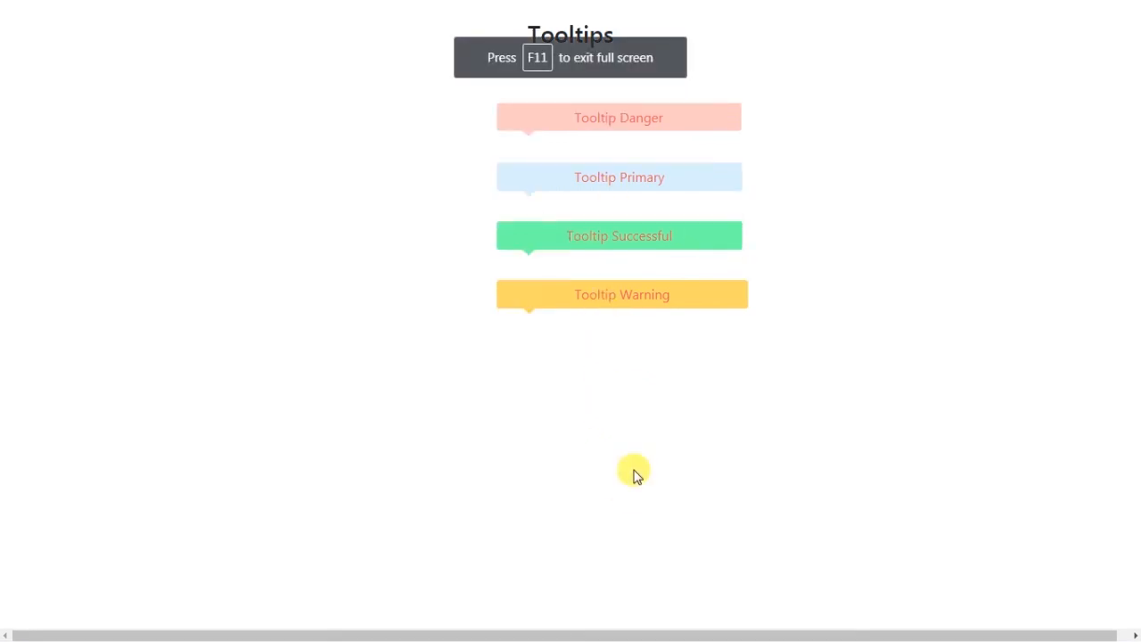